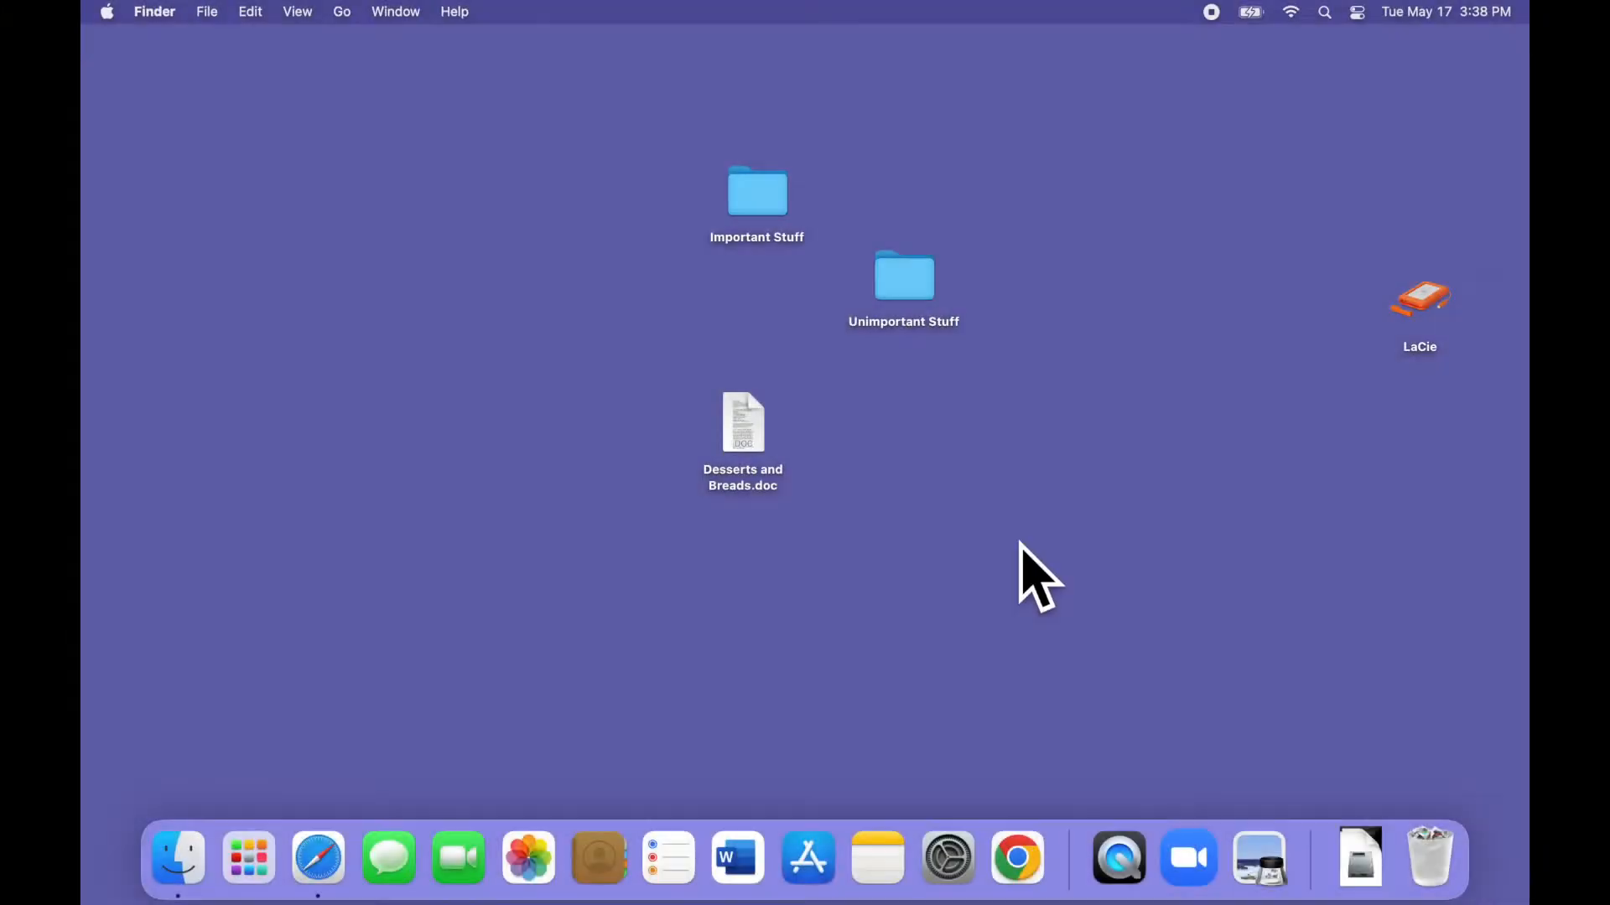
Launch Safari from the Dock so its start page of favourites appears.
{"action": "left_click", "coordinate": [317, 857]}
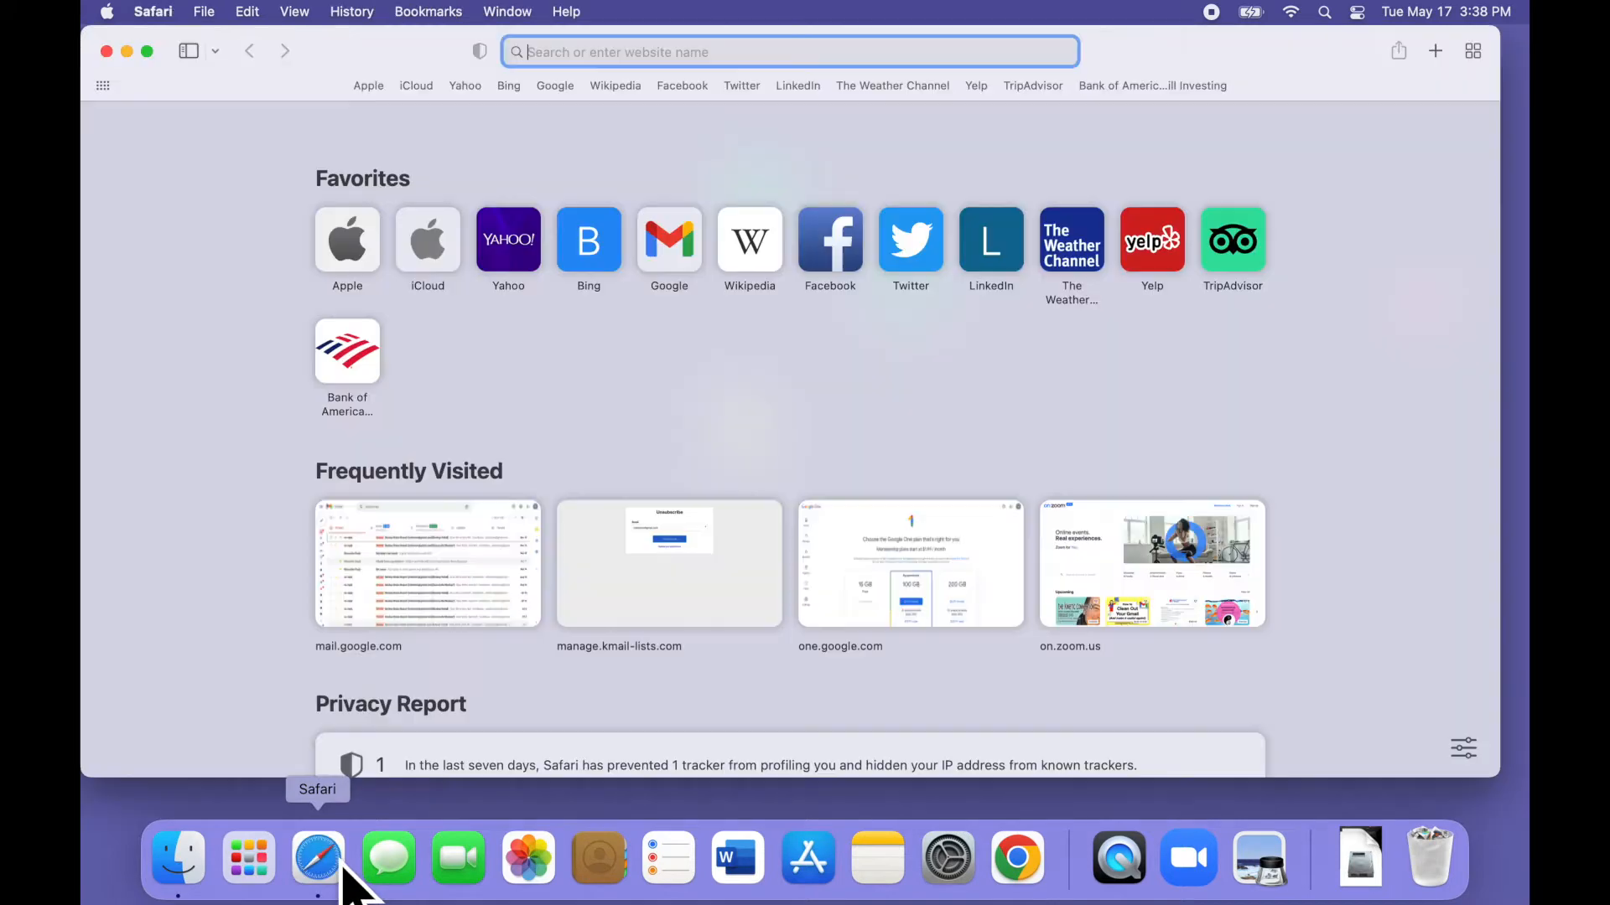
{"action": "mouse_move", "coordinate": [637, 319]}
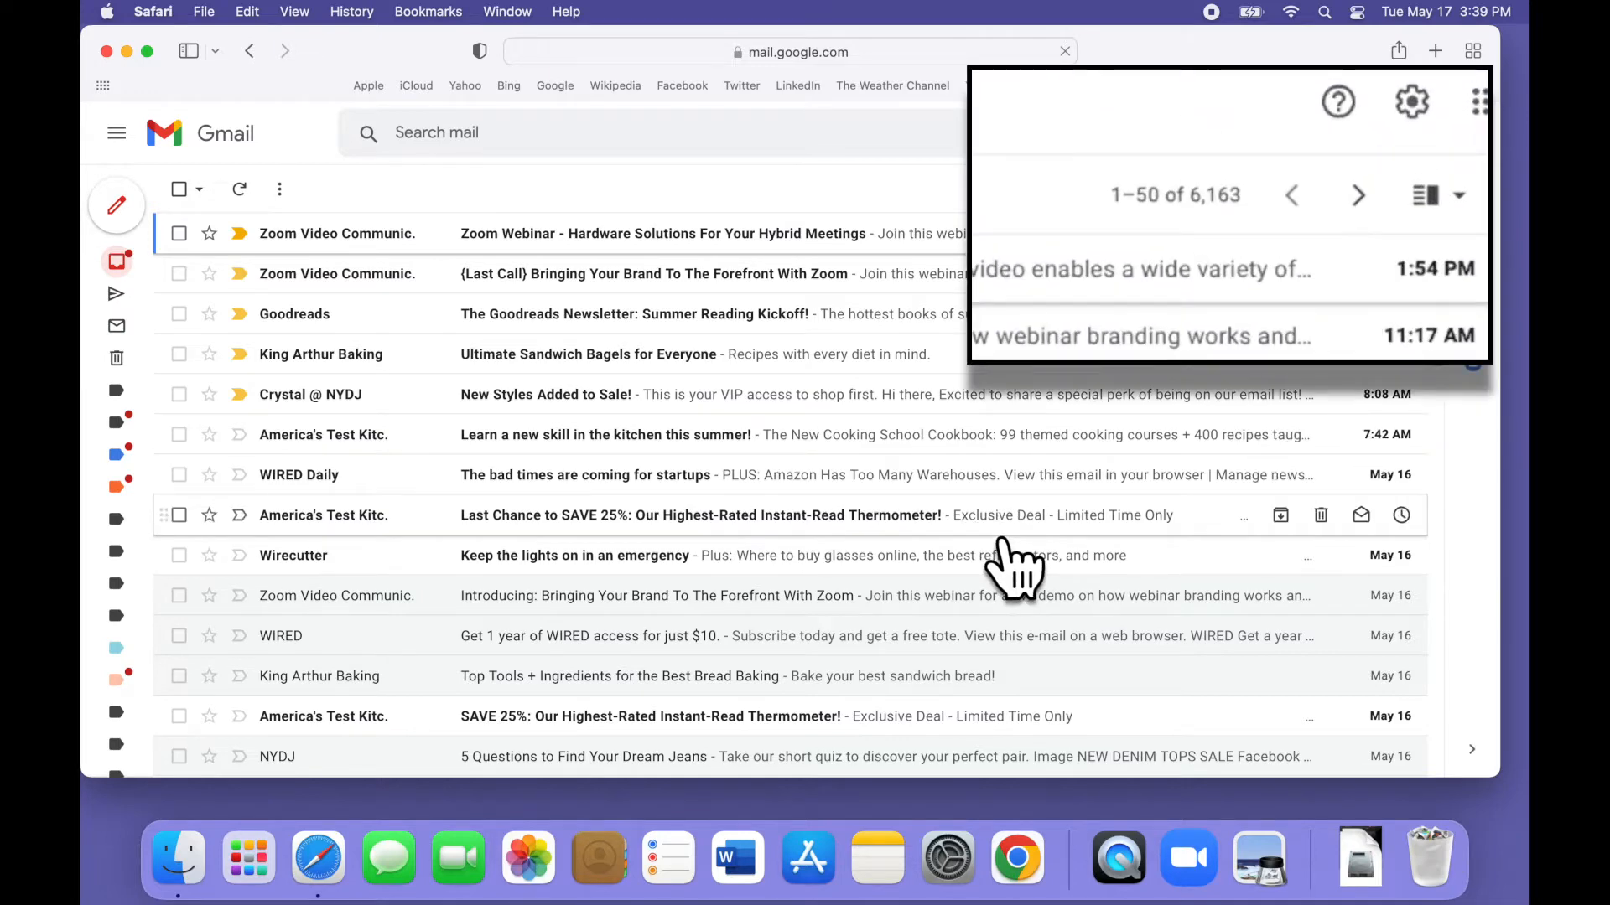
Scroll down through the first 50 inbox conversations and return to the top.
{"action": "scroll", "scroll_direction": "down", "scroll_amount": 3}
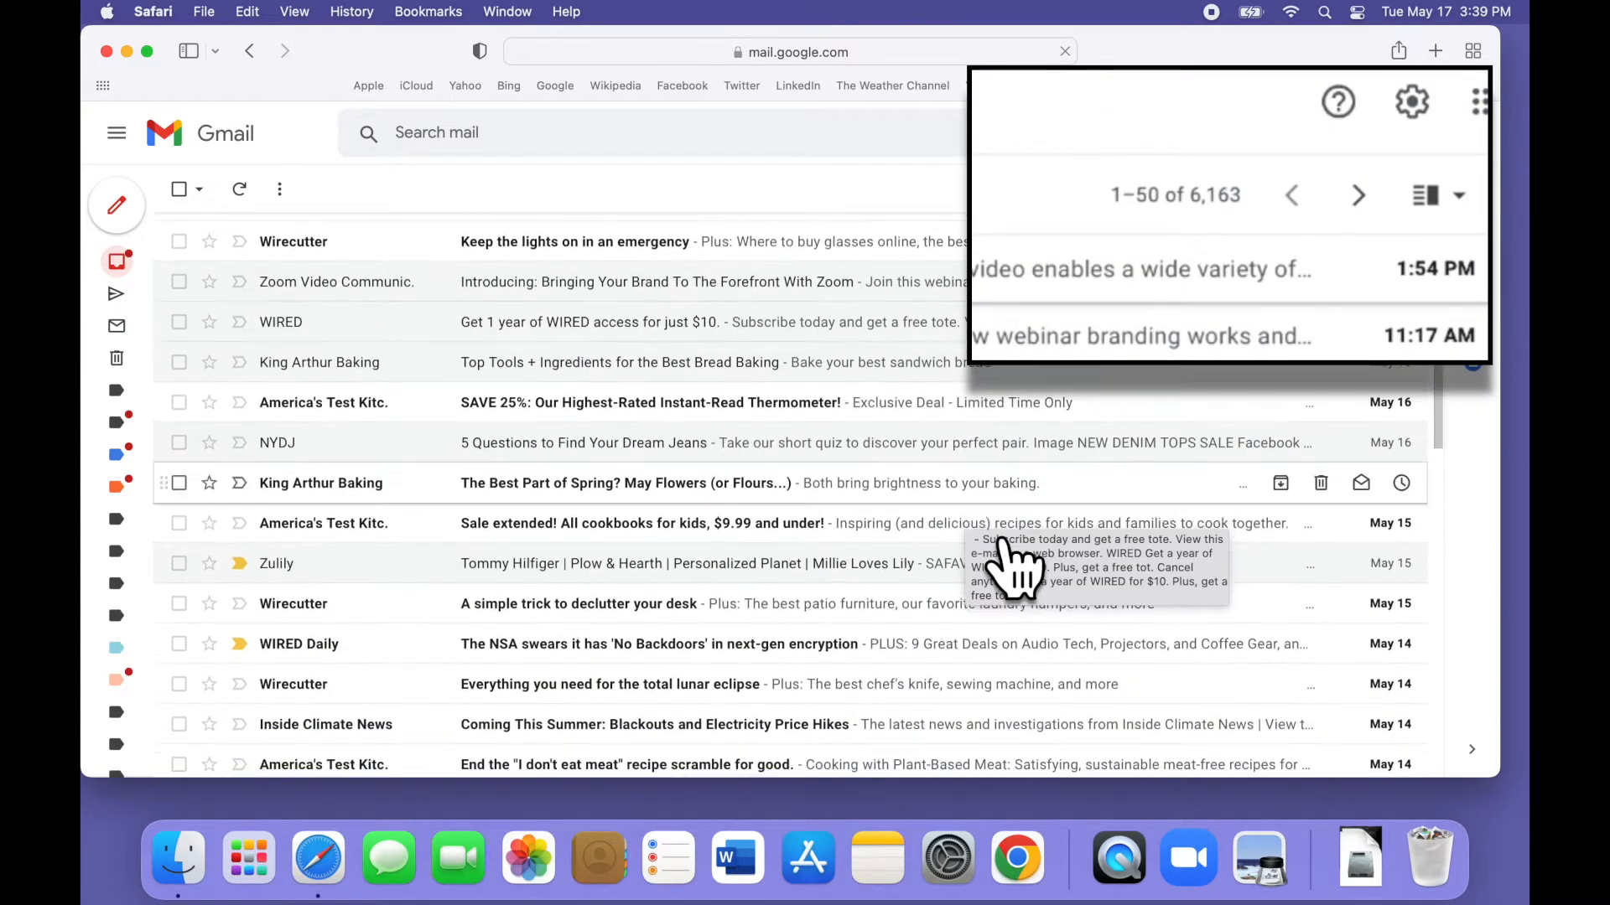
{"action": "scroll", "scroll_direction": "down", "scroll_amount": 3}
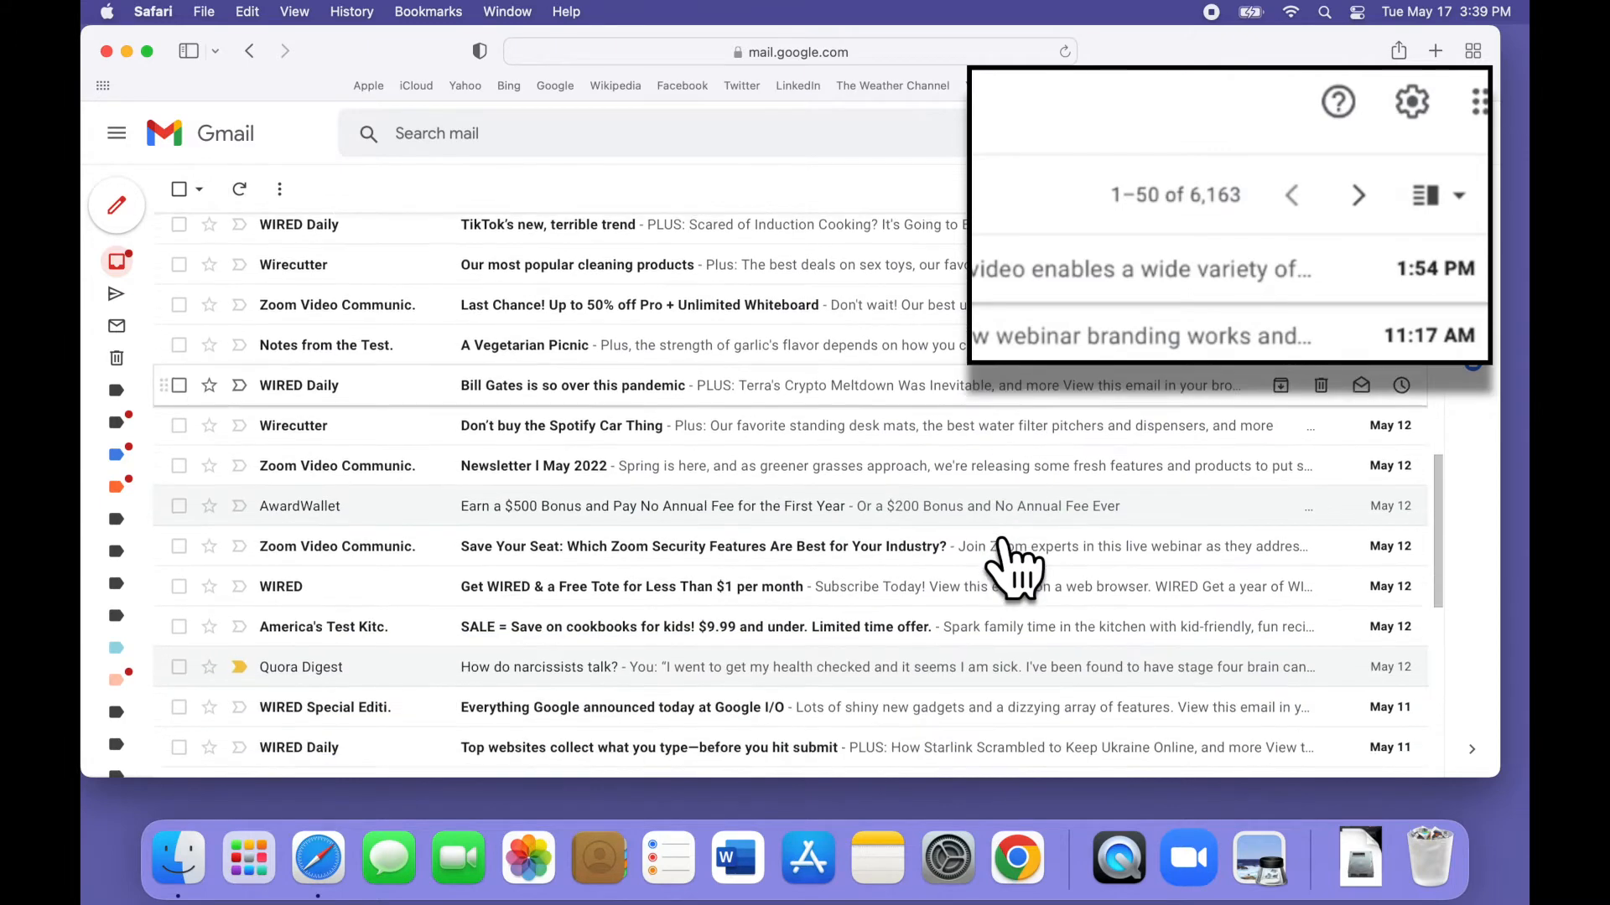
{"action": "scroll", "scroll_direction": "down", "scroll_amount": 3}
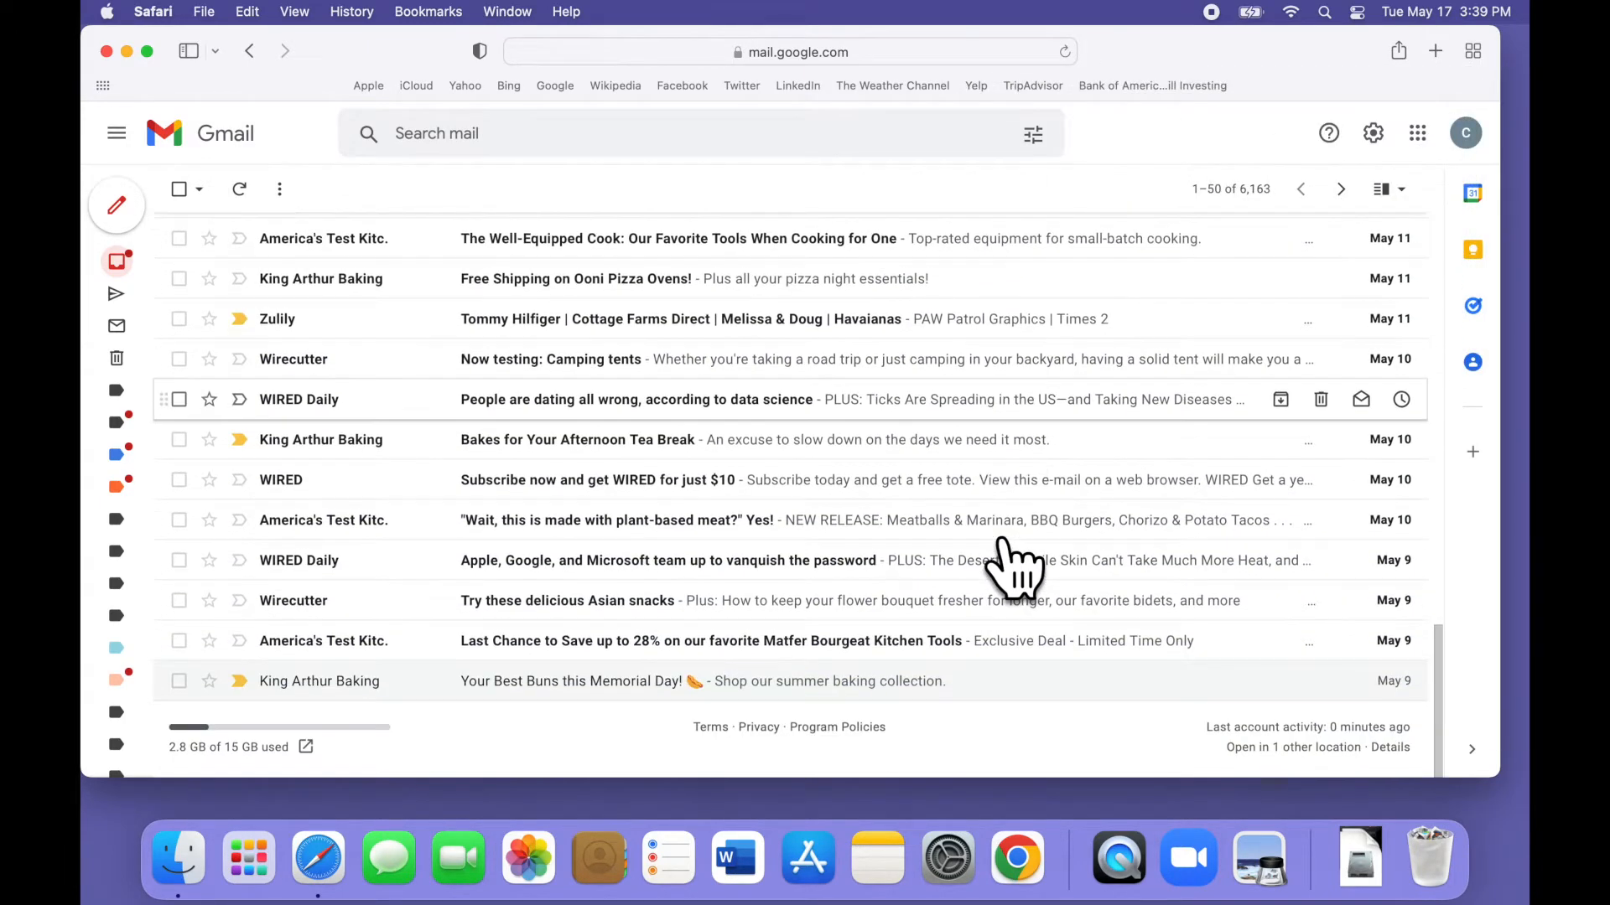
{"action": "scroll", "scroll_direction": "up", "scroll_amount": 3}
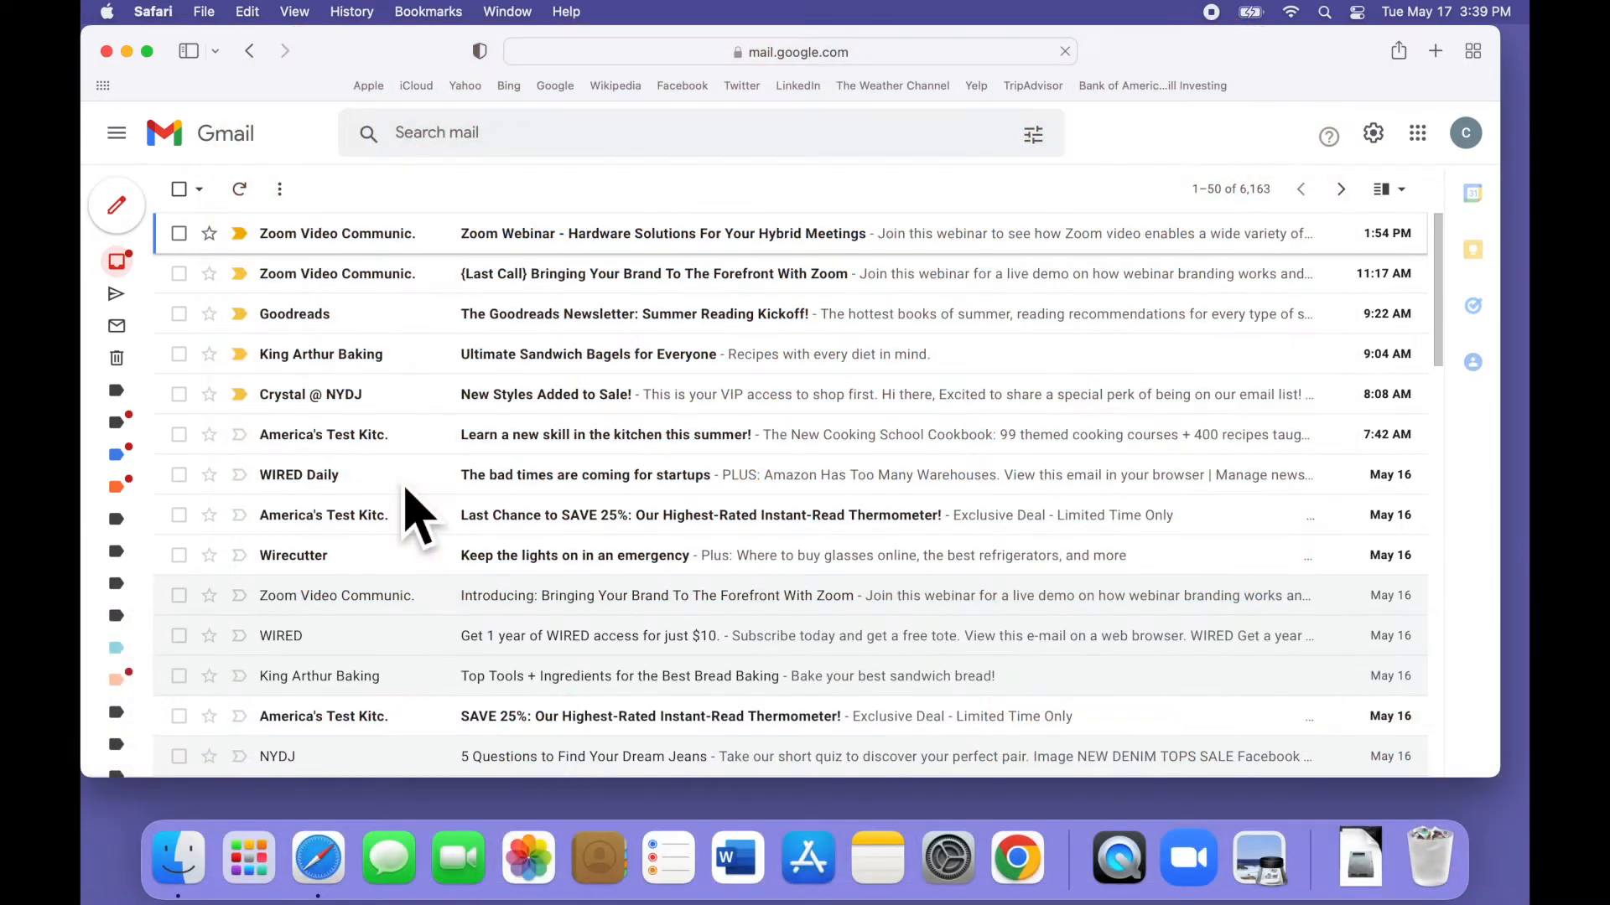
{"action": "mouse_move", "coordinate": [513, 474]}
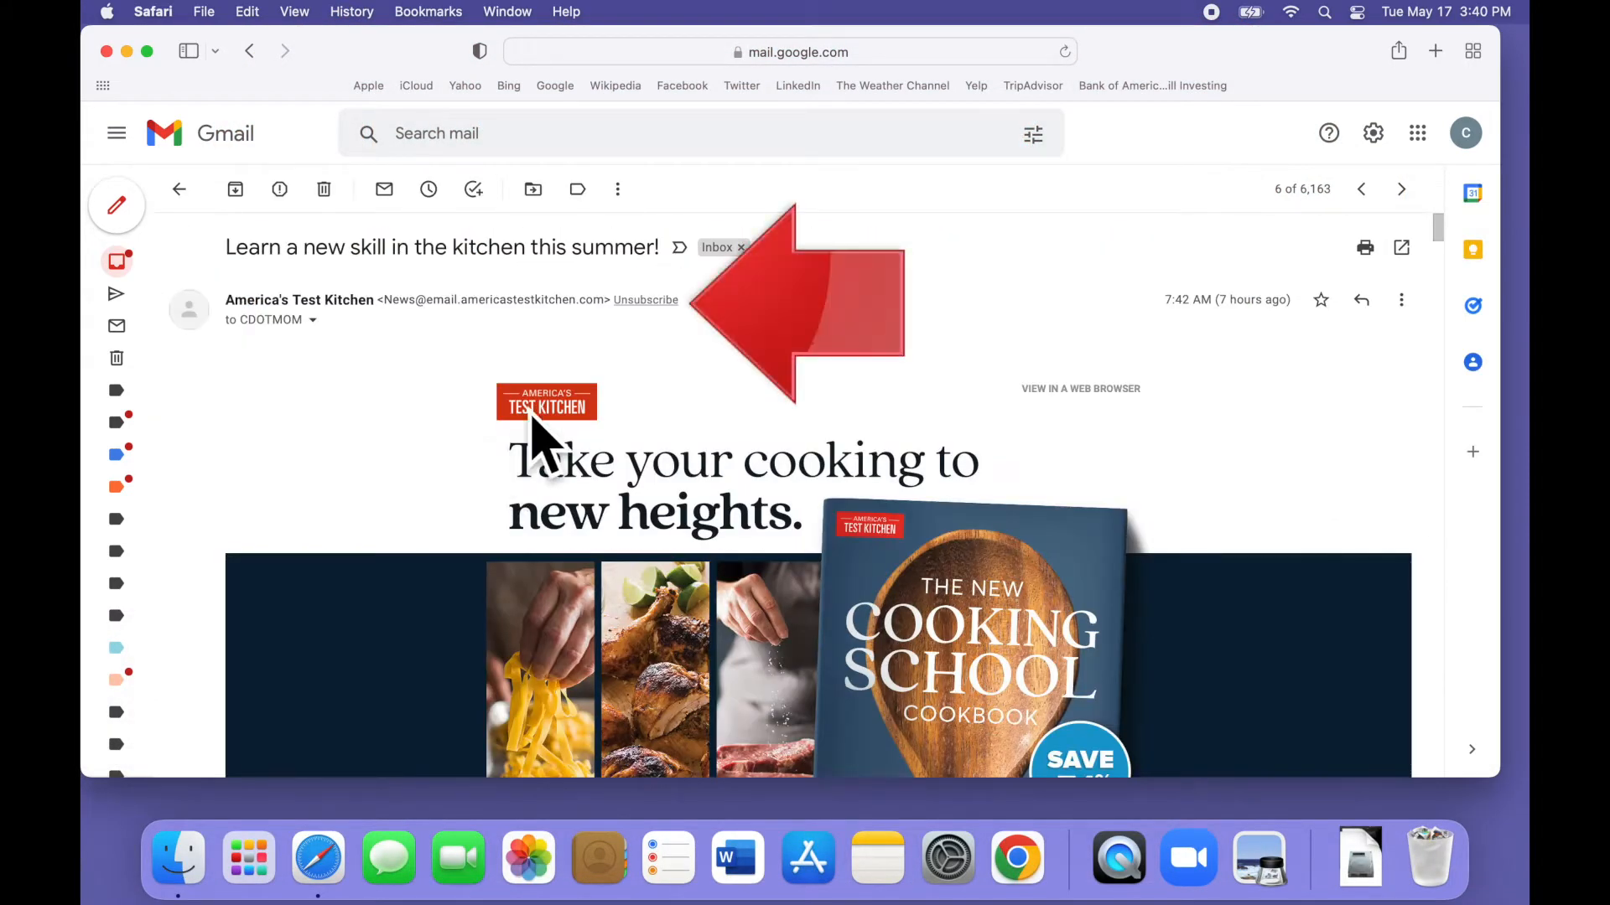
{"action": "mouse_move", "coordinate": [642, 369]}
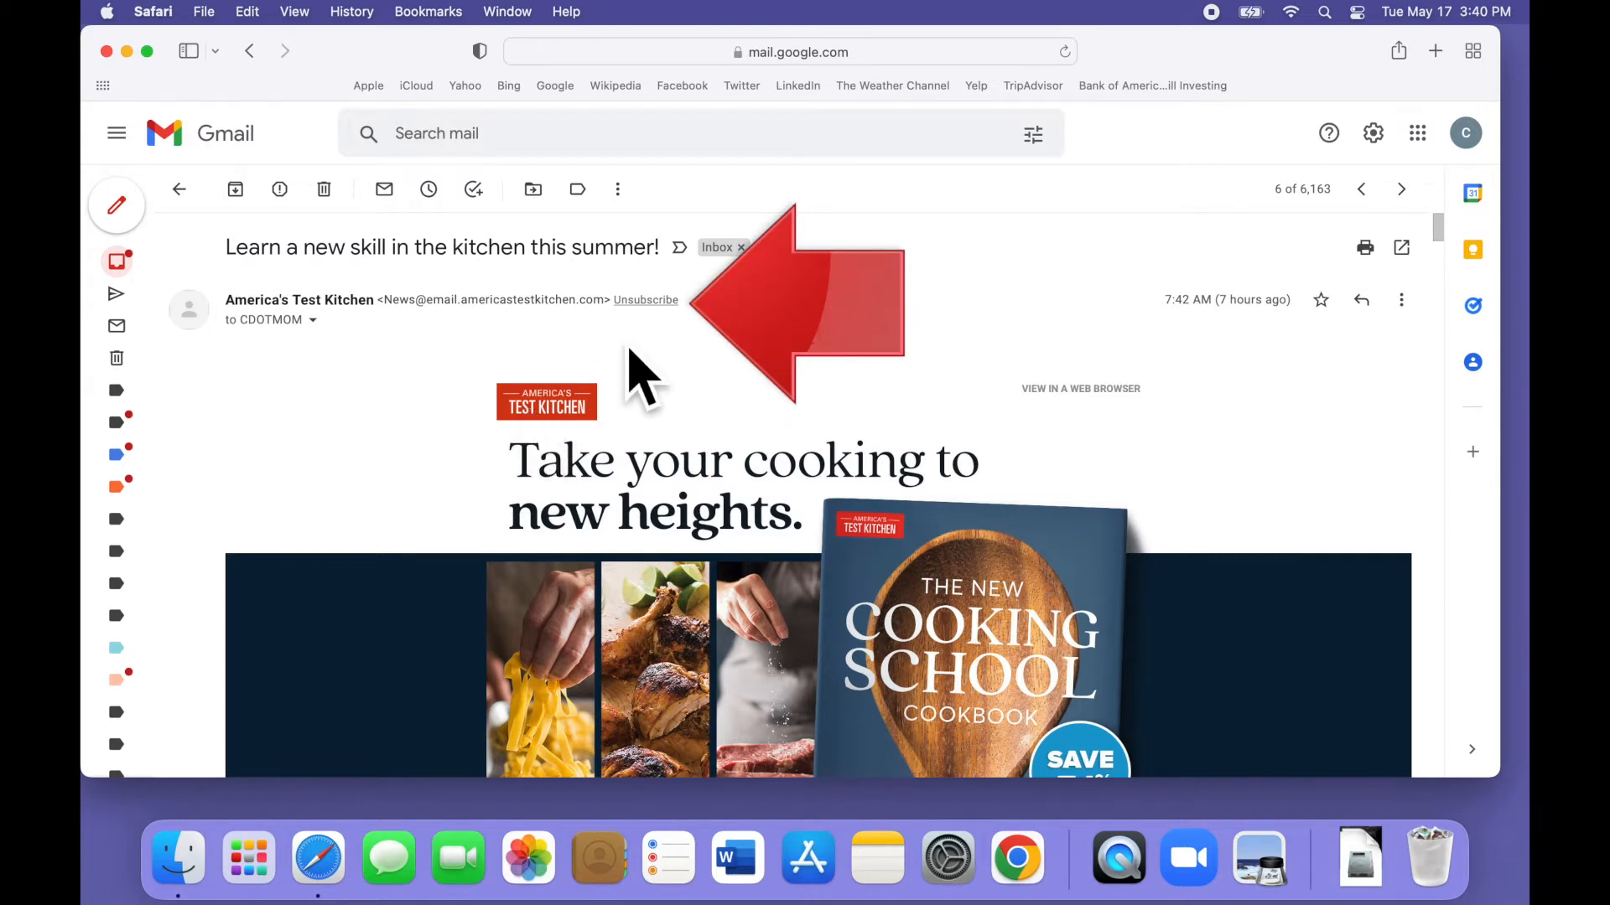
Unsubscribe from America's Test Kitchen via the sender's Unsubscribe link and confirm it.
{"action": "left_click", "coordinate": [643, 299]}
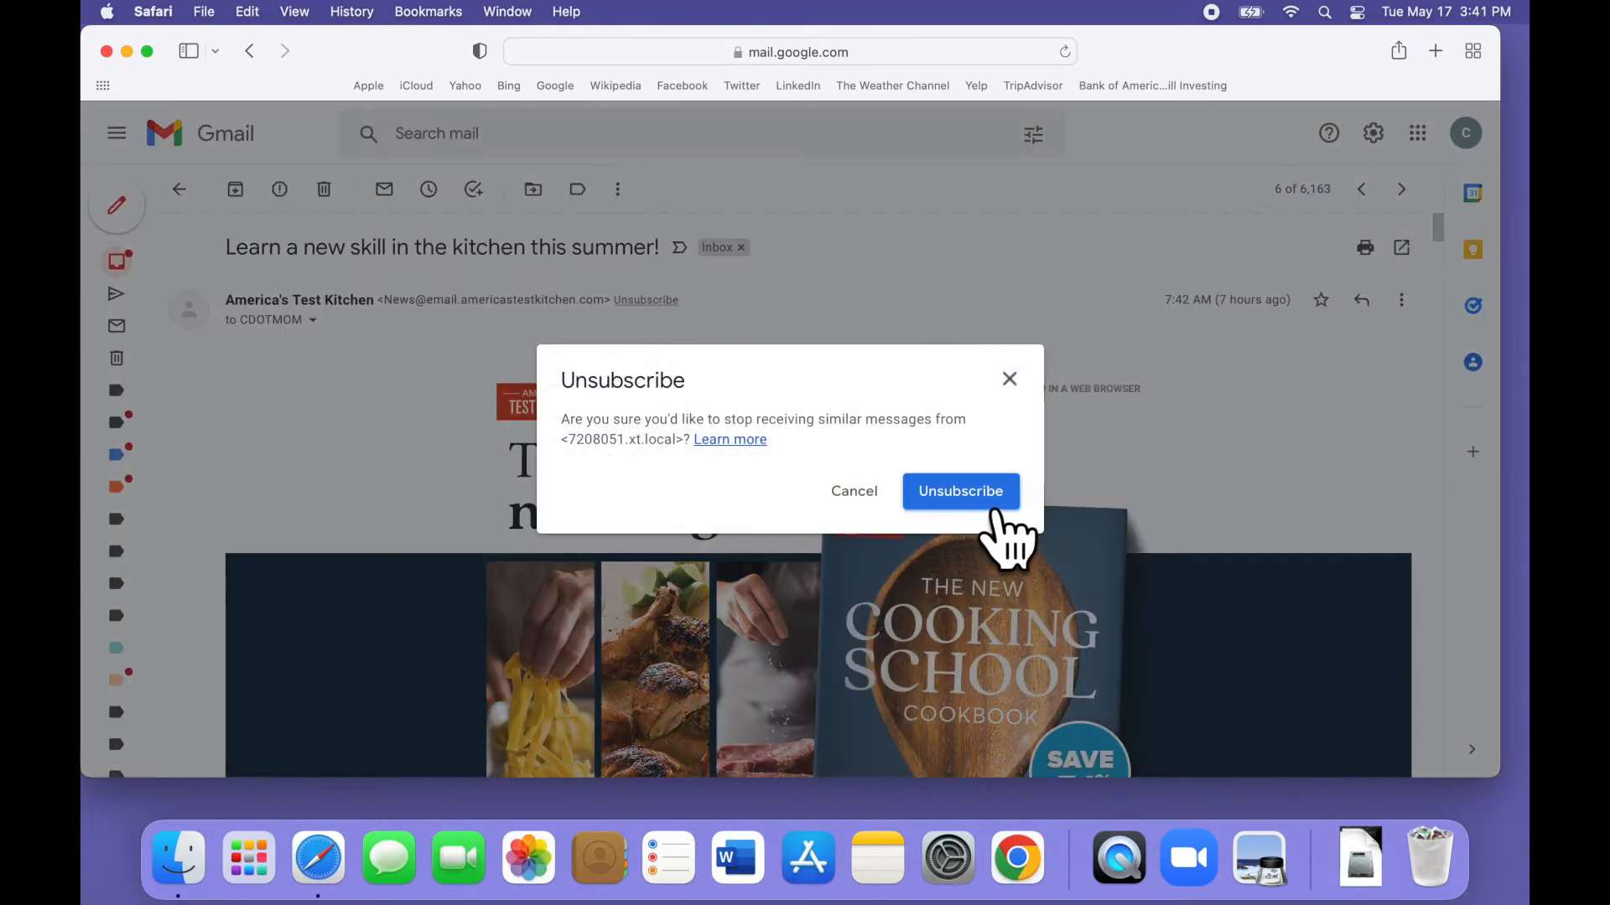
{"action": "left_click", "coordinate": [959, 491]}
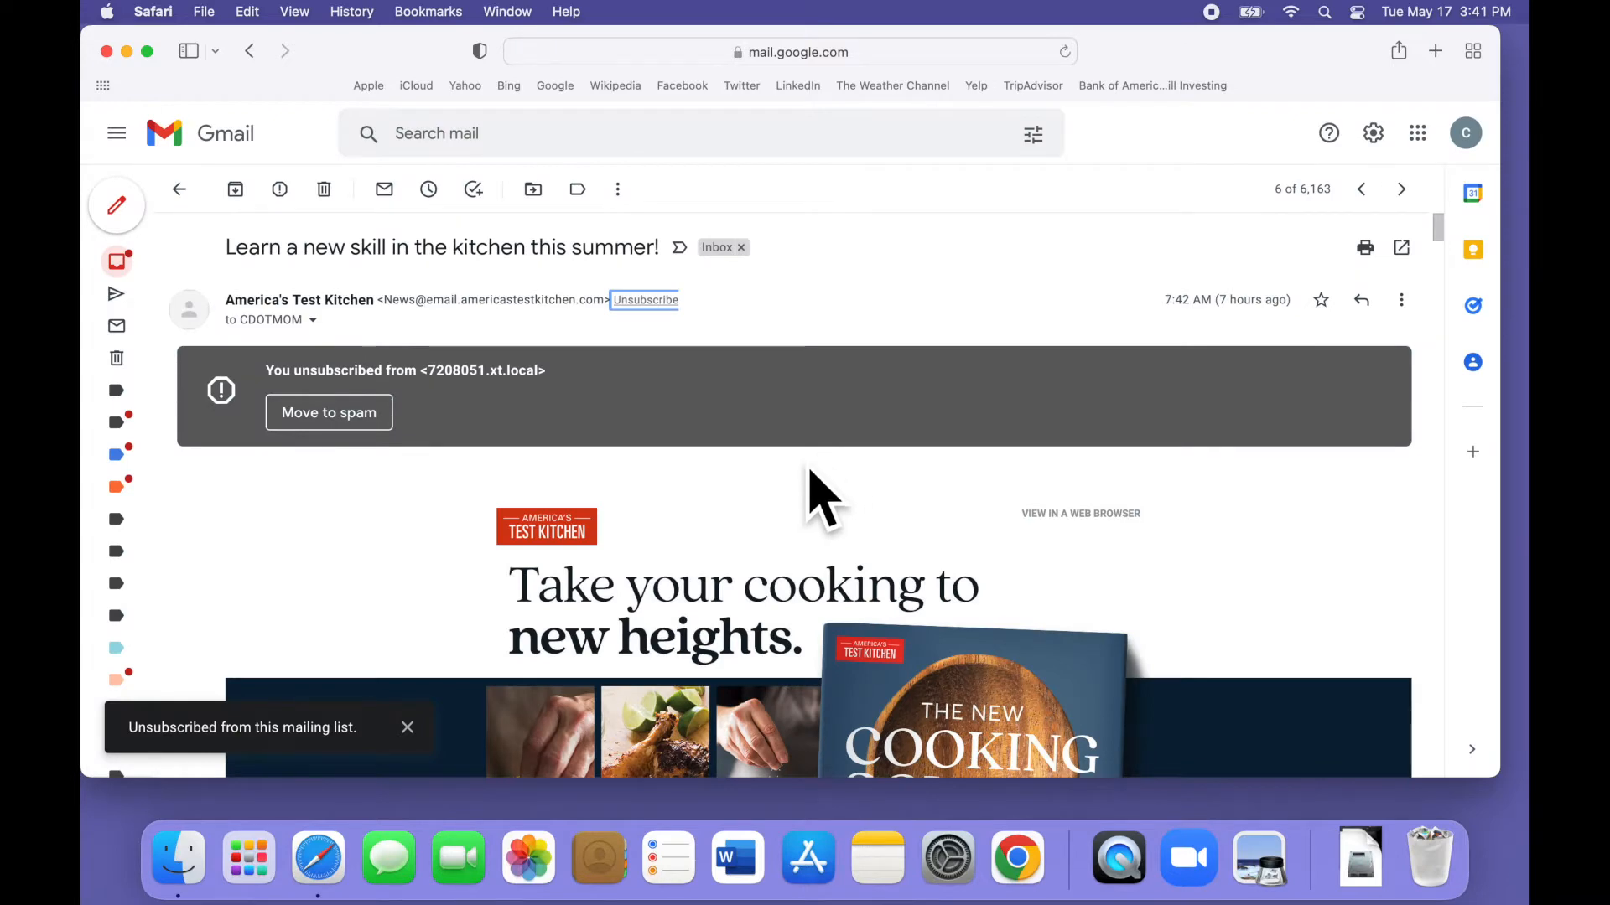
{"action": "left_click", "coordinate": [180, 189]}
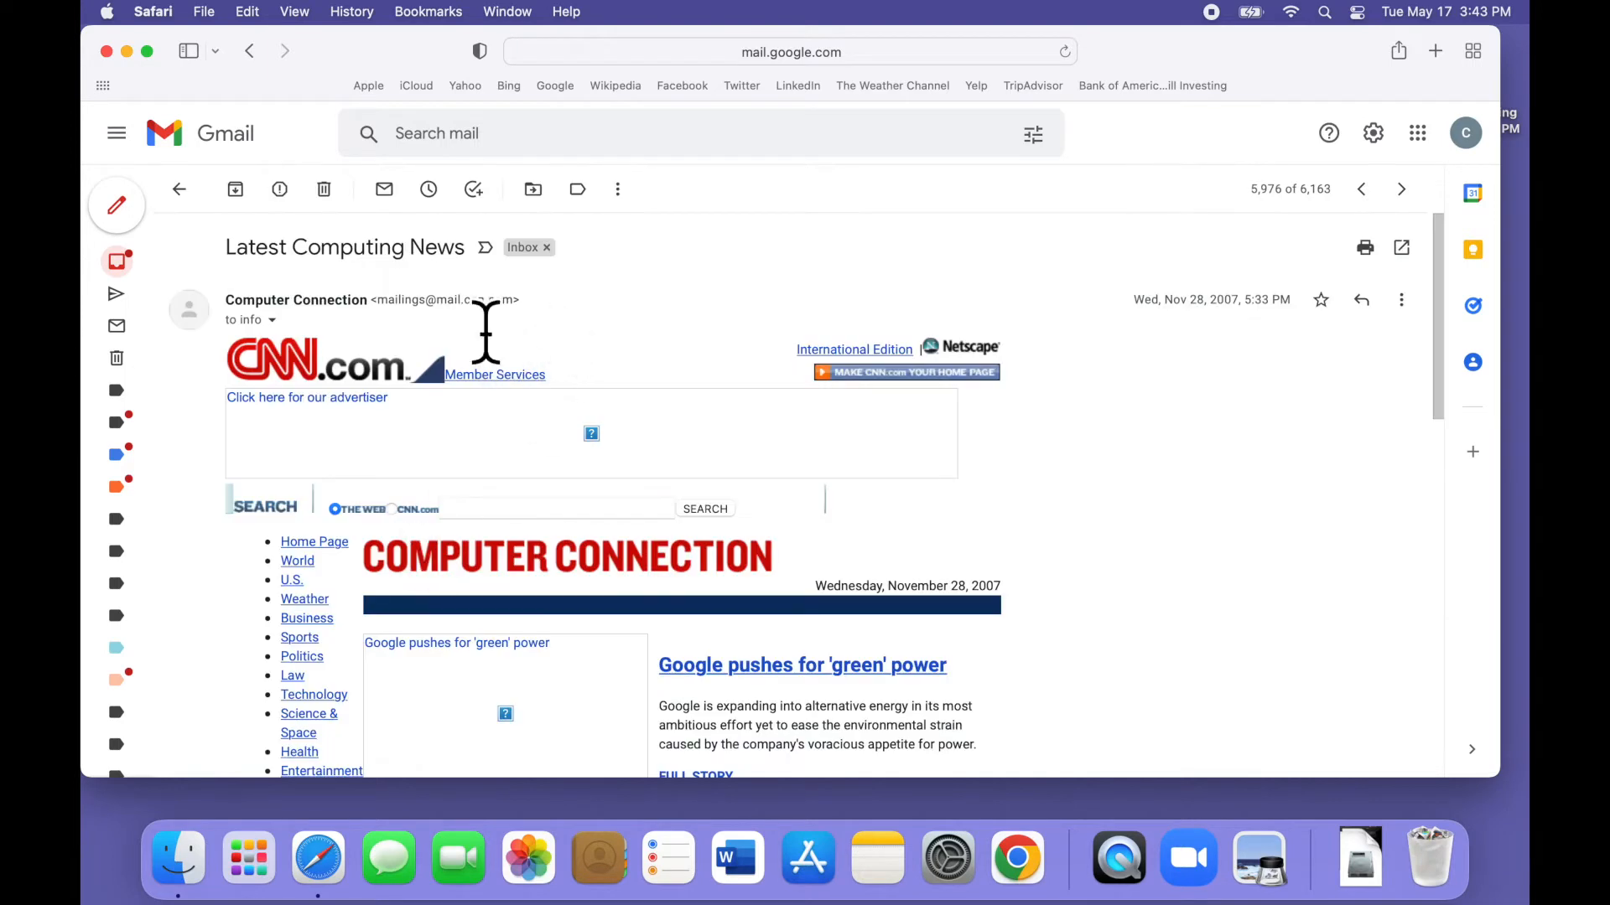
Scroll to the Computer Connection newsletter's unsubscribe footer, then return to the inbox.
{"action": "scroll", "scroll_direction": "down", "scroll_amount": 3}
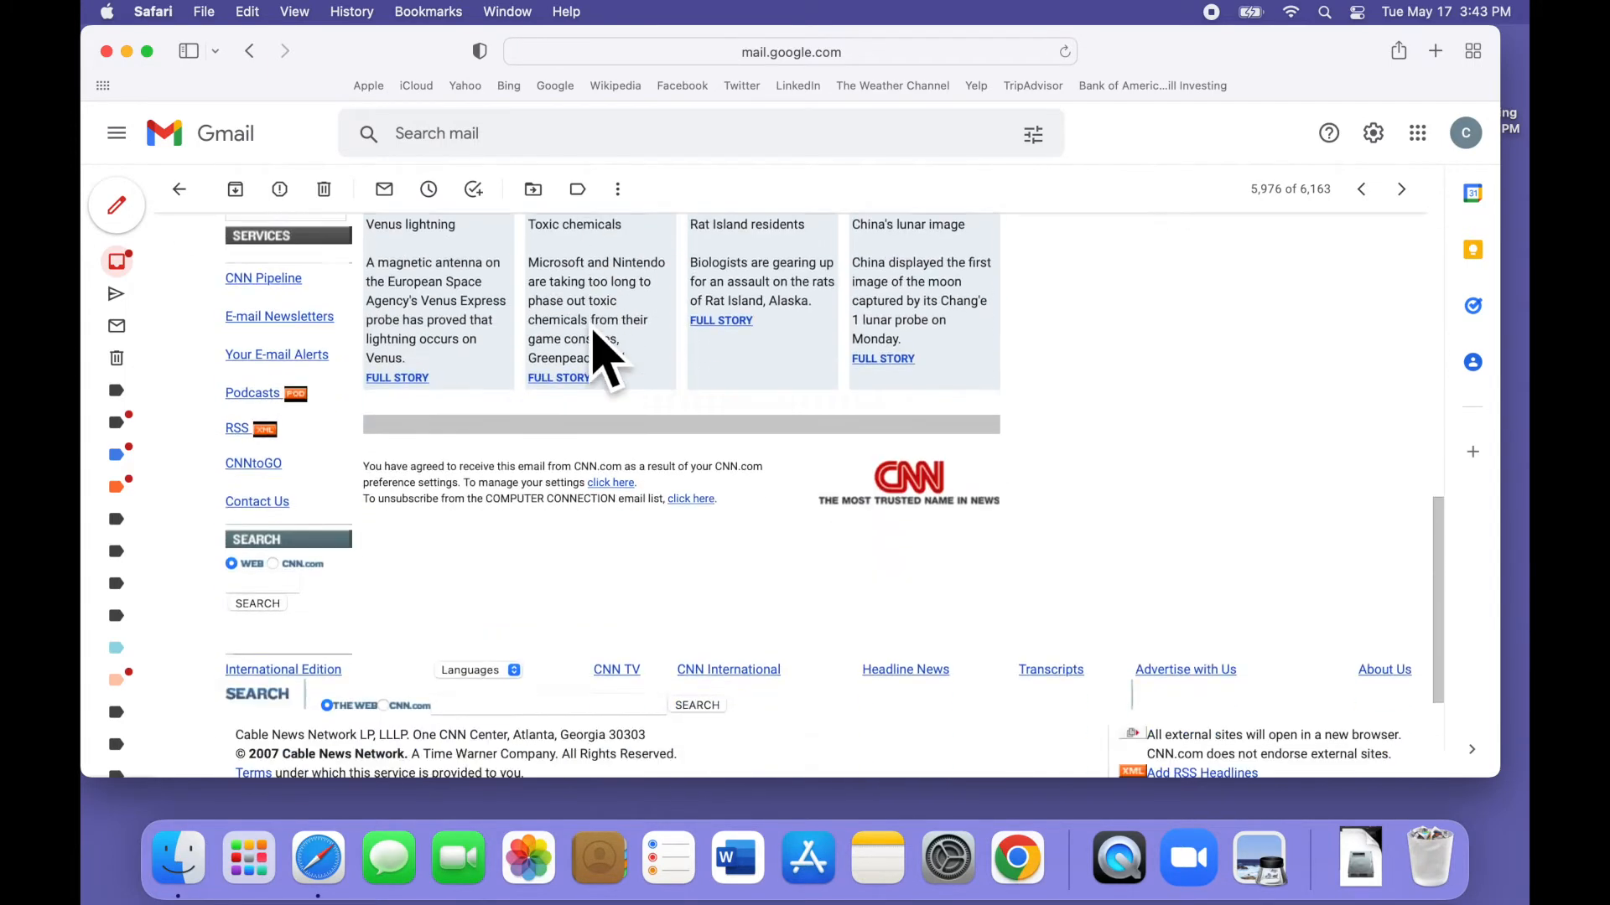
{"action": "scroll", "scroll_direction": "down", "scroll_amount": 3}
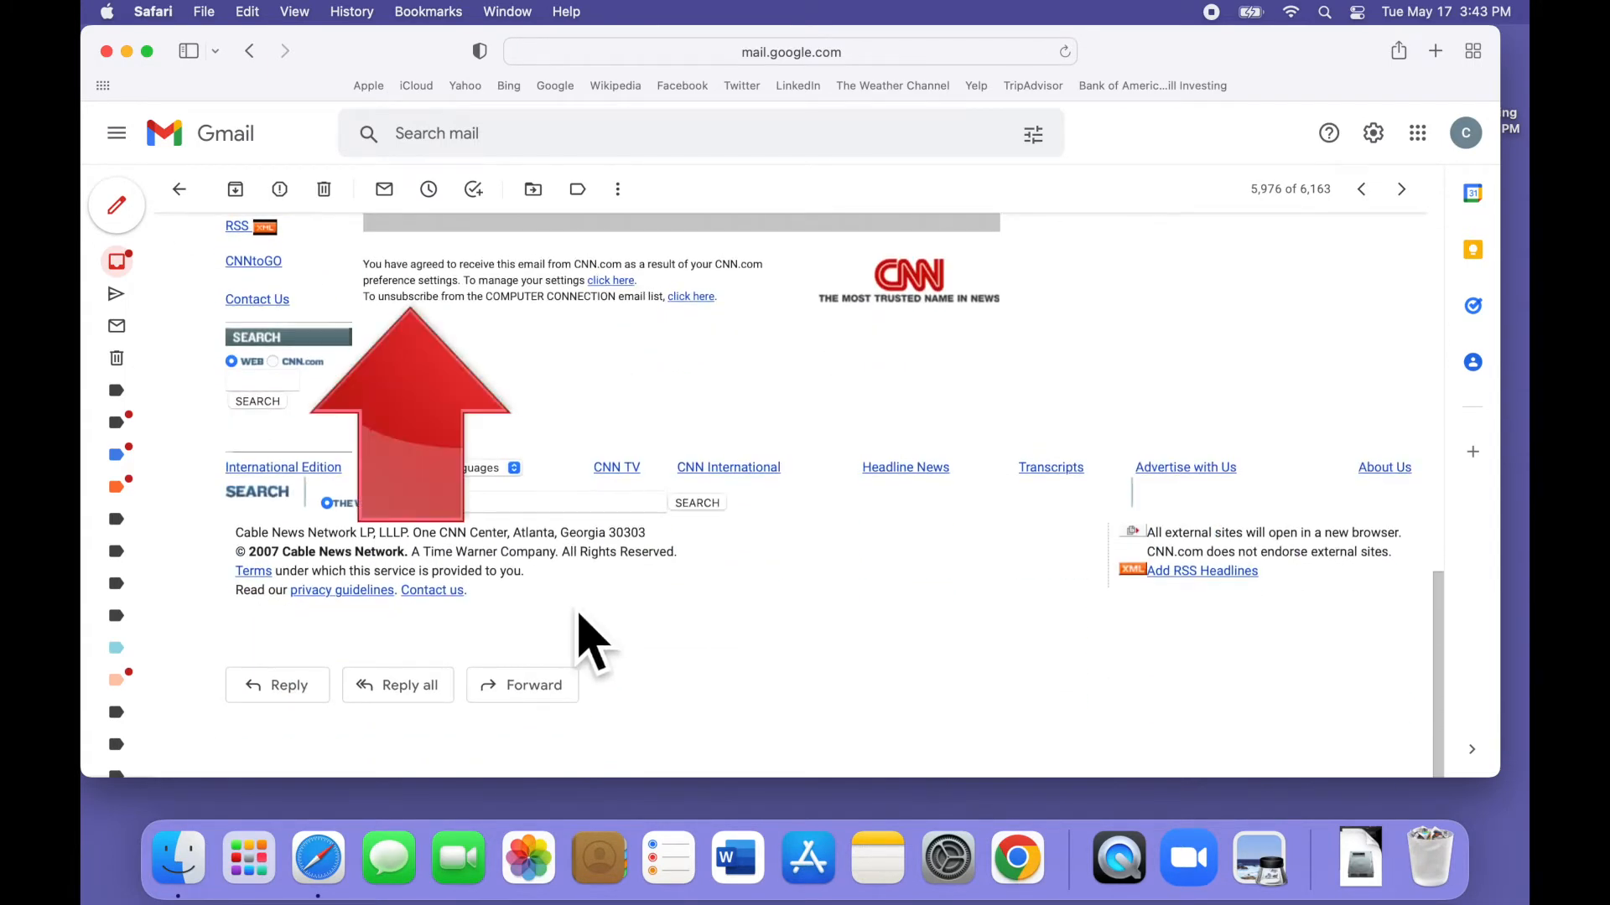
{"action": "mouse_move", "coordinate": [625, 642]}
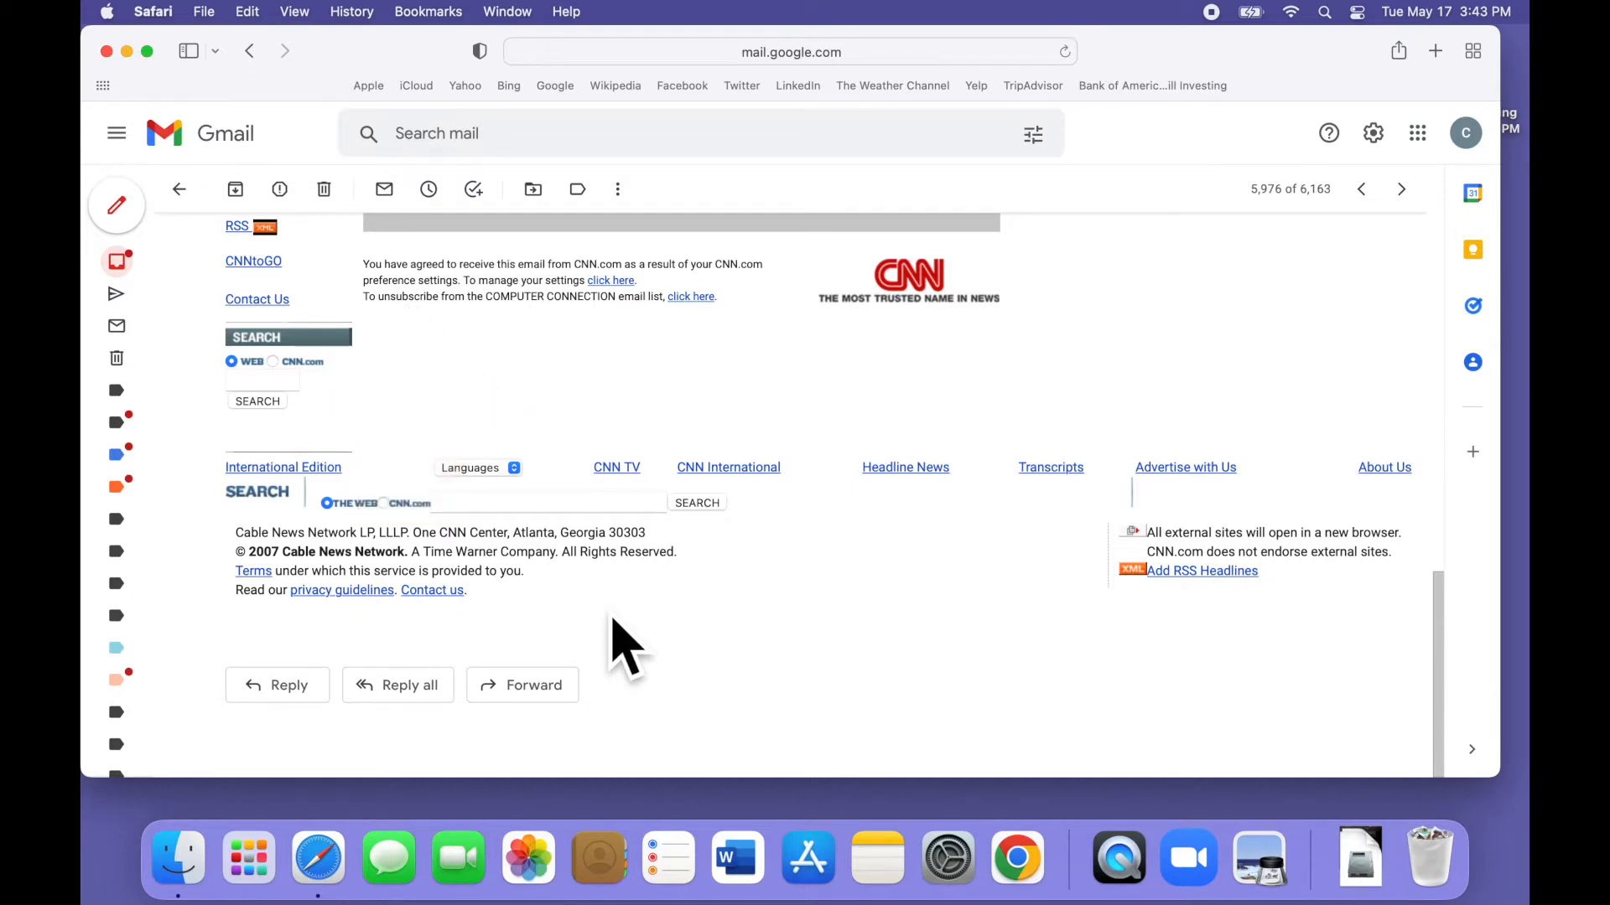
{"action": "mouse_move", "coordinate": [611, 363]}
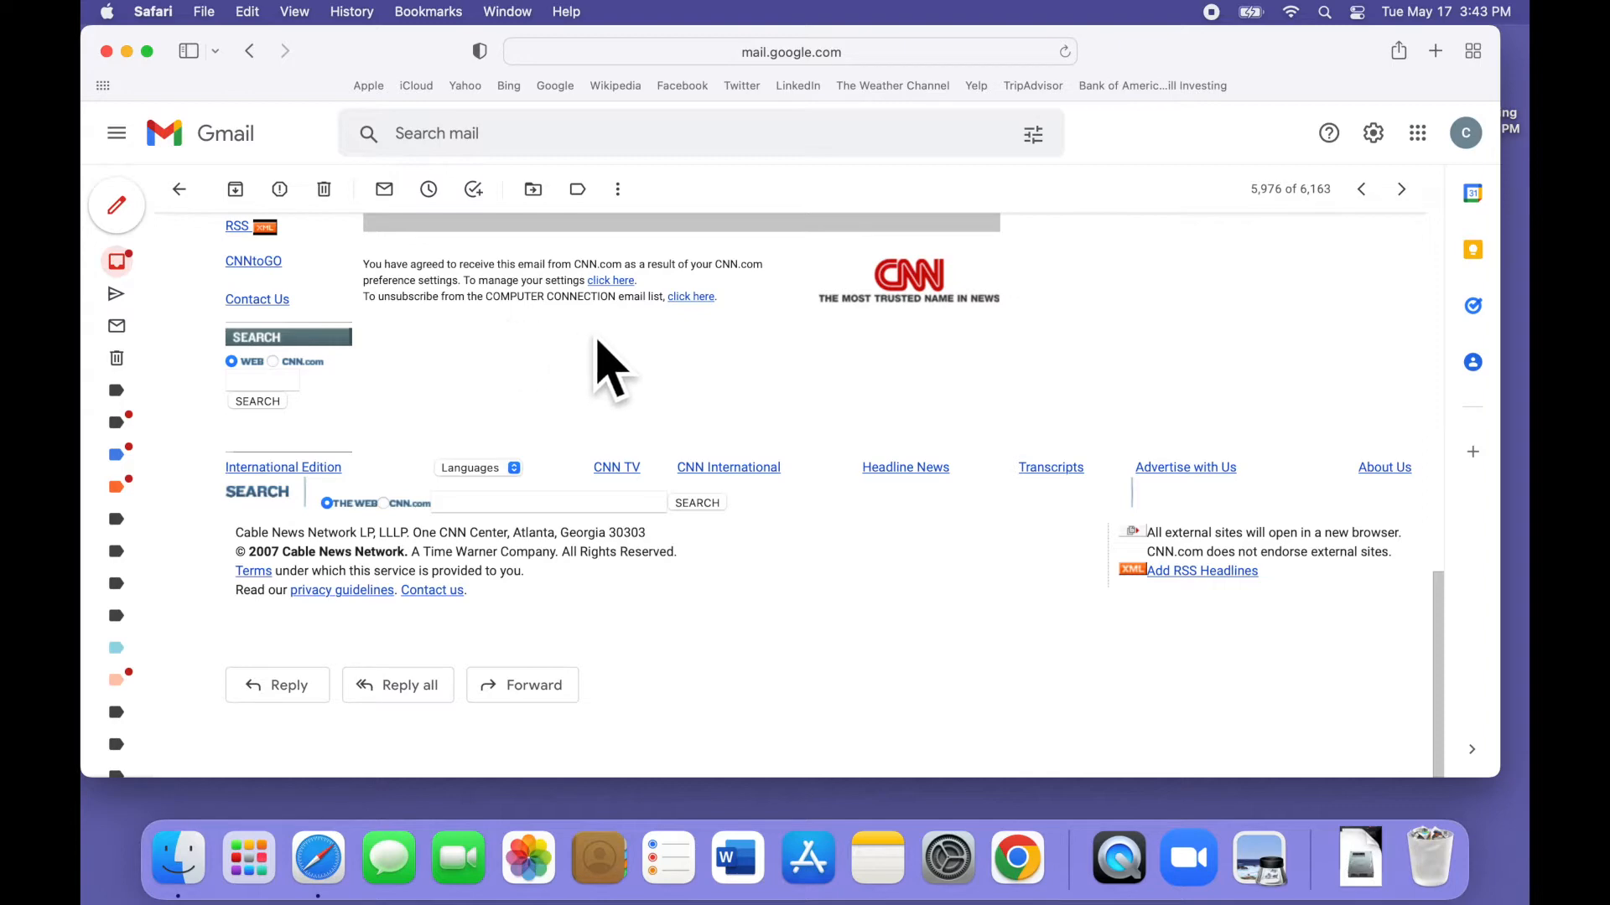
{"action": "mouse_move", "coordinate": [736, 364]}
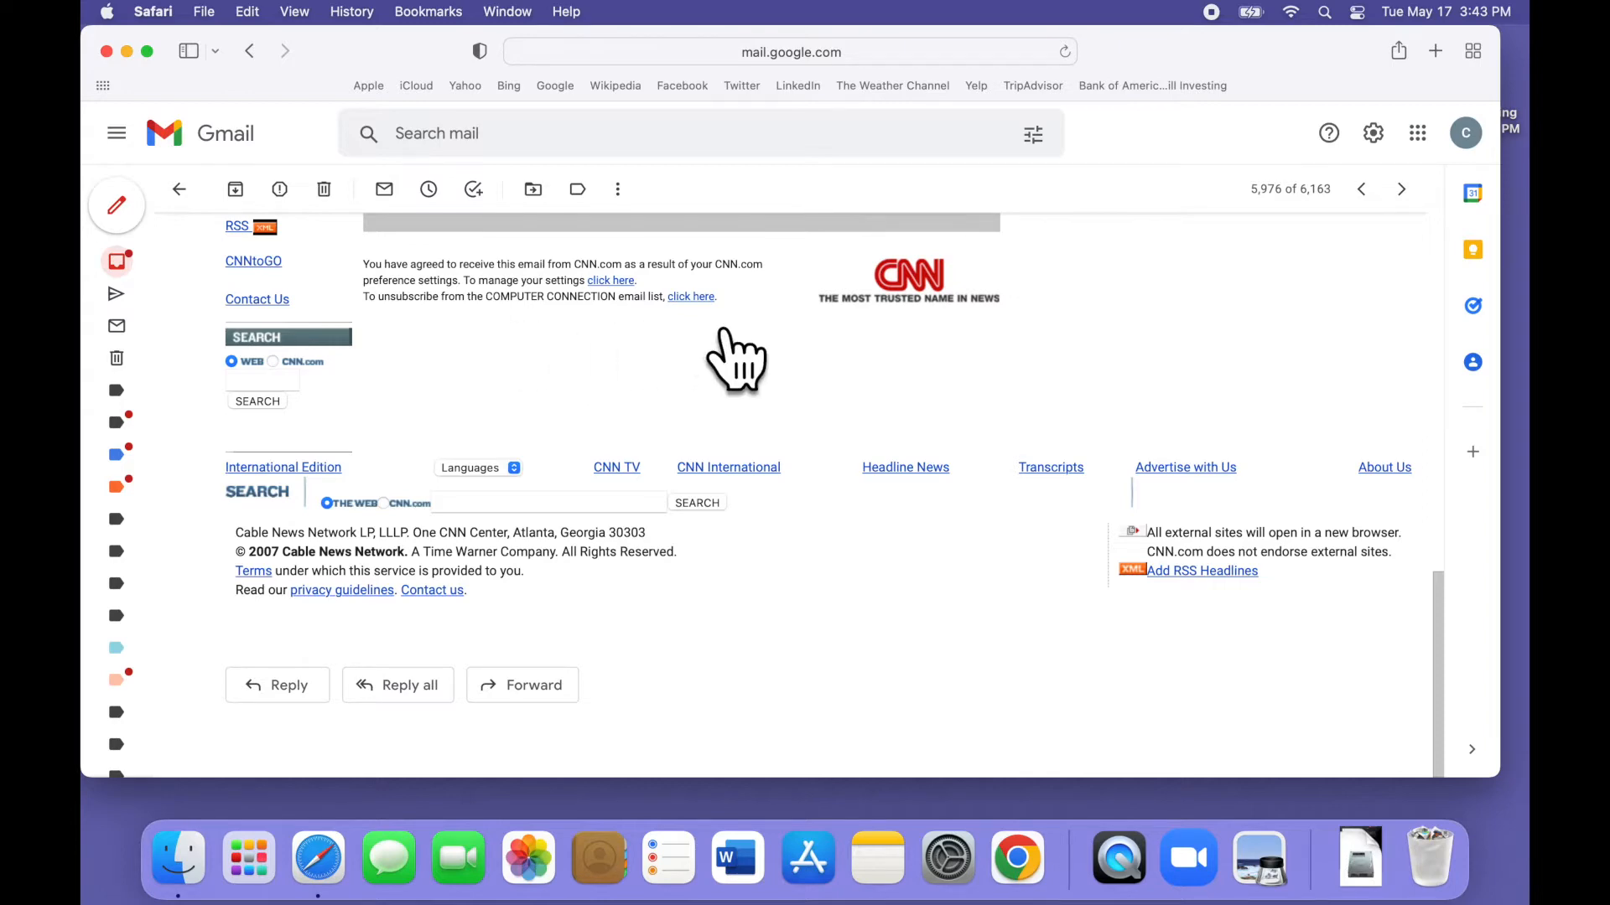
{"action": "mouse_move", "coordinate": [244, 251]}
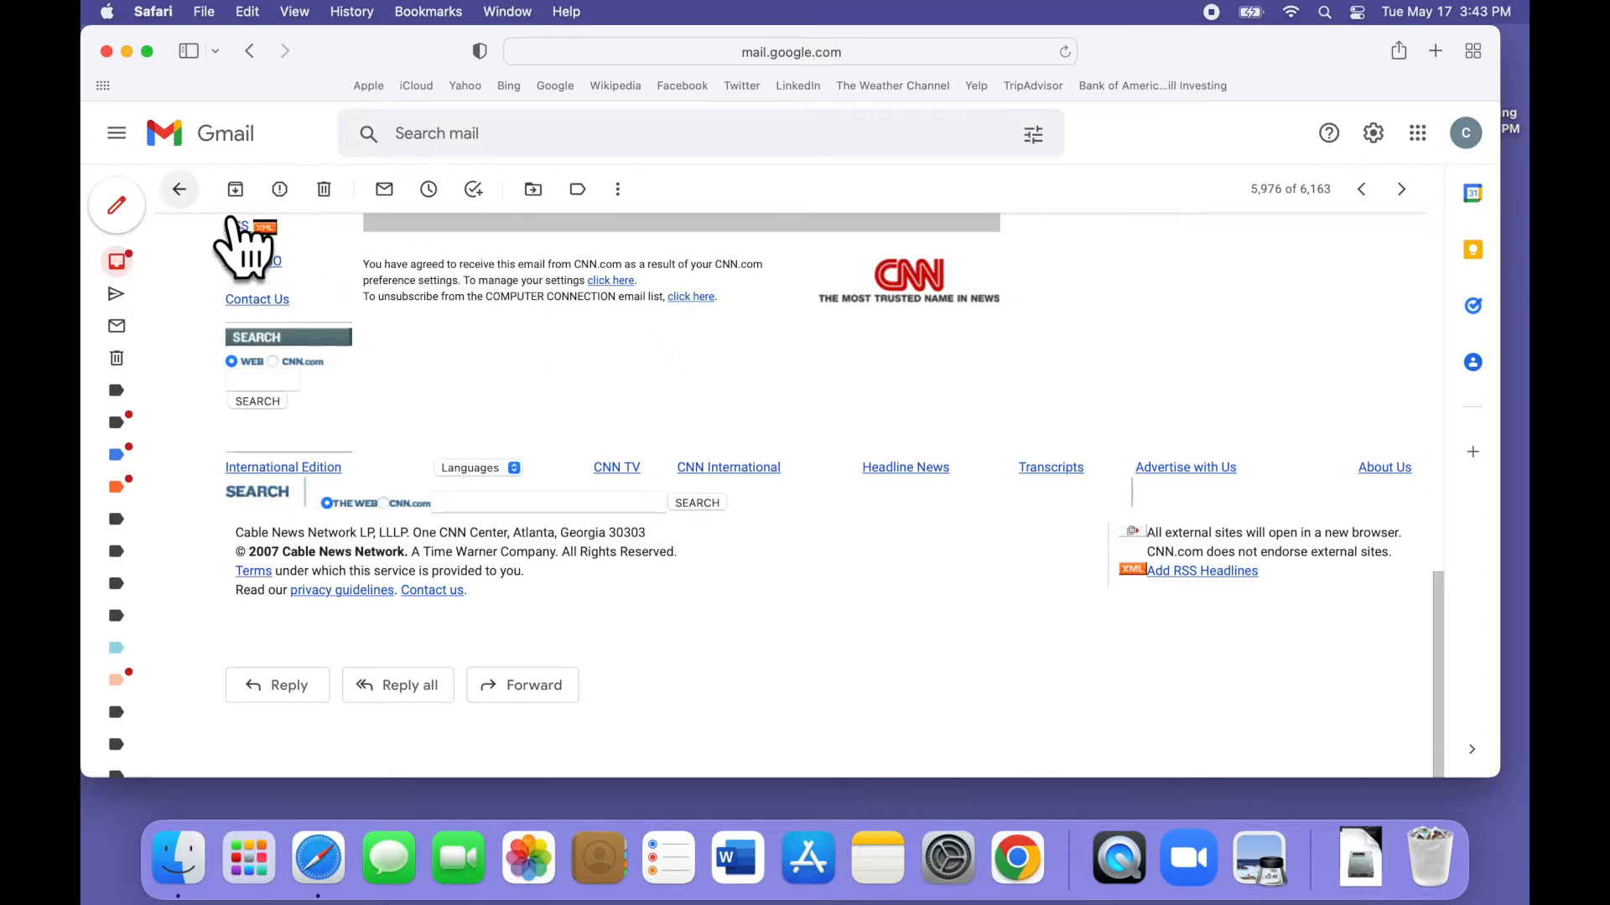
{"action": "left_click", "coordinate": [180, 189]}
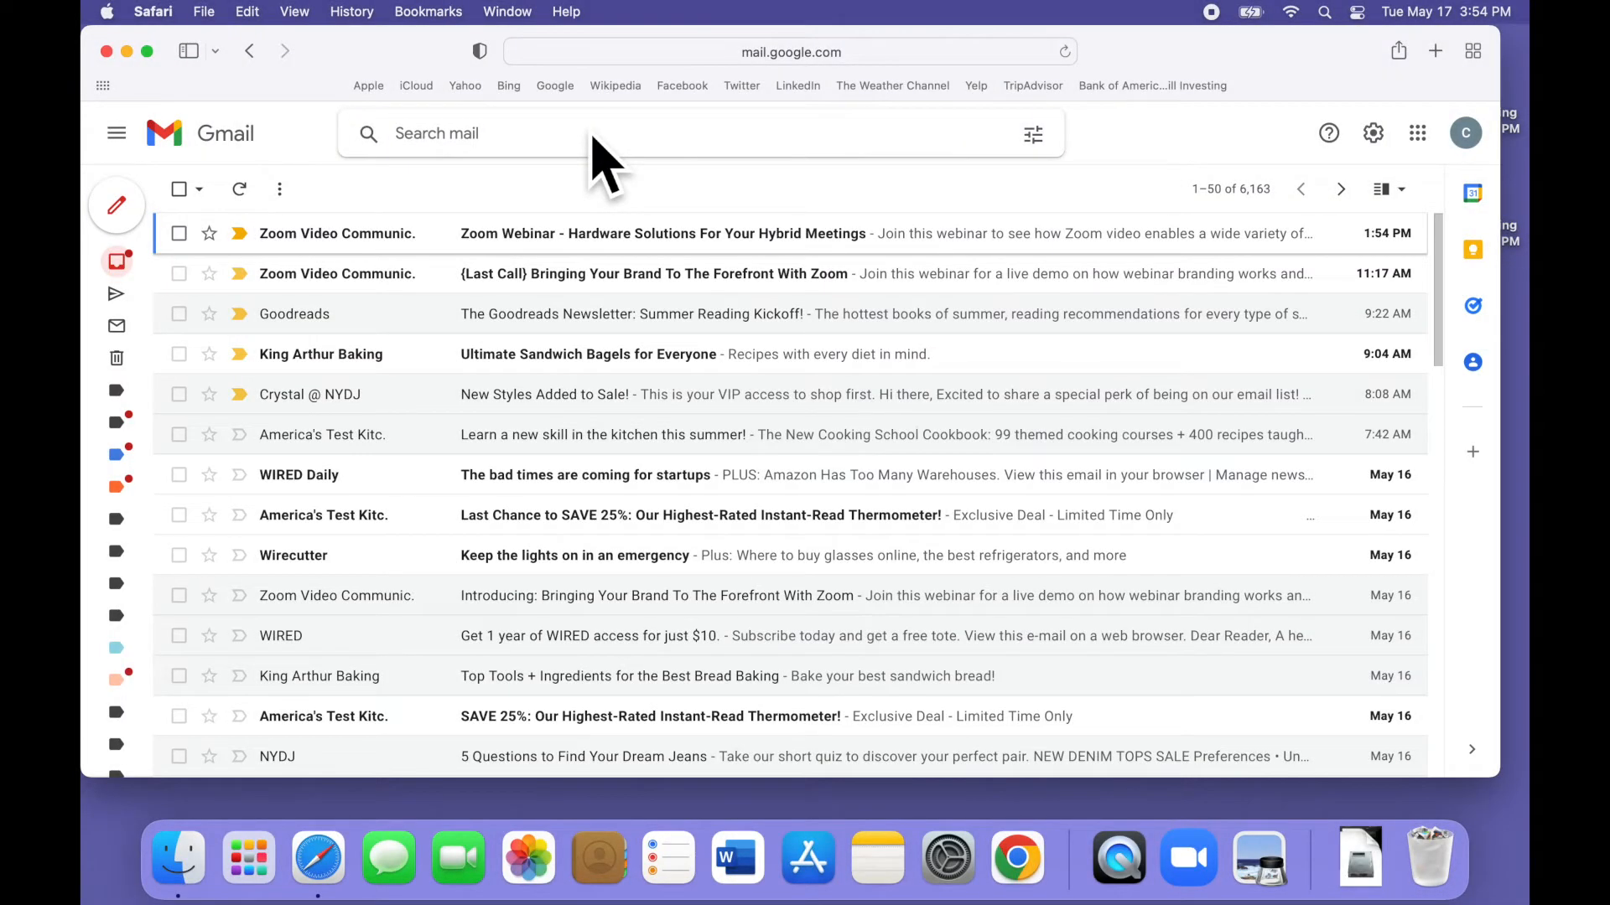
Search mail for 'bloomingdales' and page through to results 101–113 of 113.
{"action": "type", "text": "bloo"}
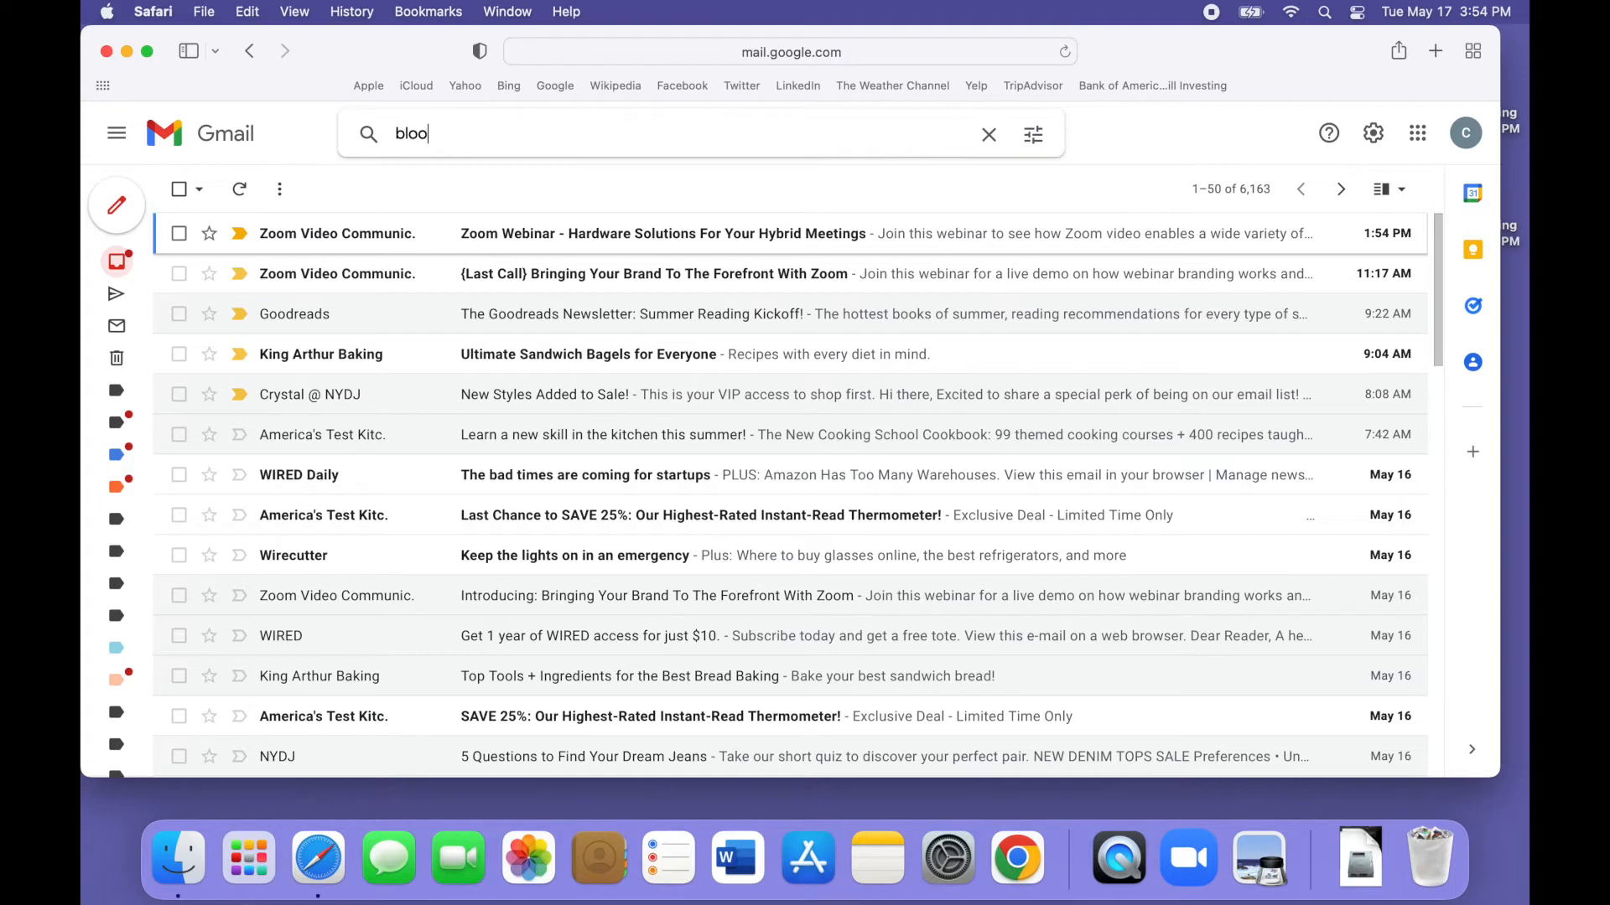
{"action": "type", "text": "mingdales"}
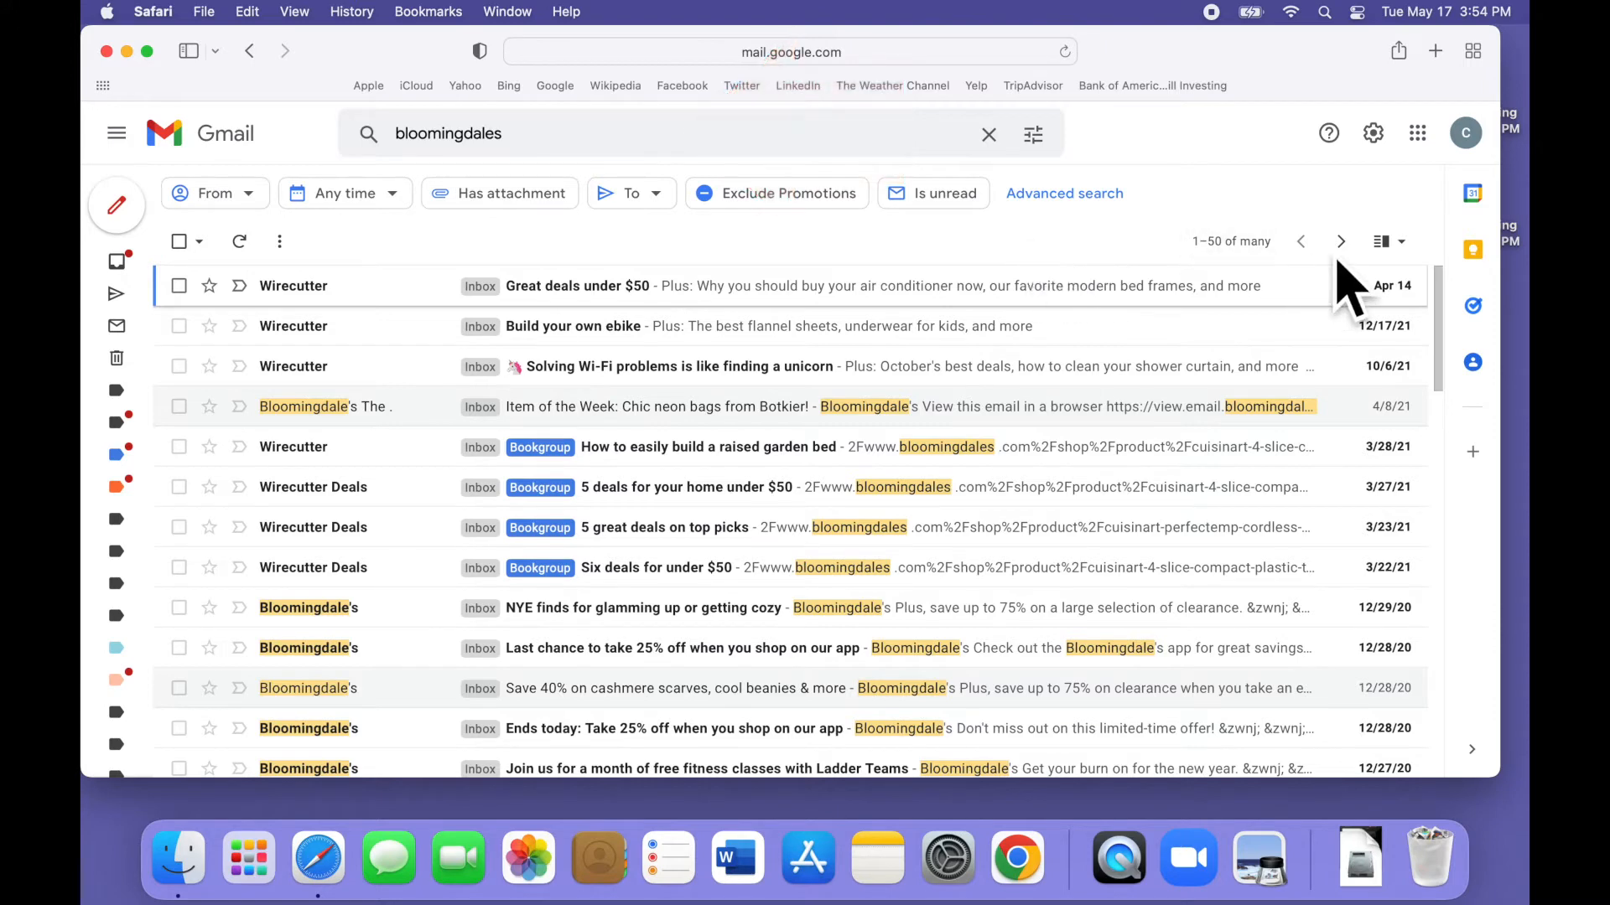
{"action": "left_click", "coordinate": [1339, 241]}
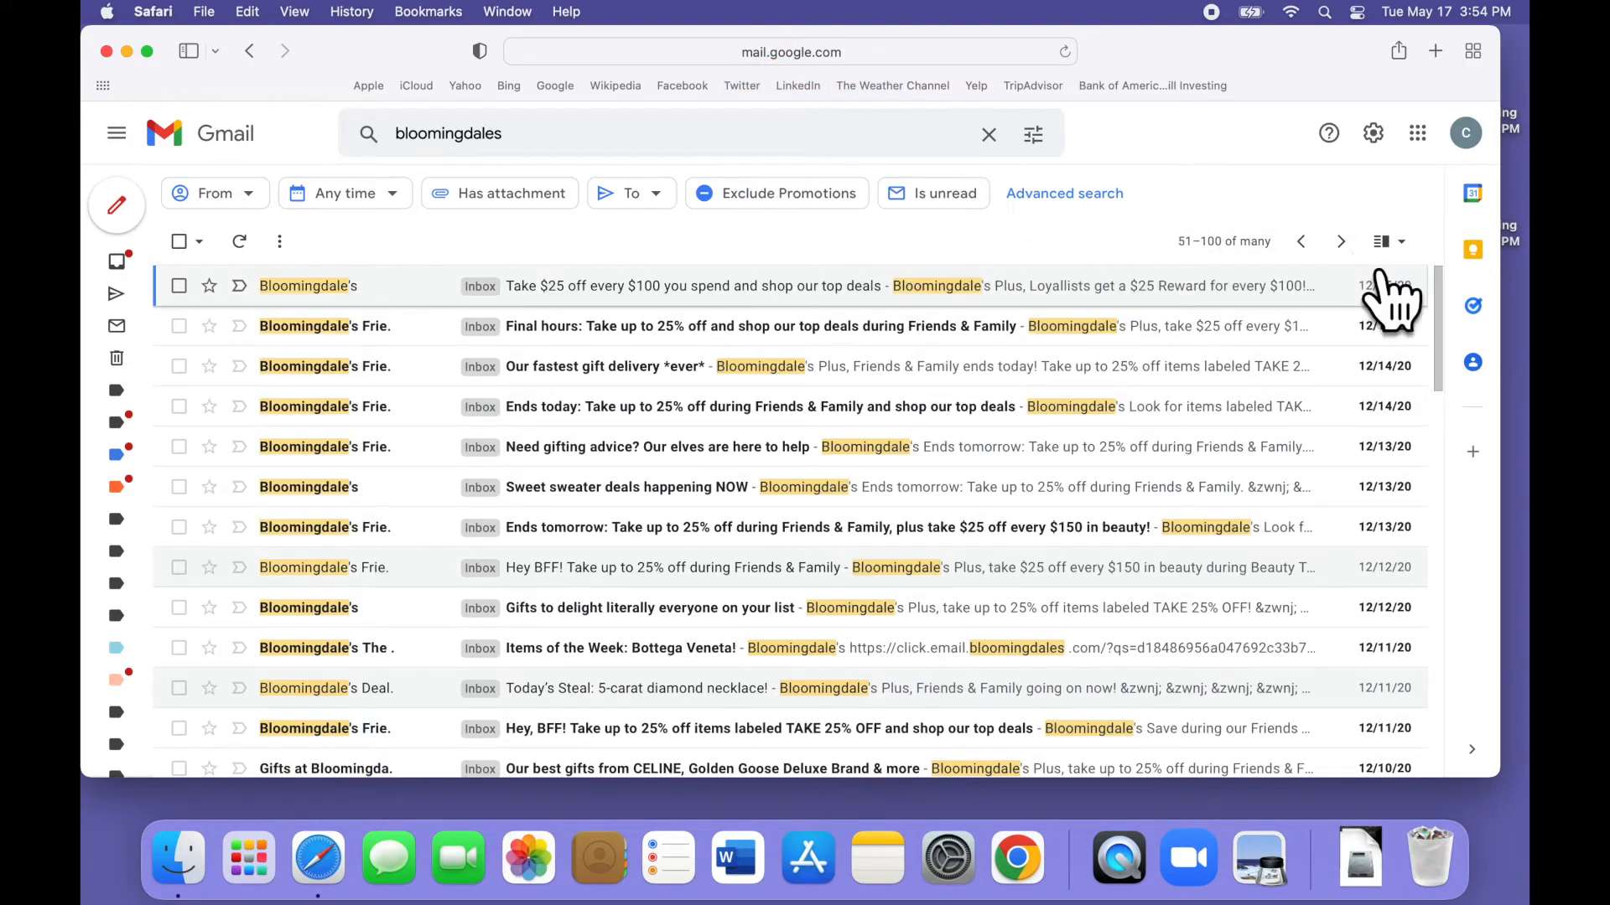
{"action": "left_click", "coordinate": [1339, 240]}
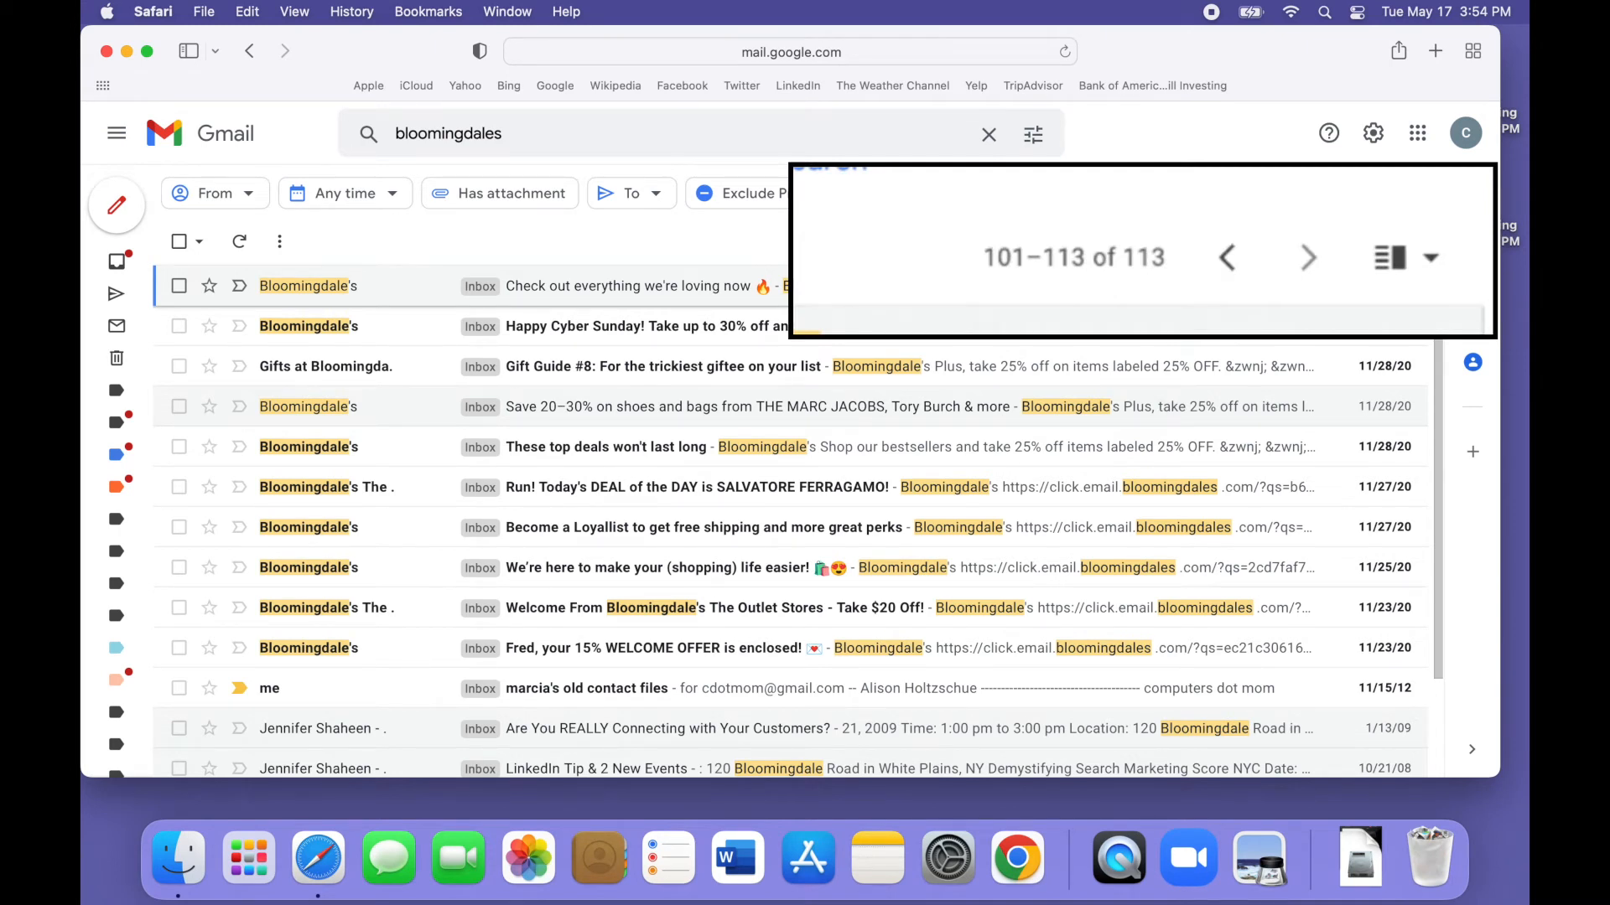
{"action": "mouse_move", "coordinate": [569, 503]}
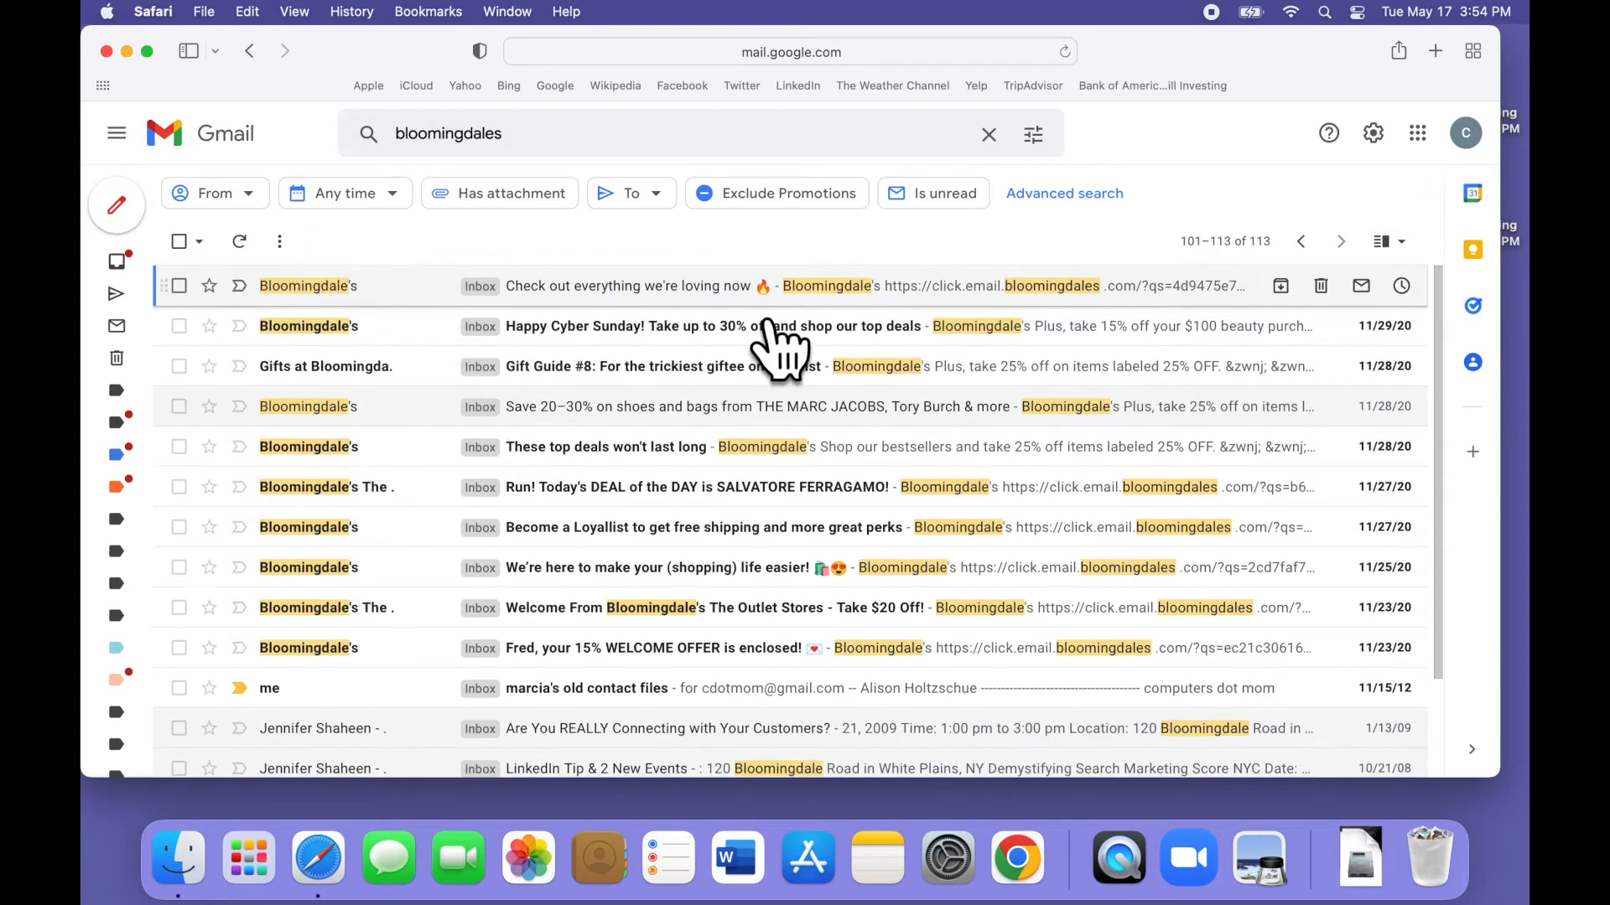
Tick two messages, clear them, then select all 13 conversations on the page.
{"action": "left_click", "coordinate": [179, 285]}
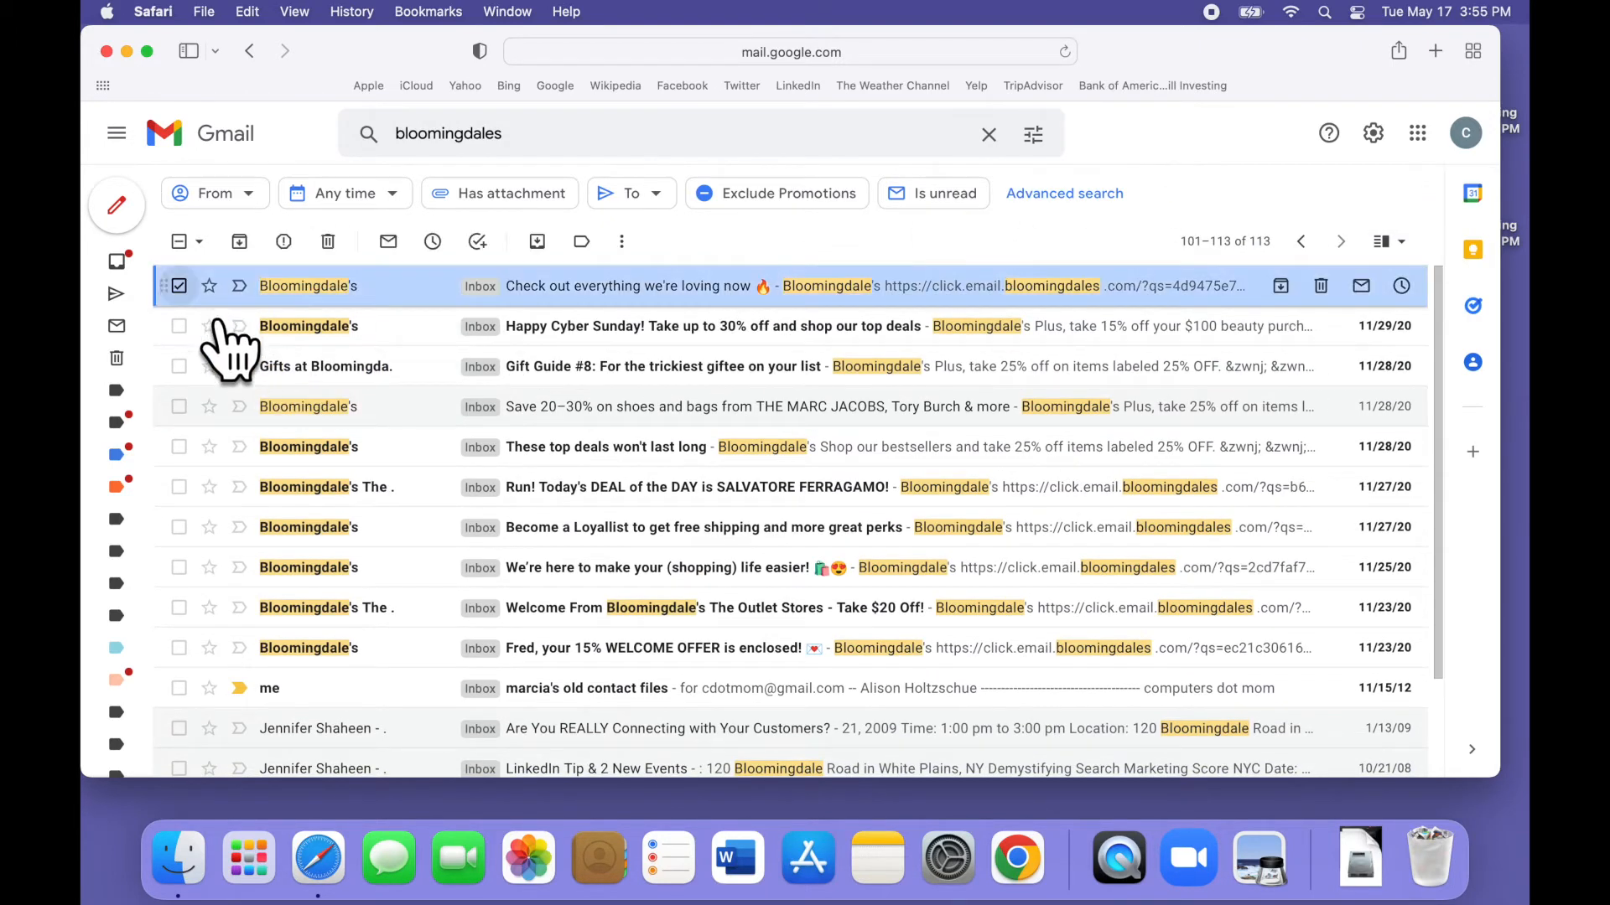
{"action": "left_click", "coordinate": [179, 325]}
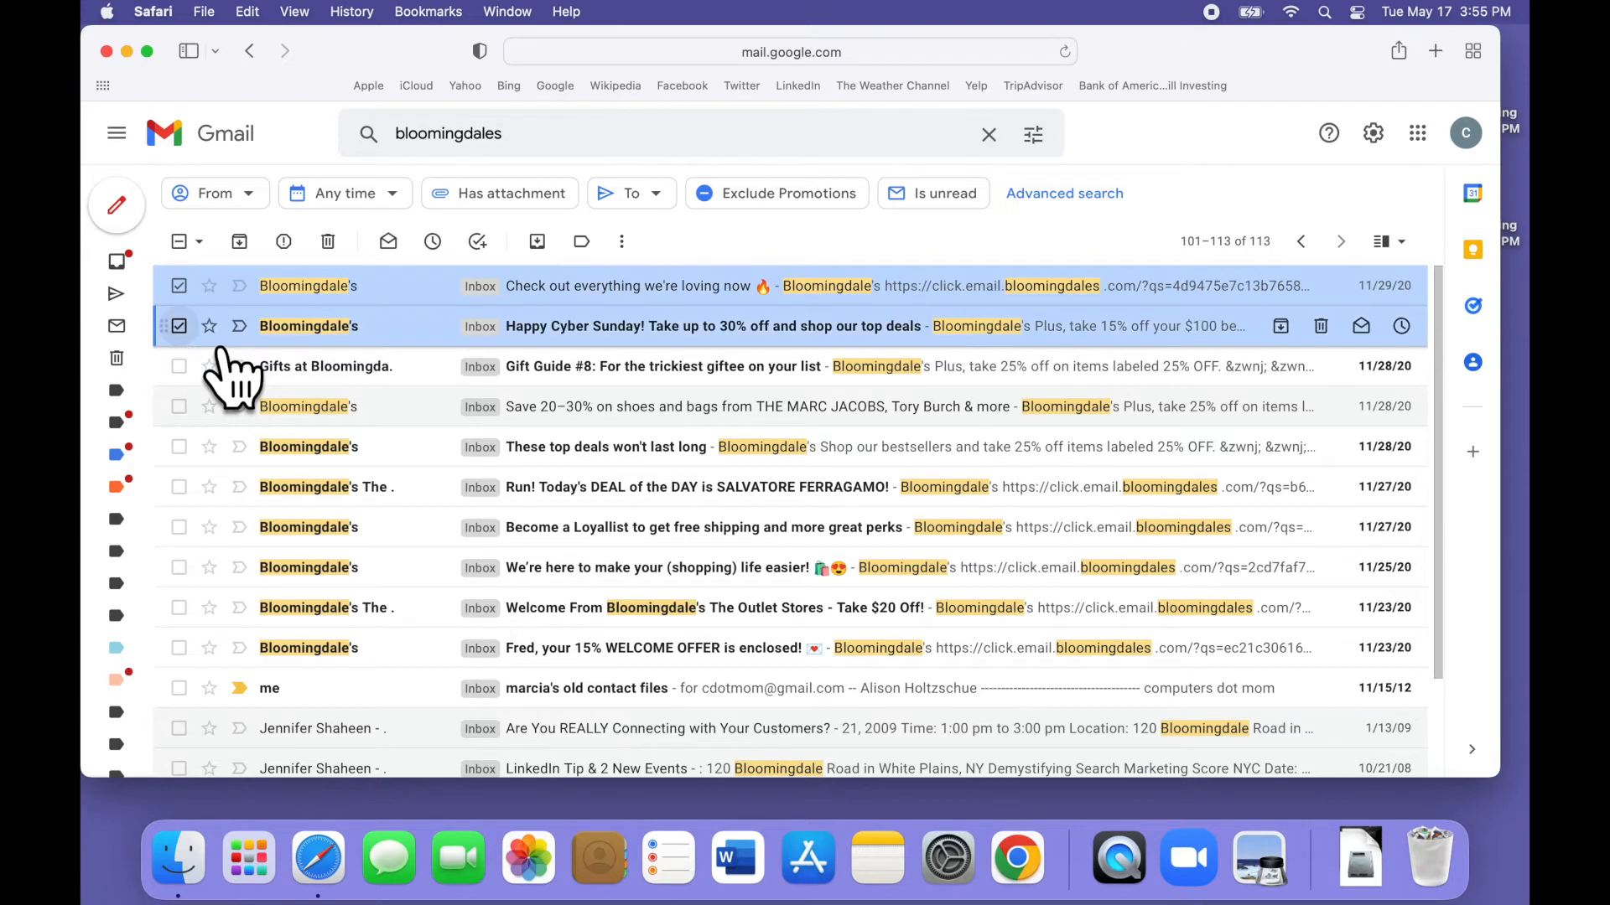
{"action": "left_click", "coordinate": [180, 242]}
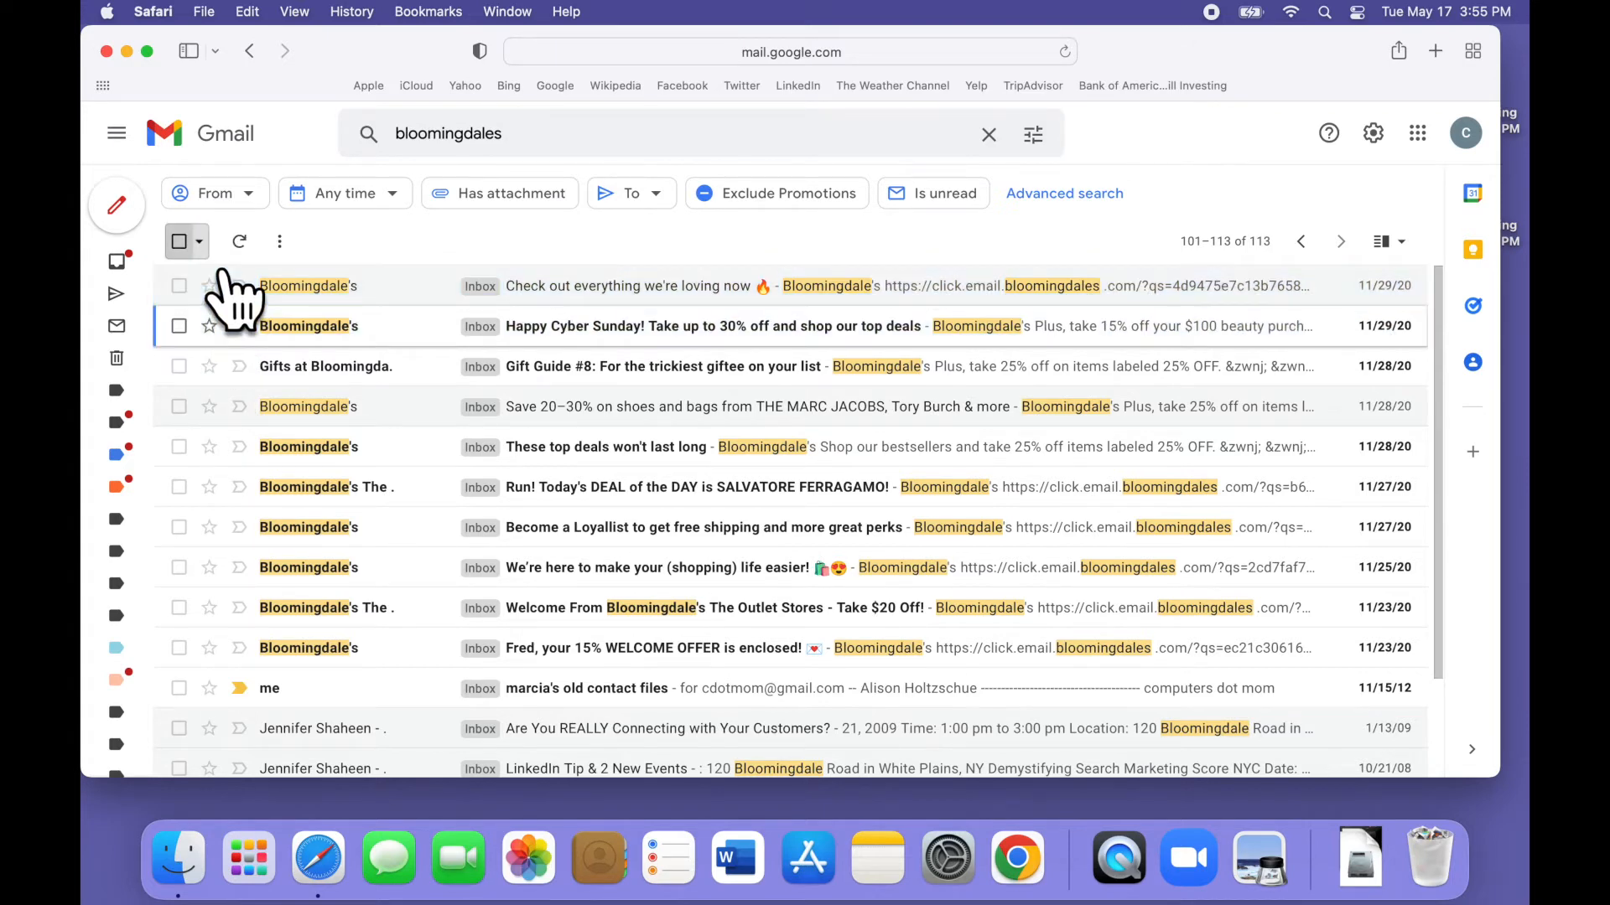
{"action": "left_click", "coordinate": [180, 241]}
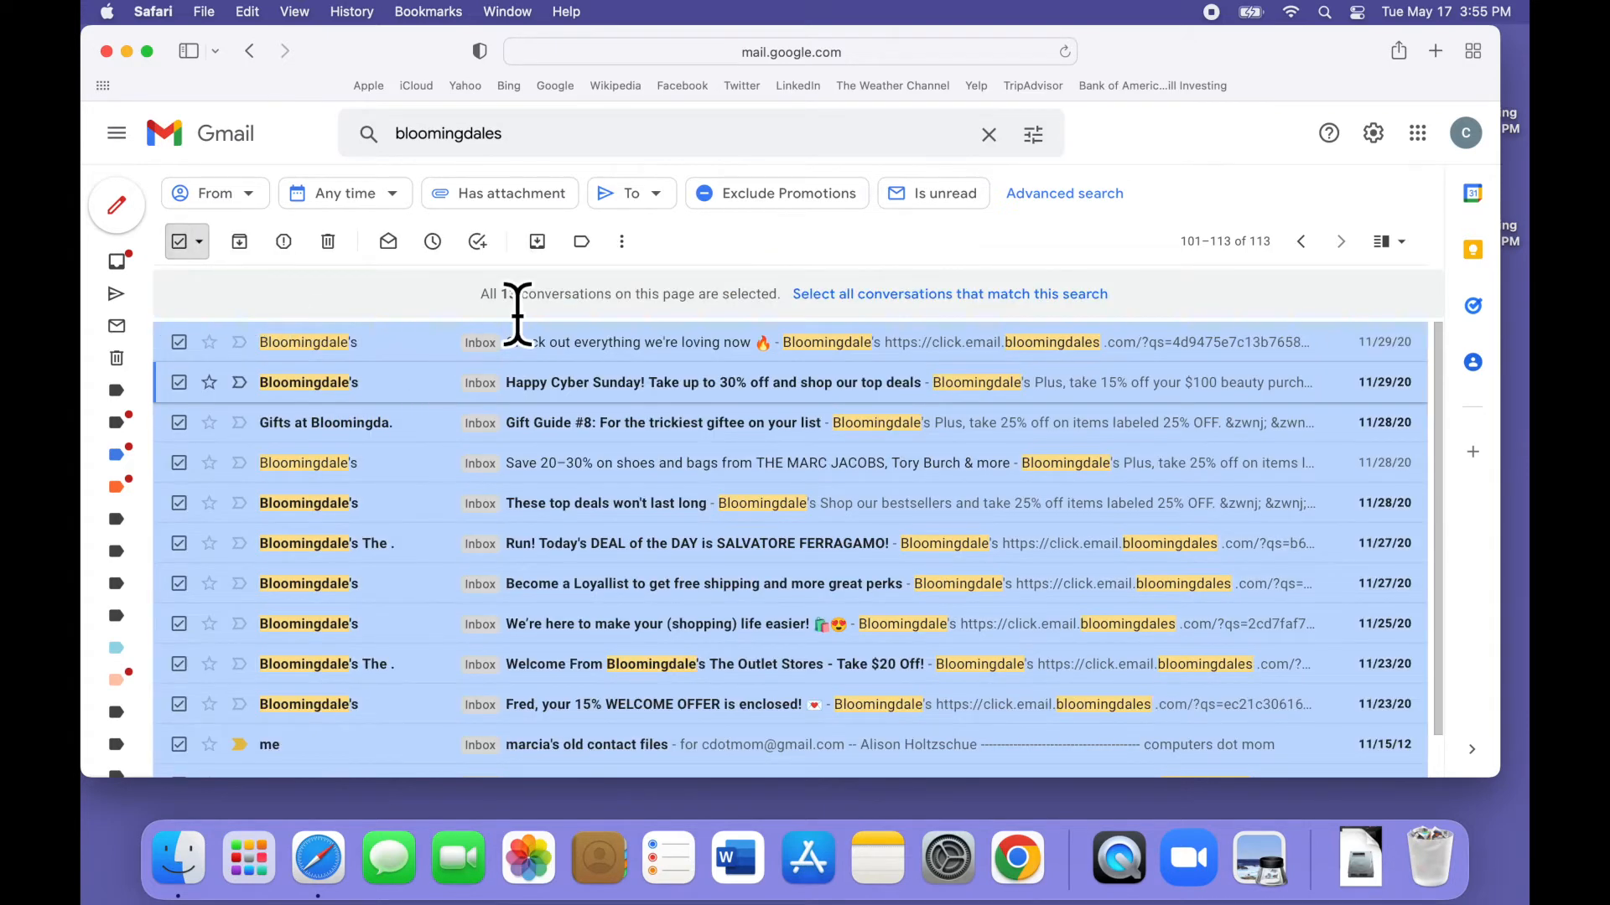
{"action": "left_click", "coordinate": [949, 293]}
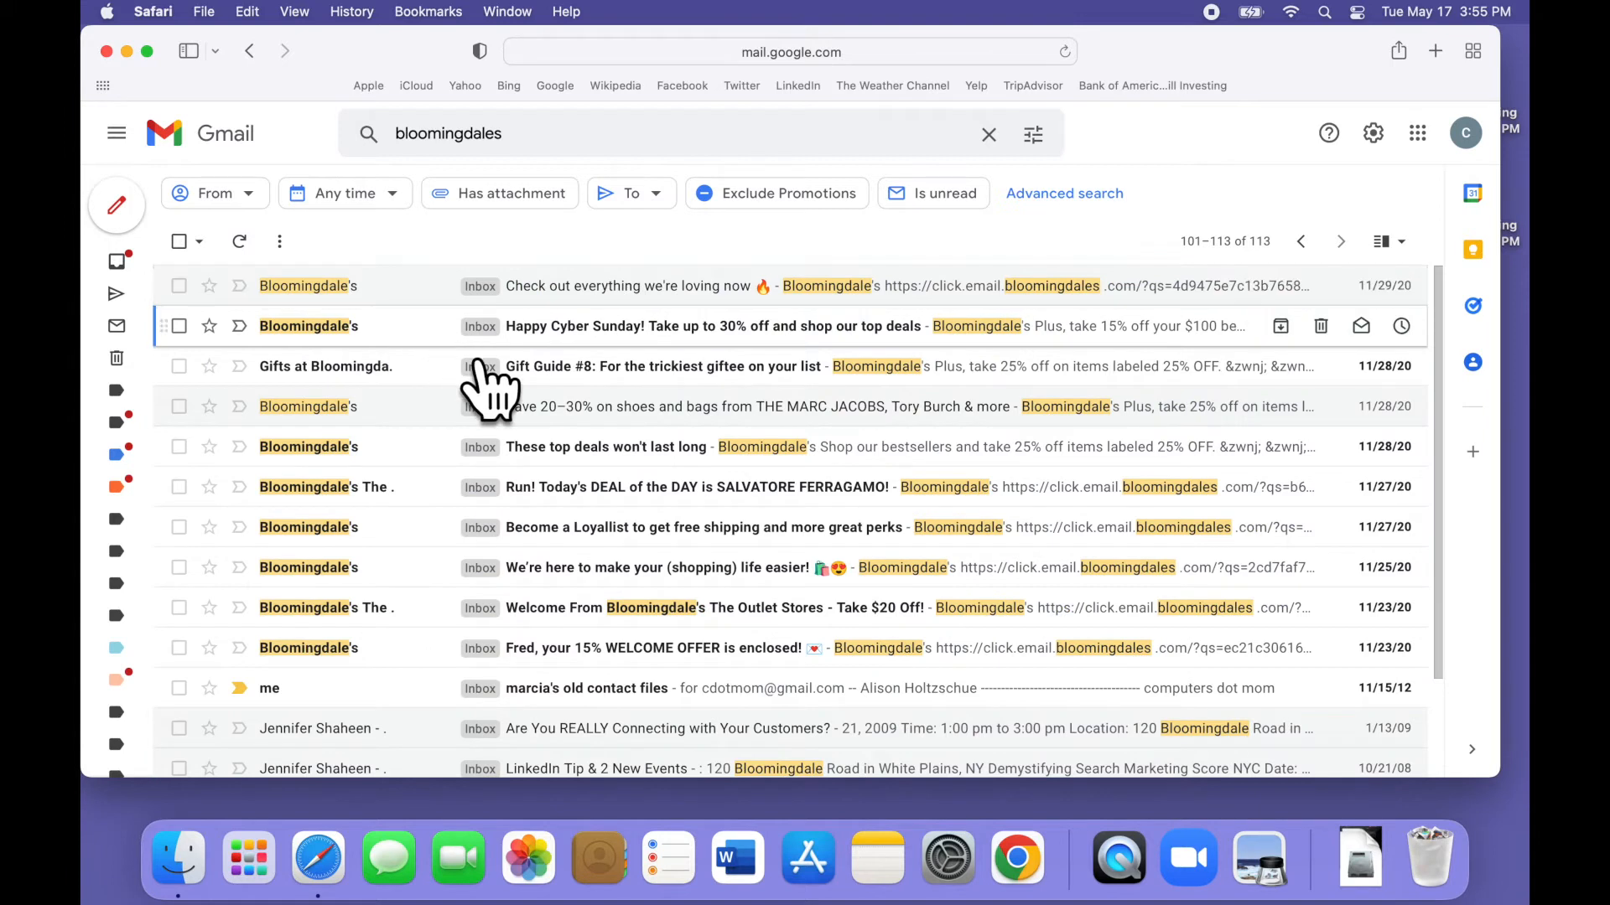
{"action": "scroll", "scroll_direction": "down", "scroll_amount": 3}
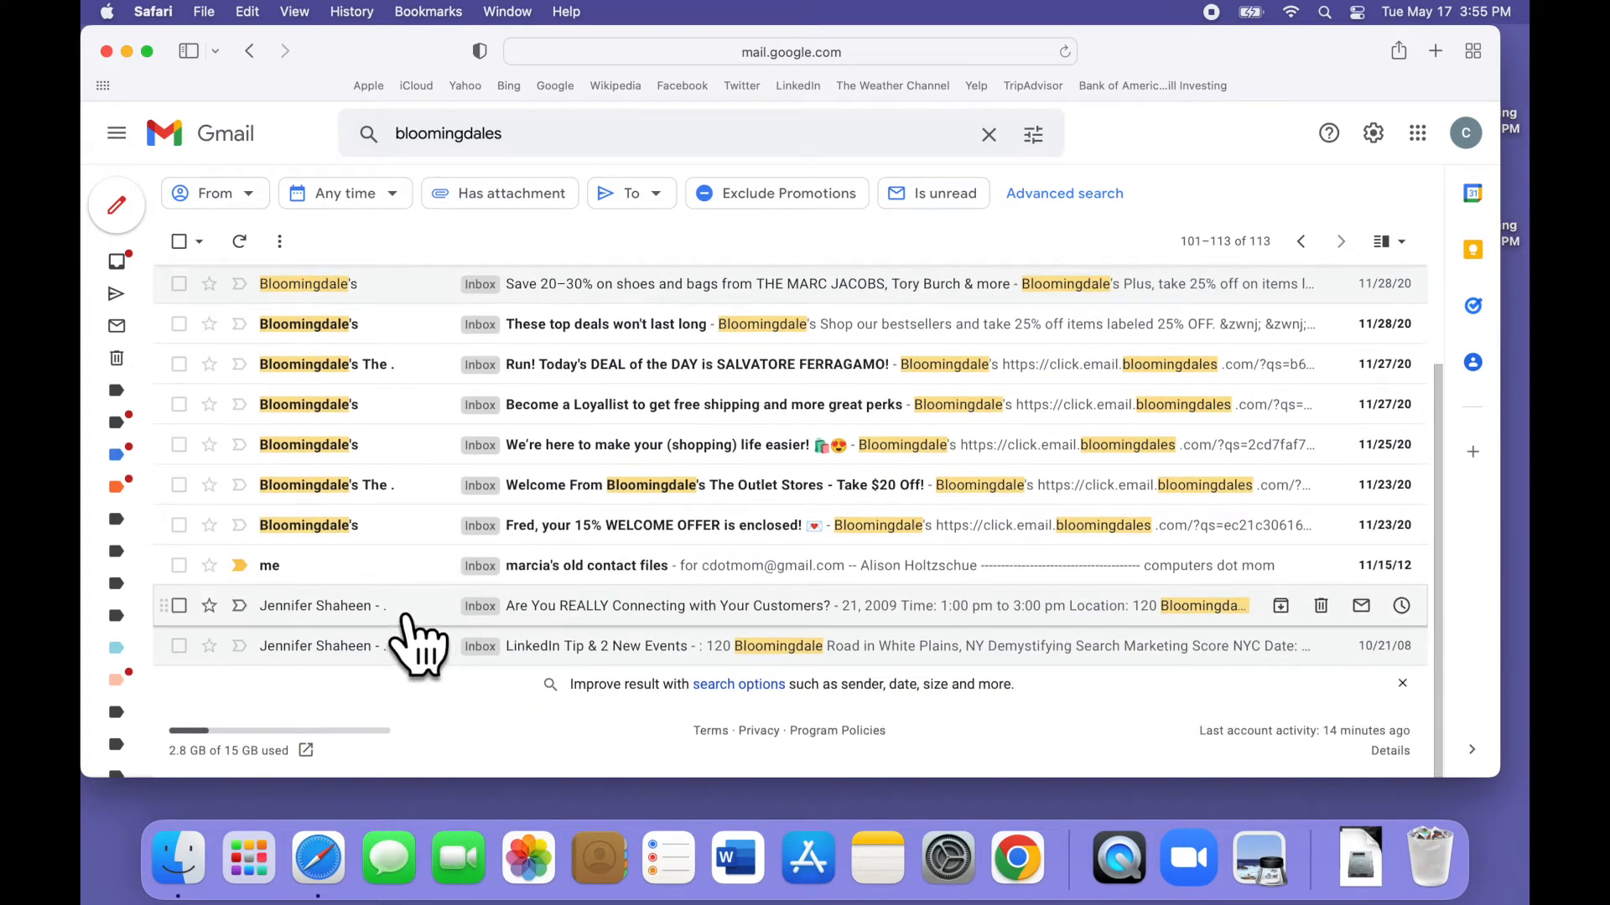
{"action": "mouse_move", "coordinate": [1160, 483]}
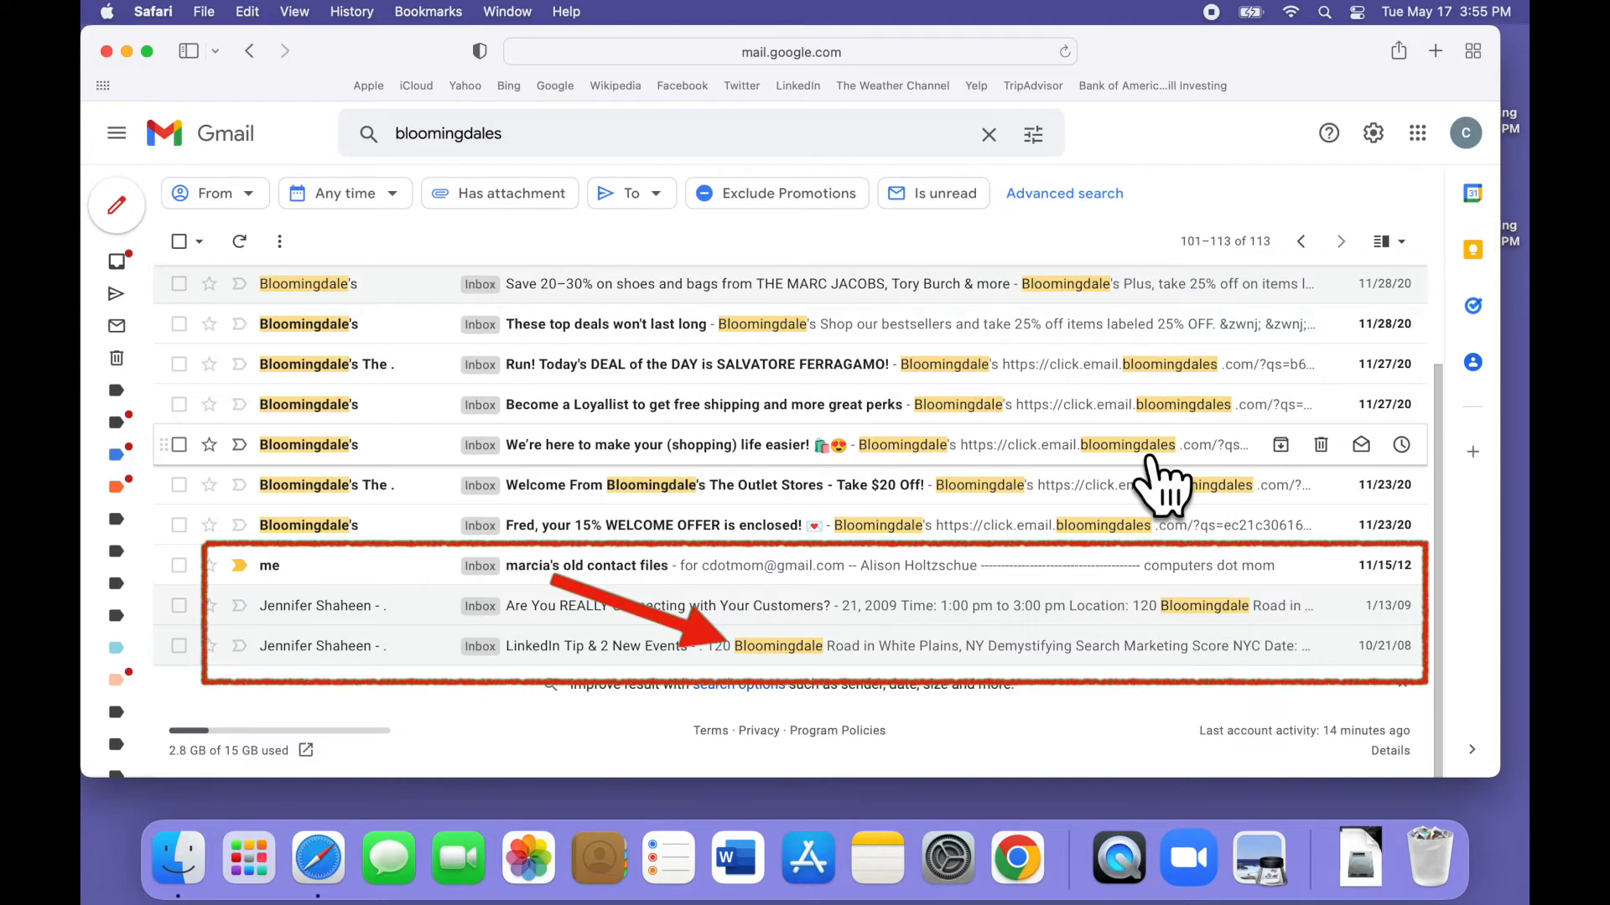
{"action": "mouse_move", "coordinate": [1278, 200]}
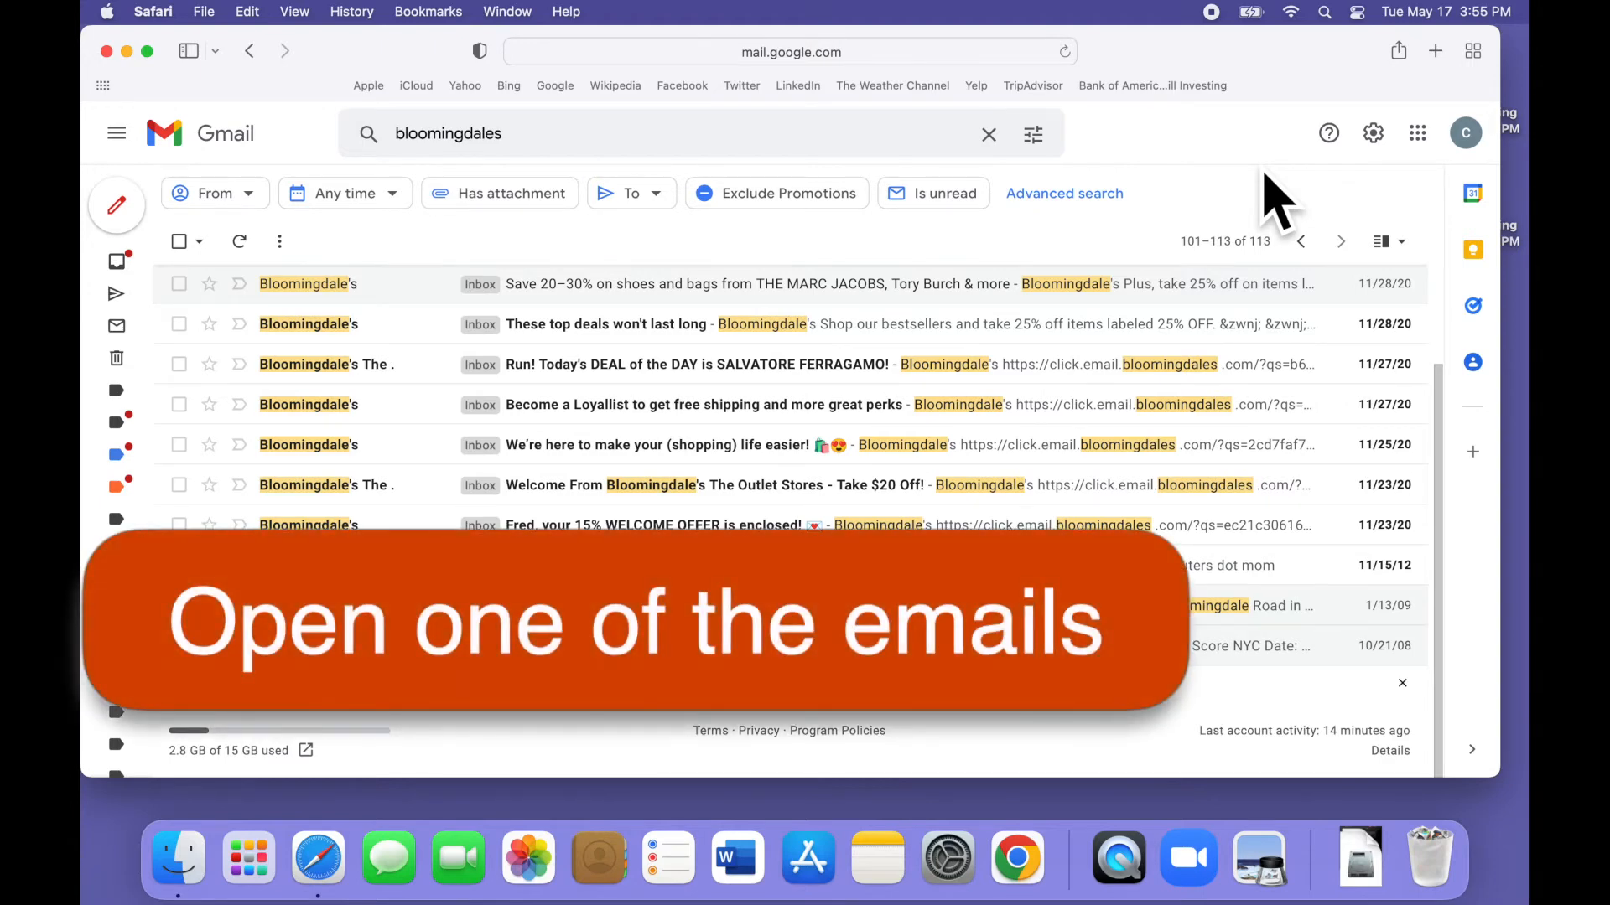
{"action": "left_click", "coordinate": [720, 283]}
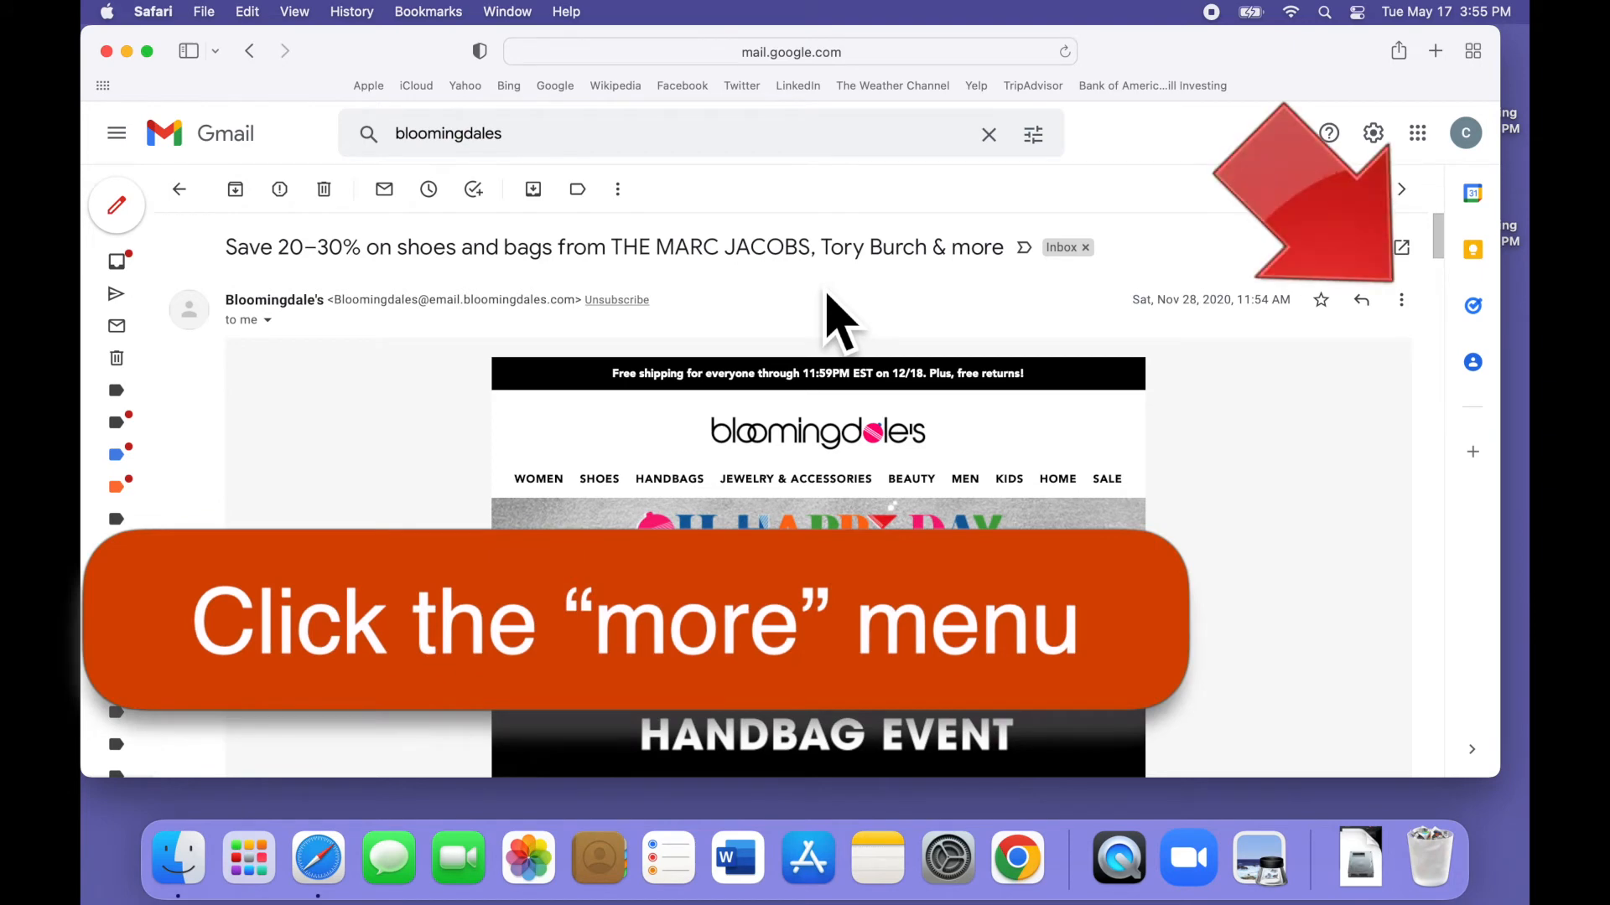
{"action": "left_click", "coordinate": [1400, 299]}
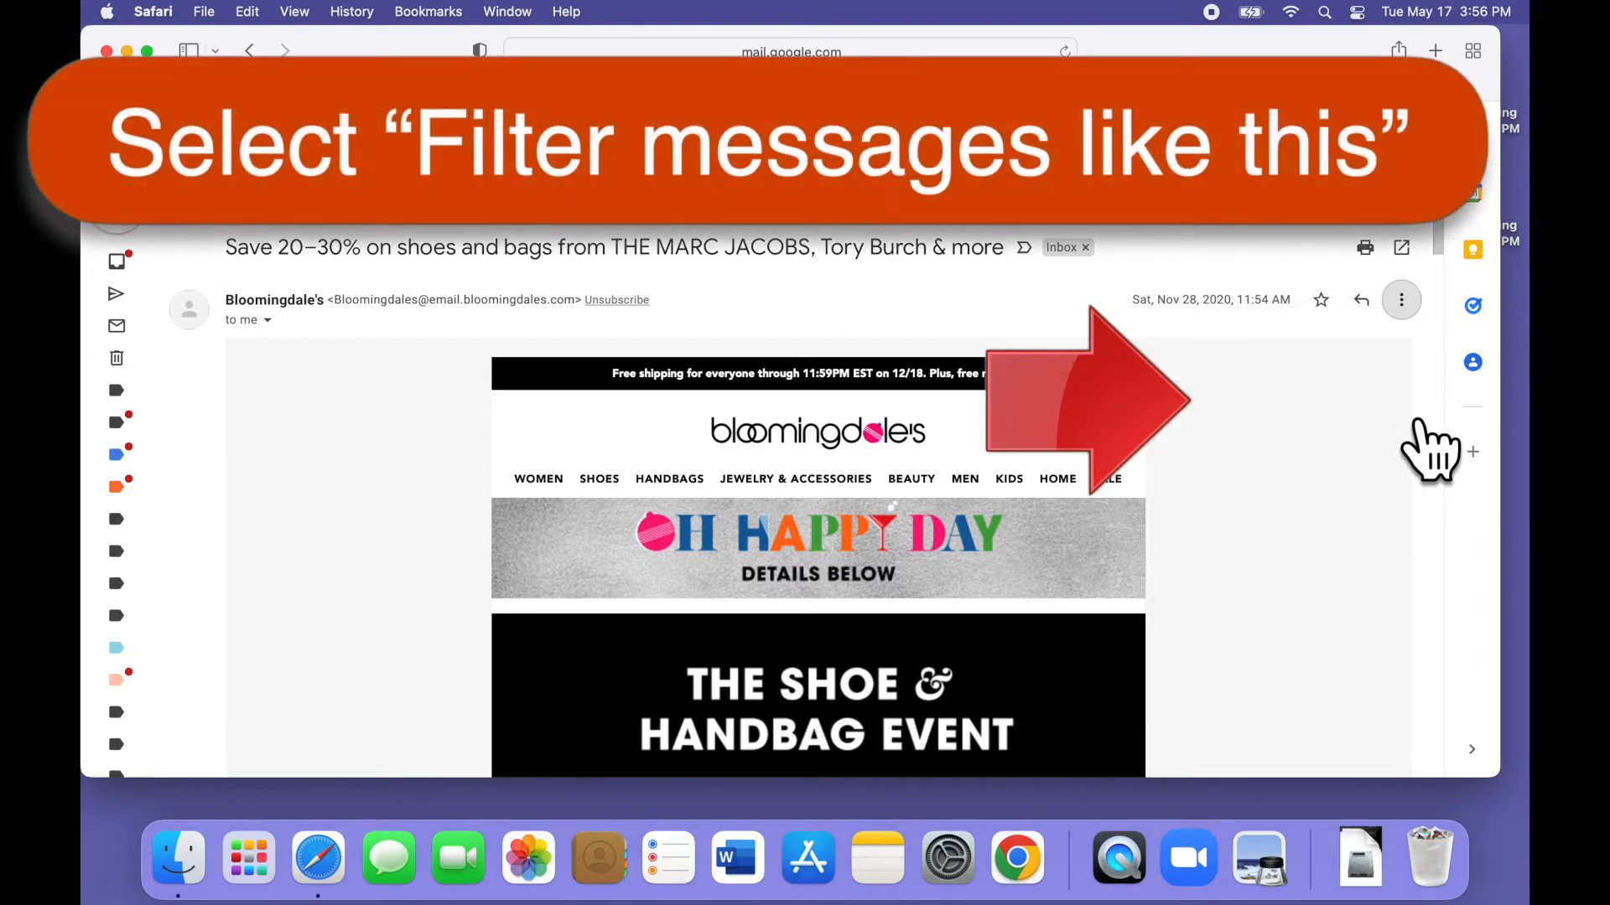
{"action": "left_click", "coordinate": [1400, 299]}
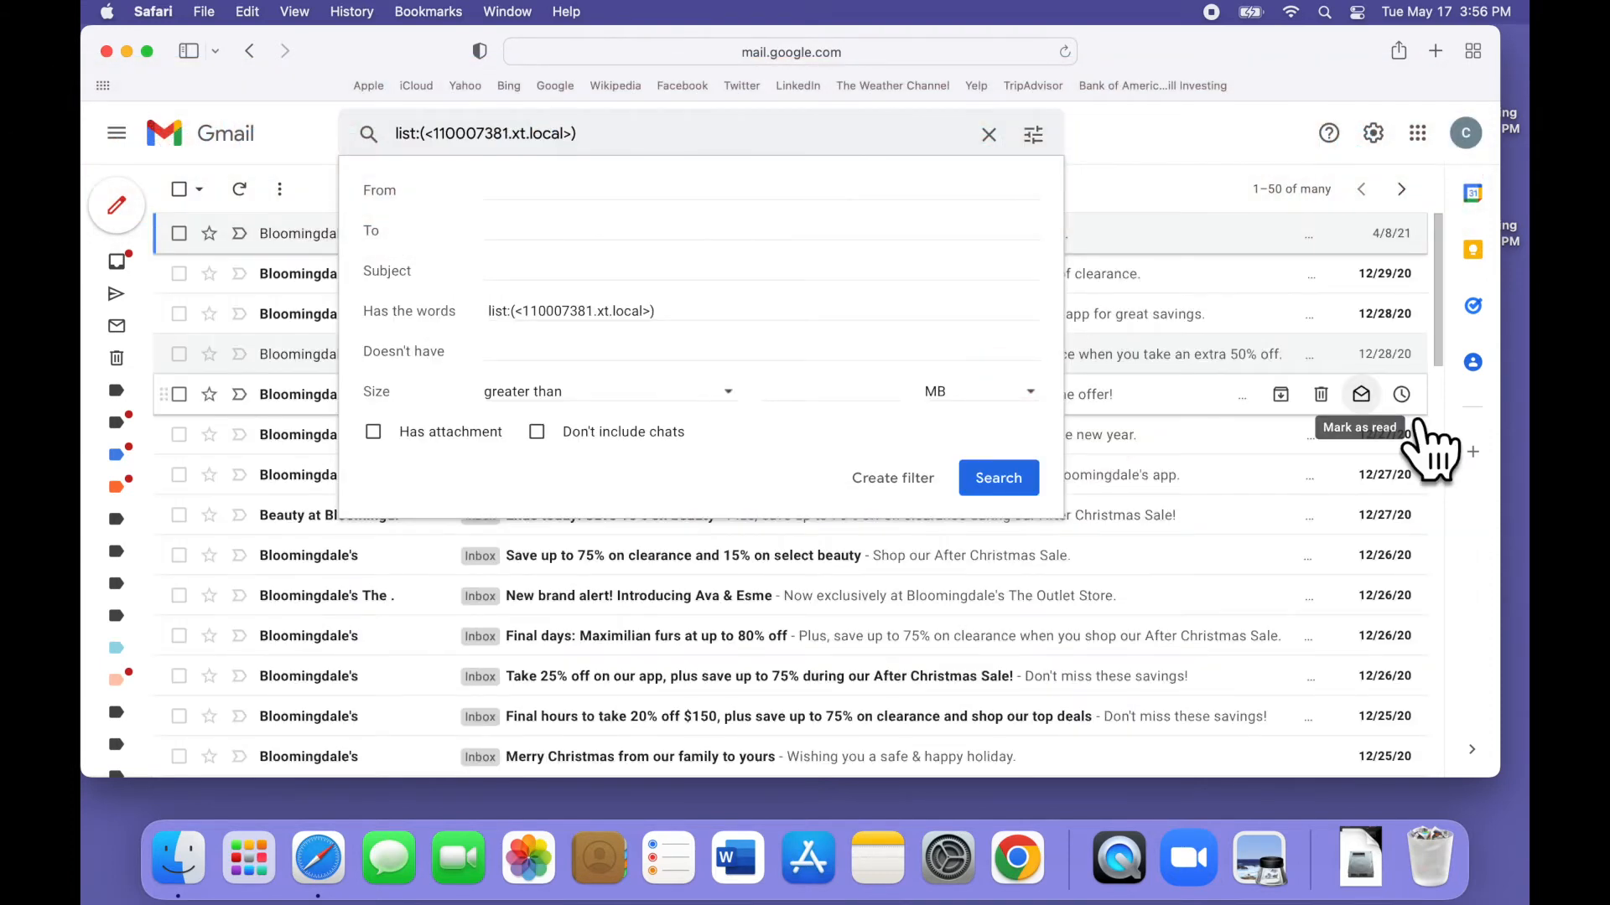
{"action": "mouse_move", "coordinate": [1325, 277]}
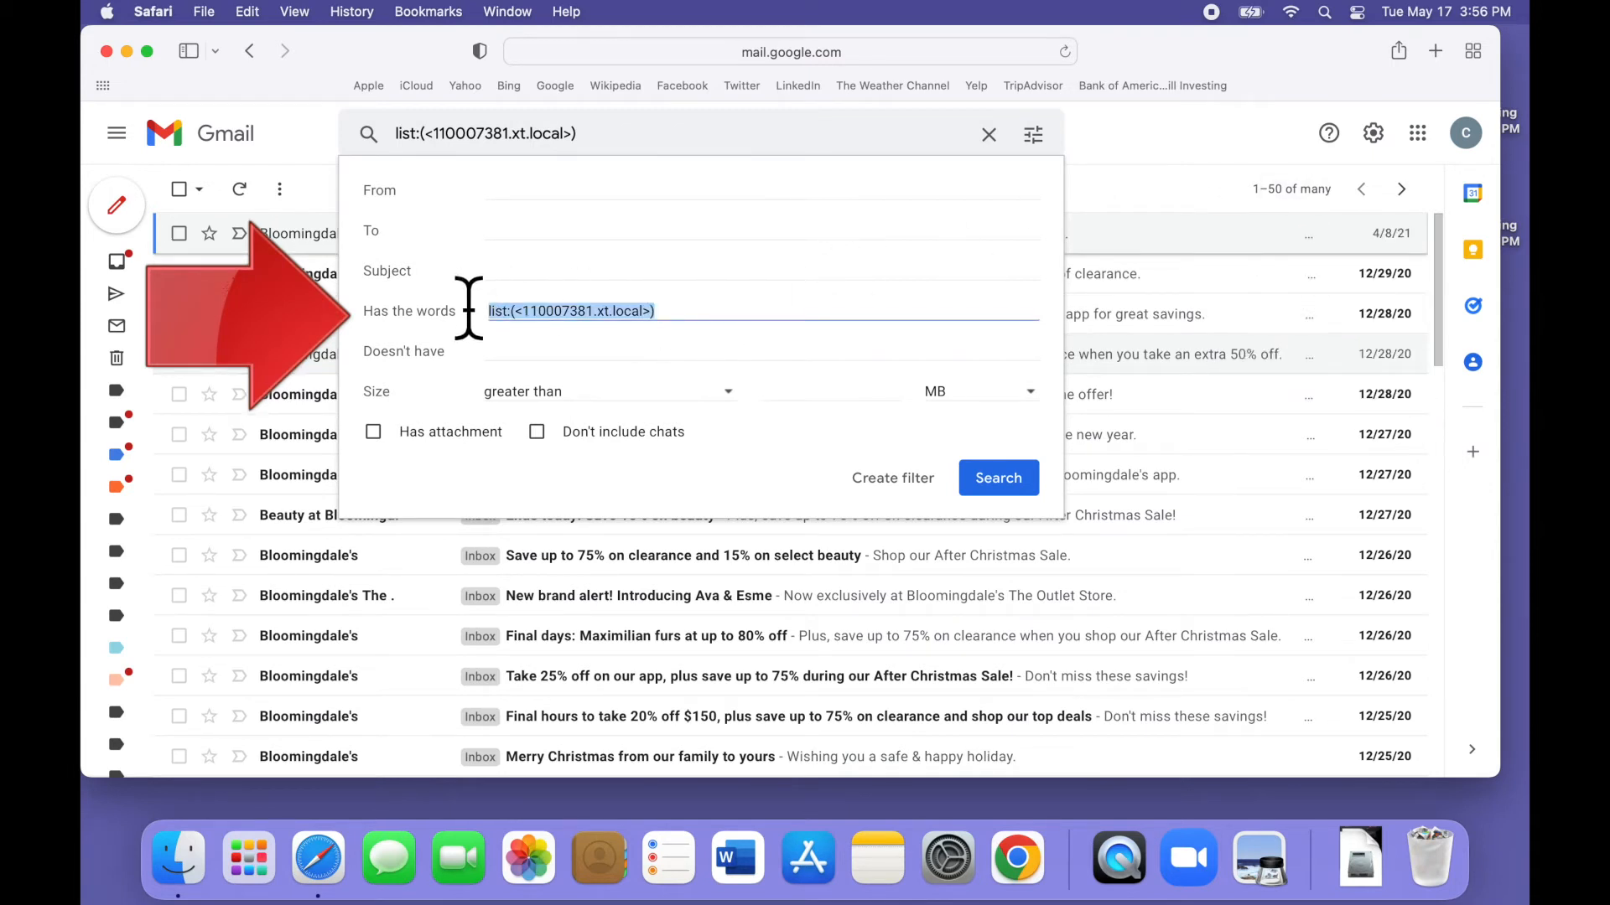
{"action": "mouse_move", "coordinate": [976, 287]}
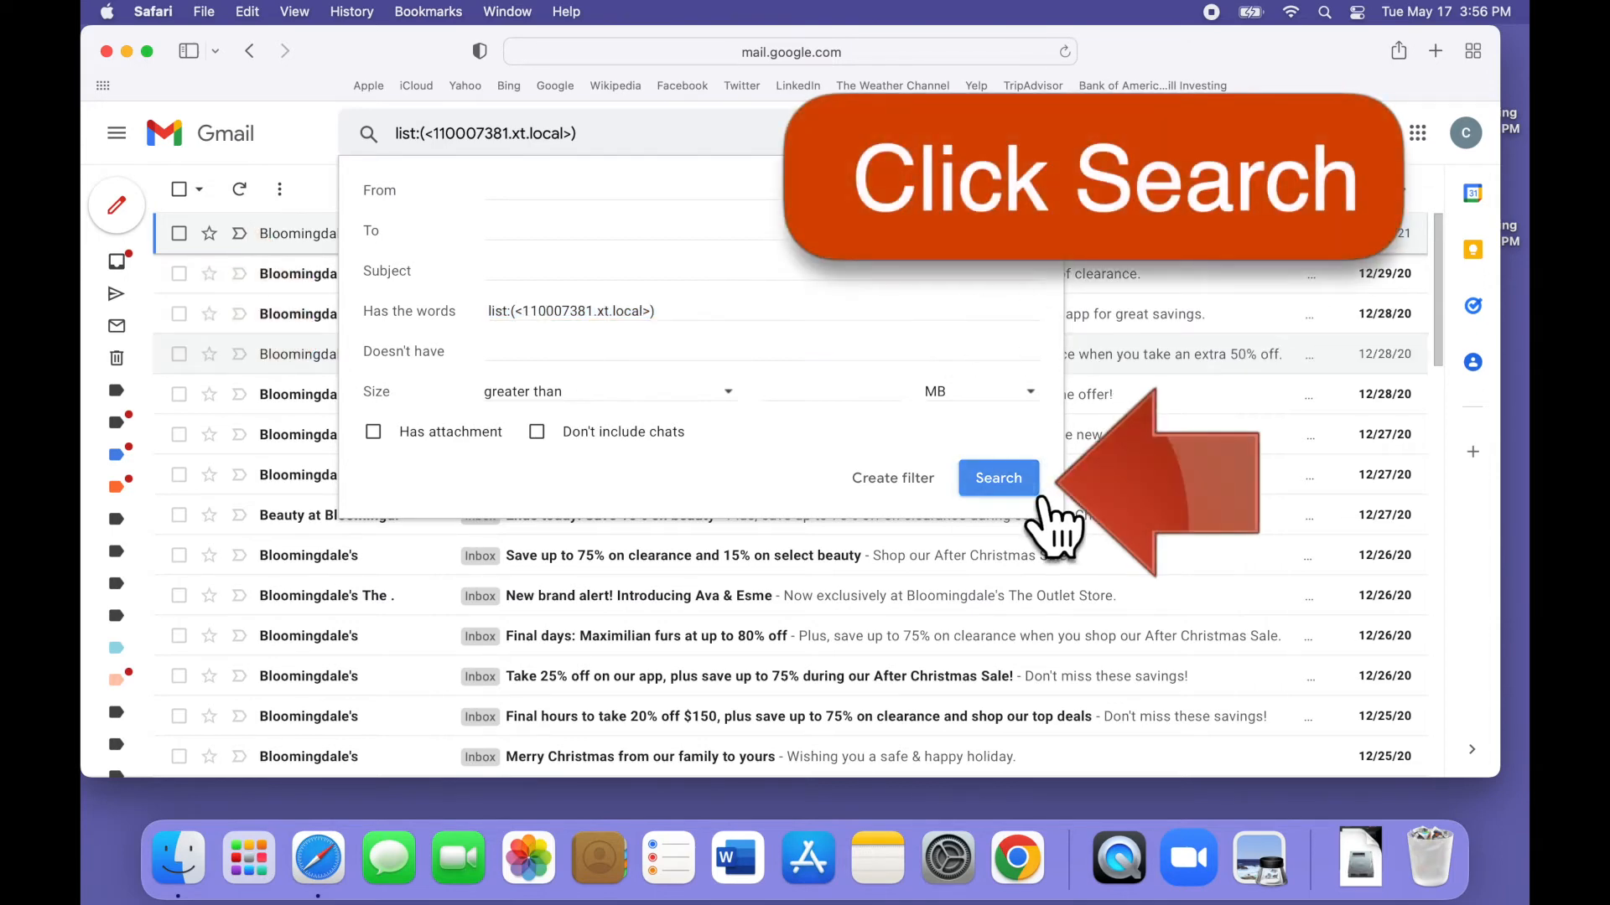
Run the Bloomingdale's mailing-list search (103 results) and move to results 51–100.
{"action": "left_click", "coordinate": [996, 478]}
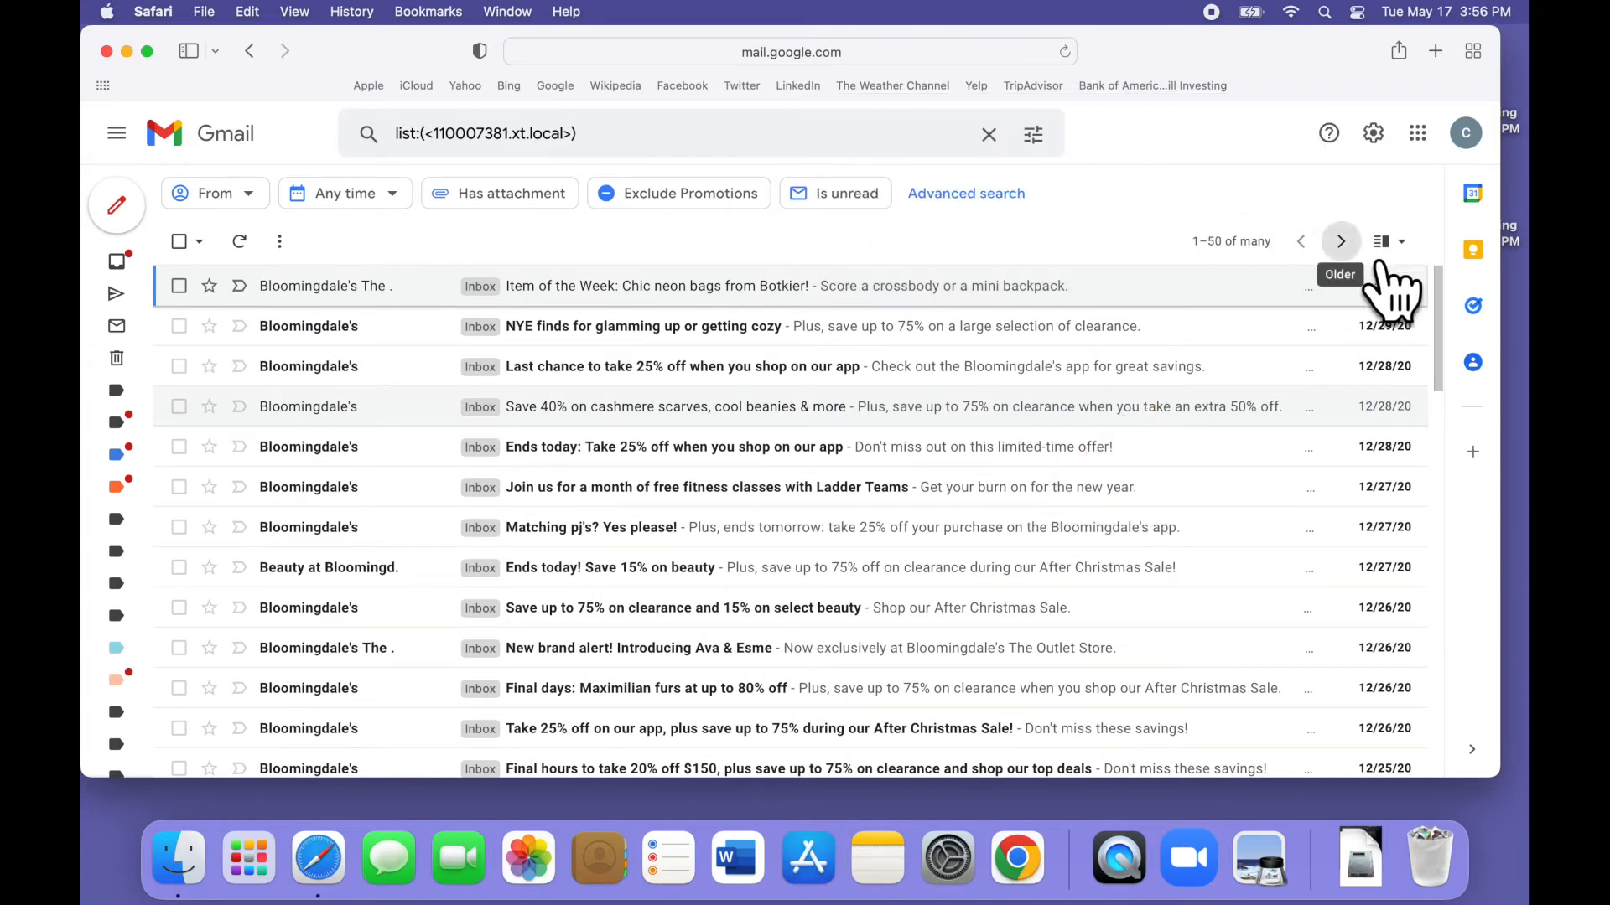
{"action": "left_click", "coordinate": [1339, 241]}
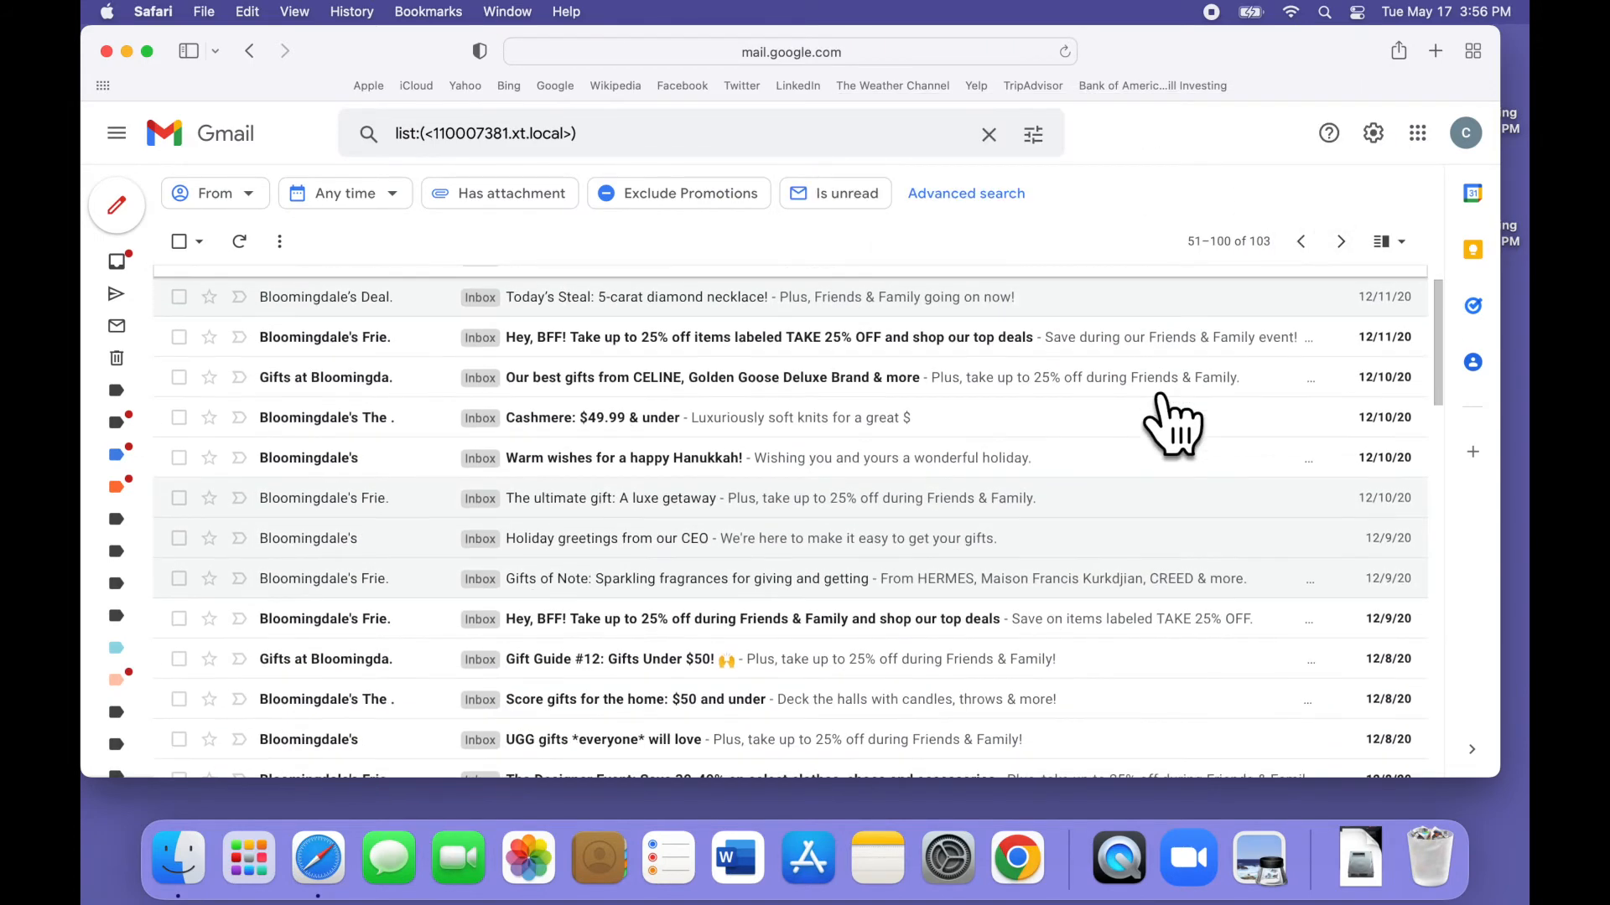
{"action": "scroll", "scroll_direction": "down", "scroll_amount": 3}
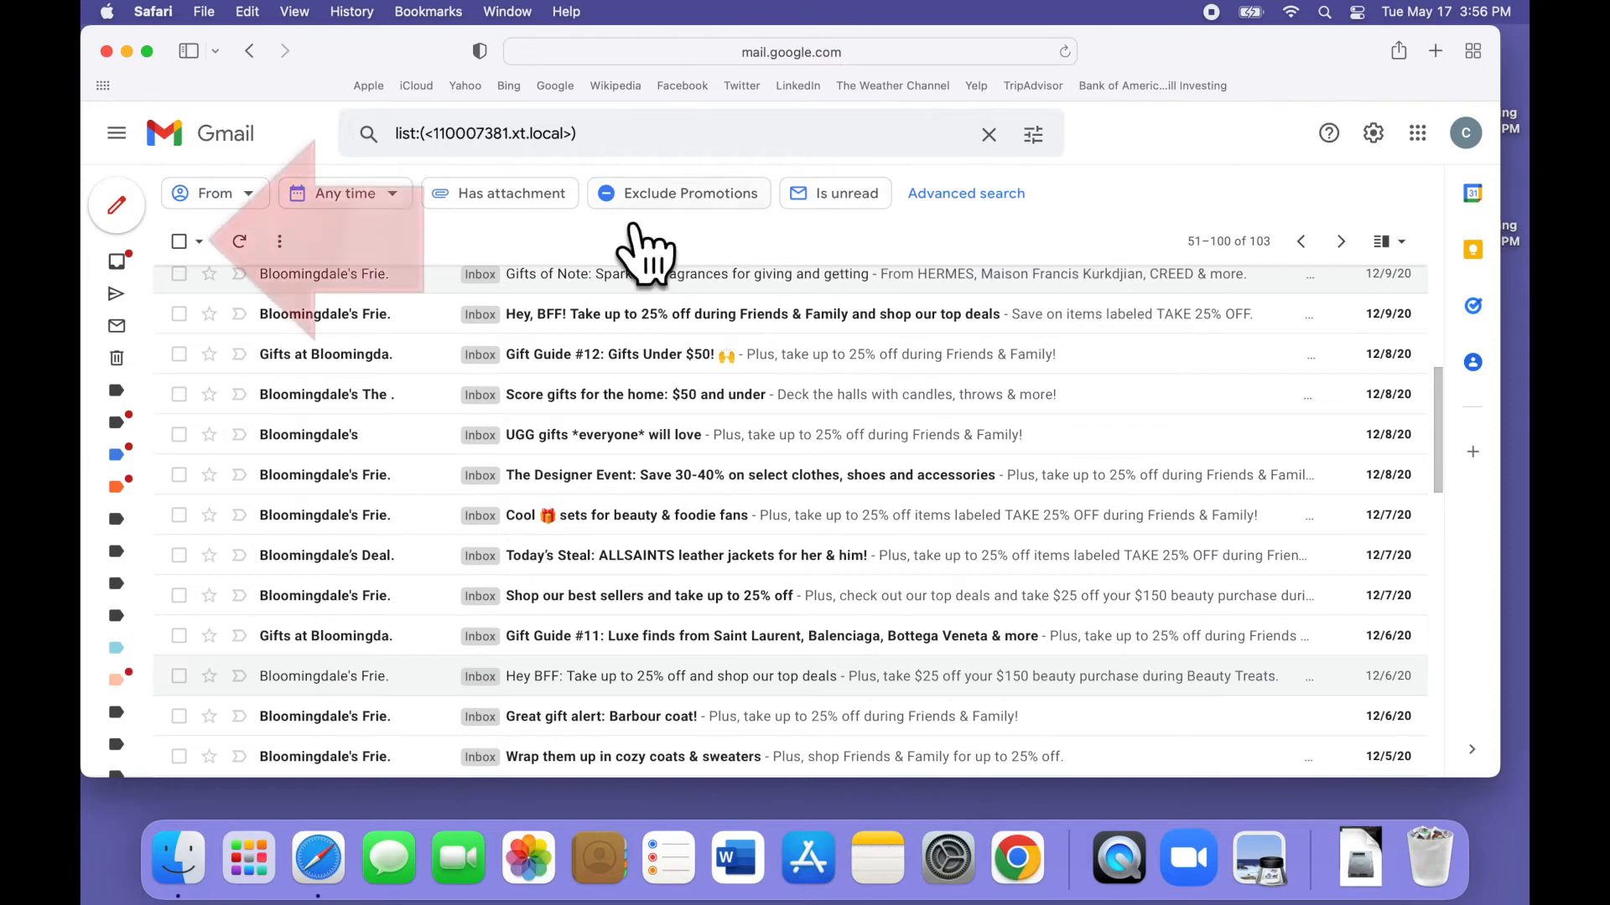
Select all 103 matching Bloomingdale's conversations and delete them, confirming with OK.
{"action": "left_click", "coordinate": [179, 242]}
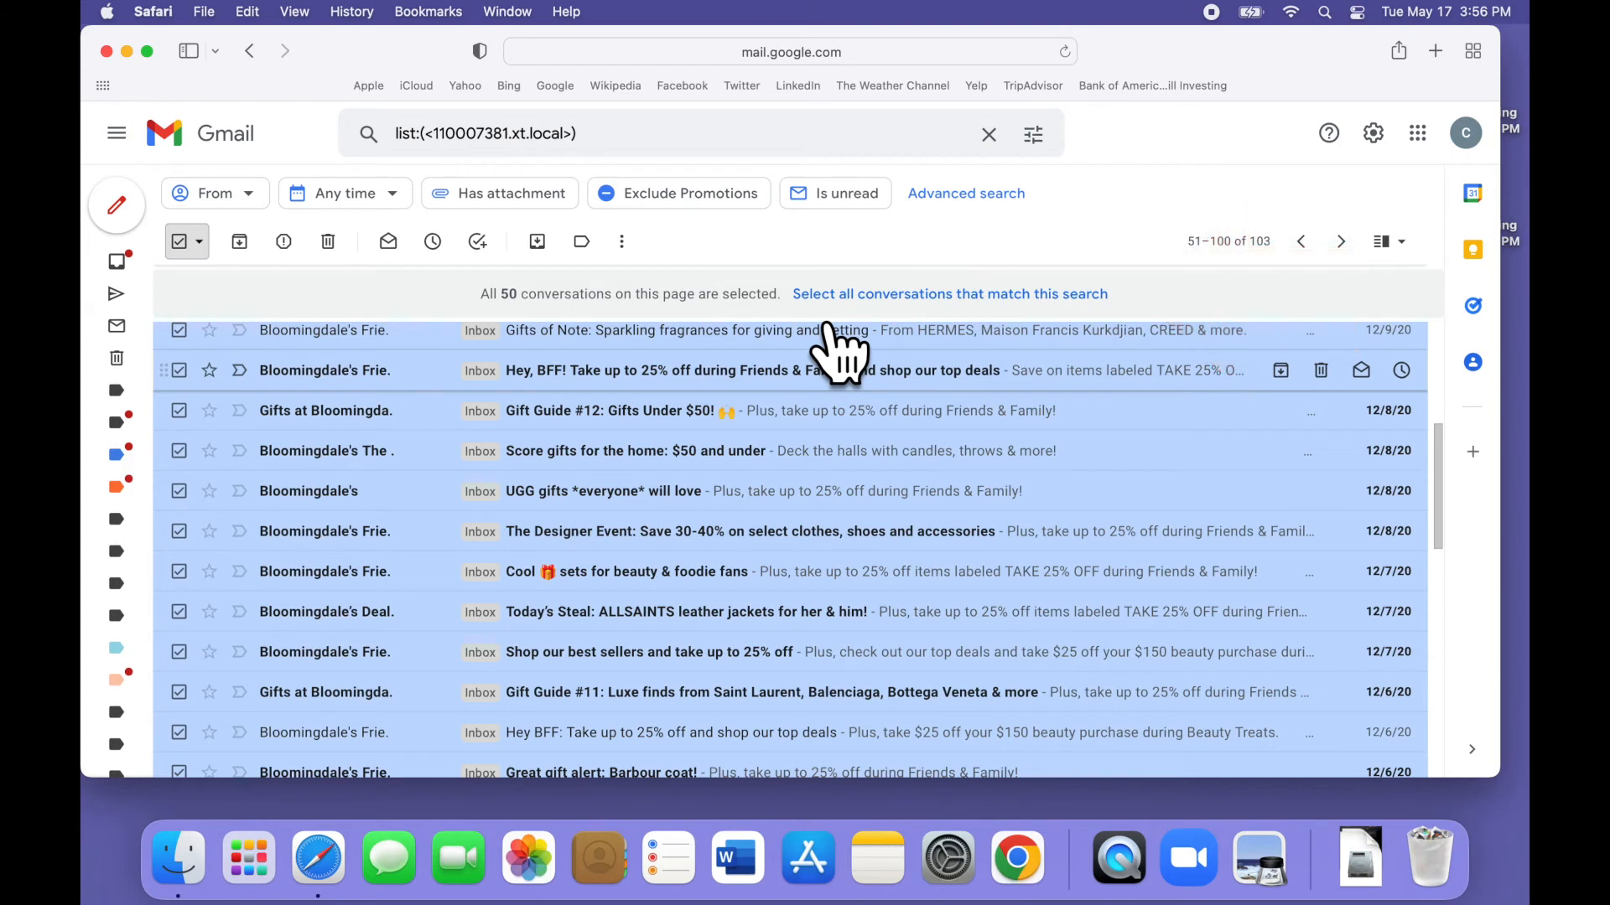
{"action": "left_click", "coordinate": [949, 293]}
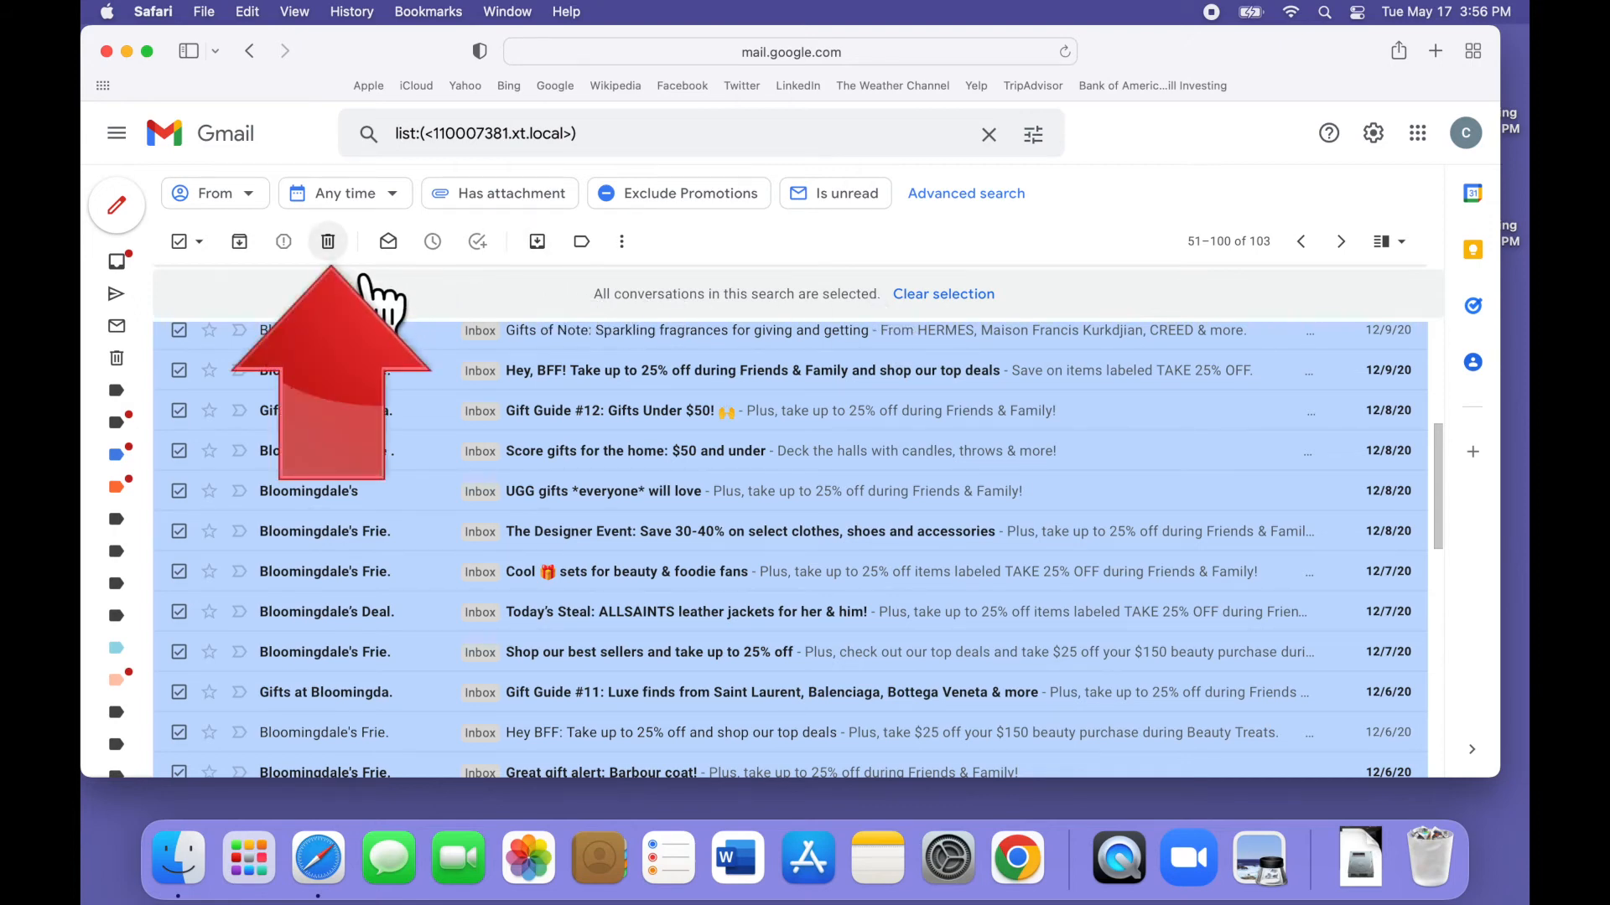
{"action": "left_click", "coordinate": [327, 241]}
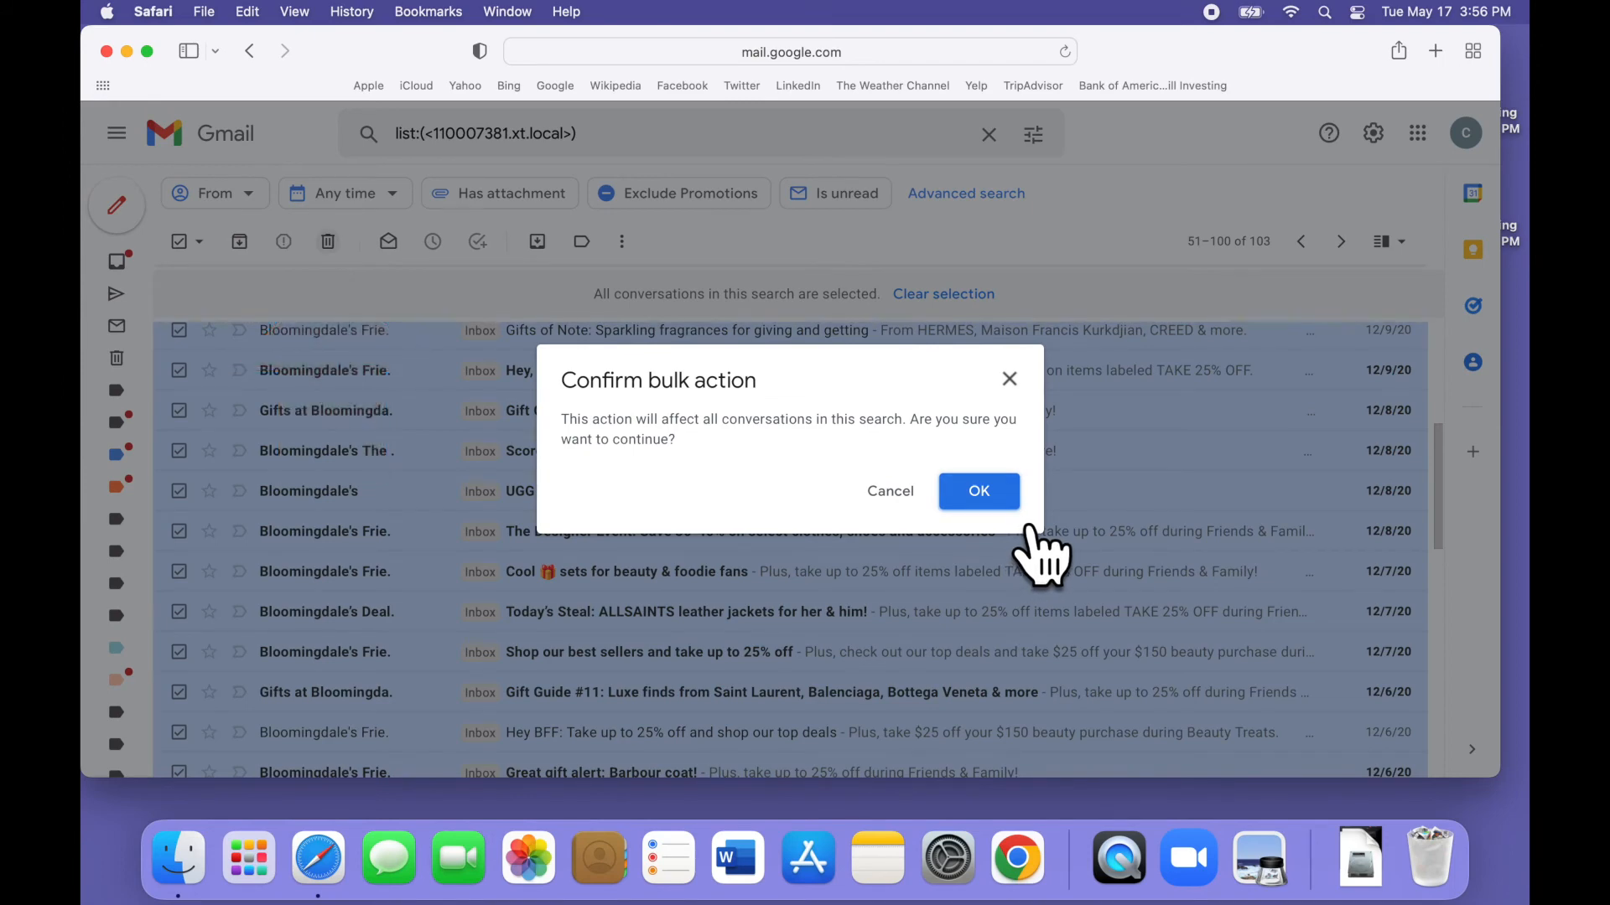
{"action": "left_click", "coordinate": [978, 491]}
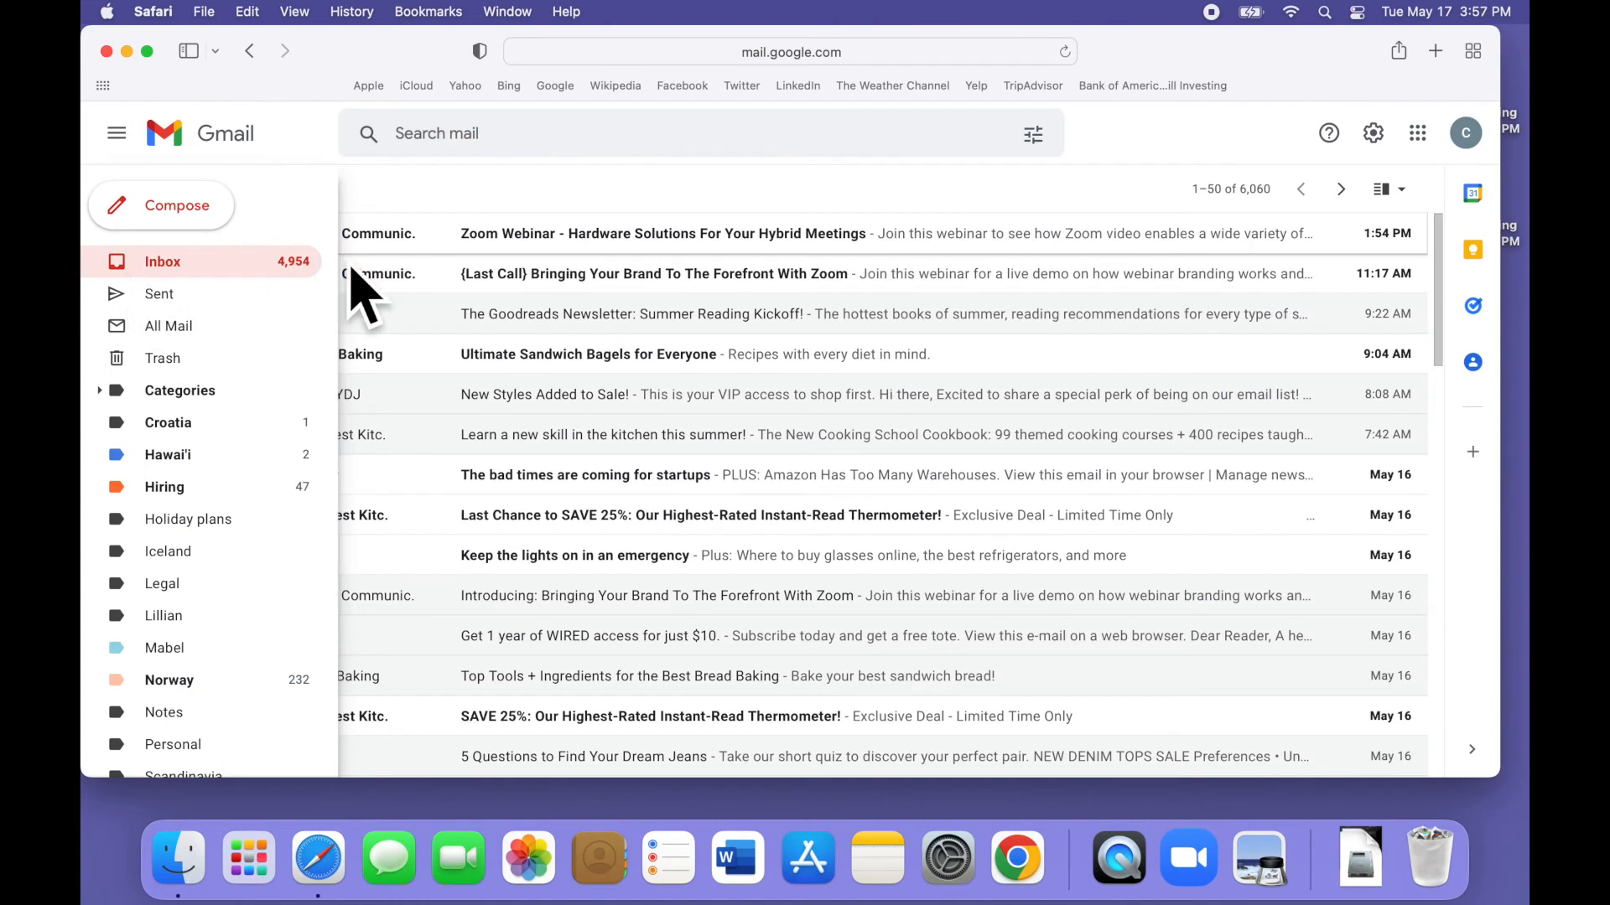
From the King Arthur Baking email, choose Filter messages like this for its sender.
{"action": "left_click", "coordinate": [116, 133]}
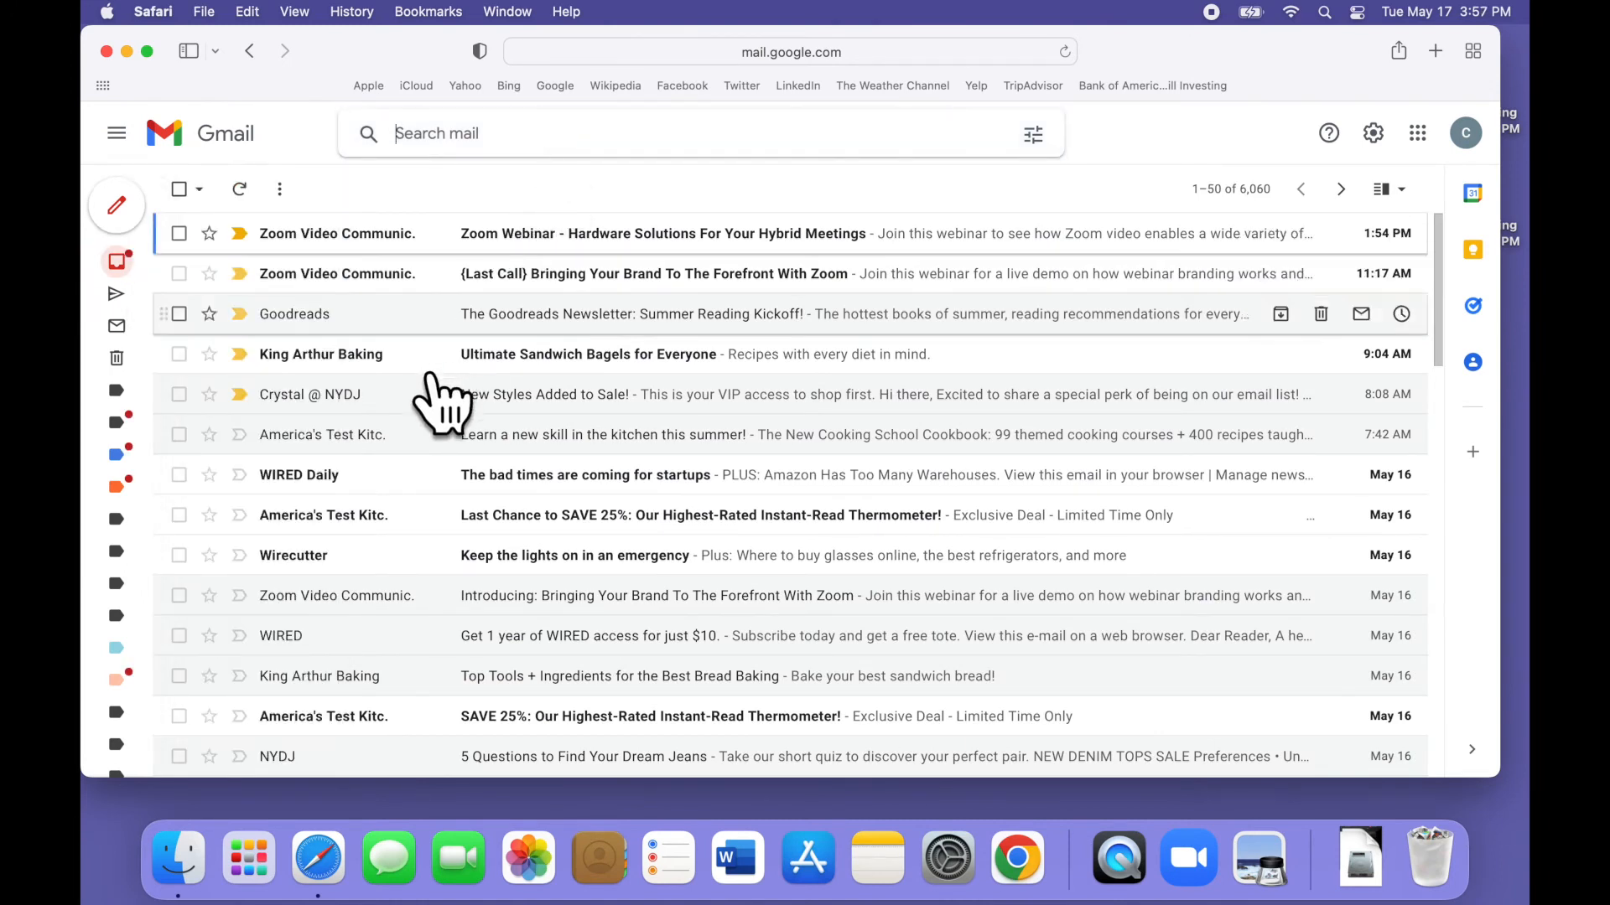
{"action": "left_click", "coordinate": [589, 353]}
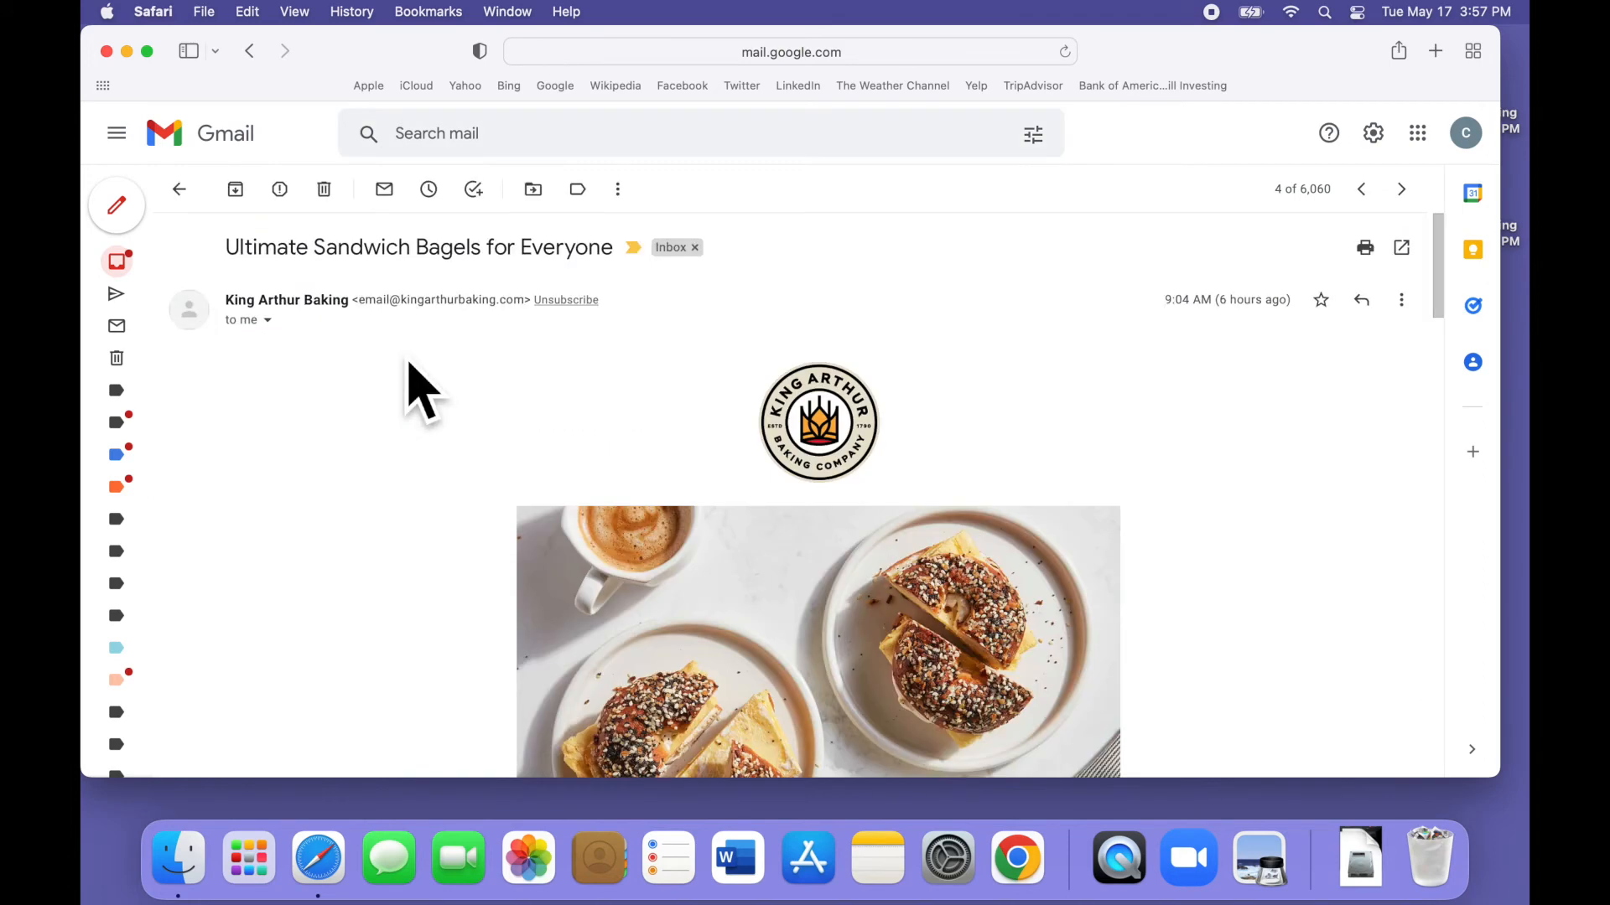
{"action": "mouse_move", "coordinate": [1422, 364]}
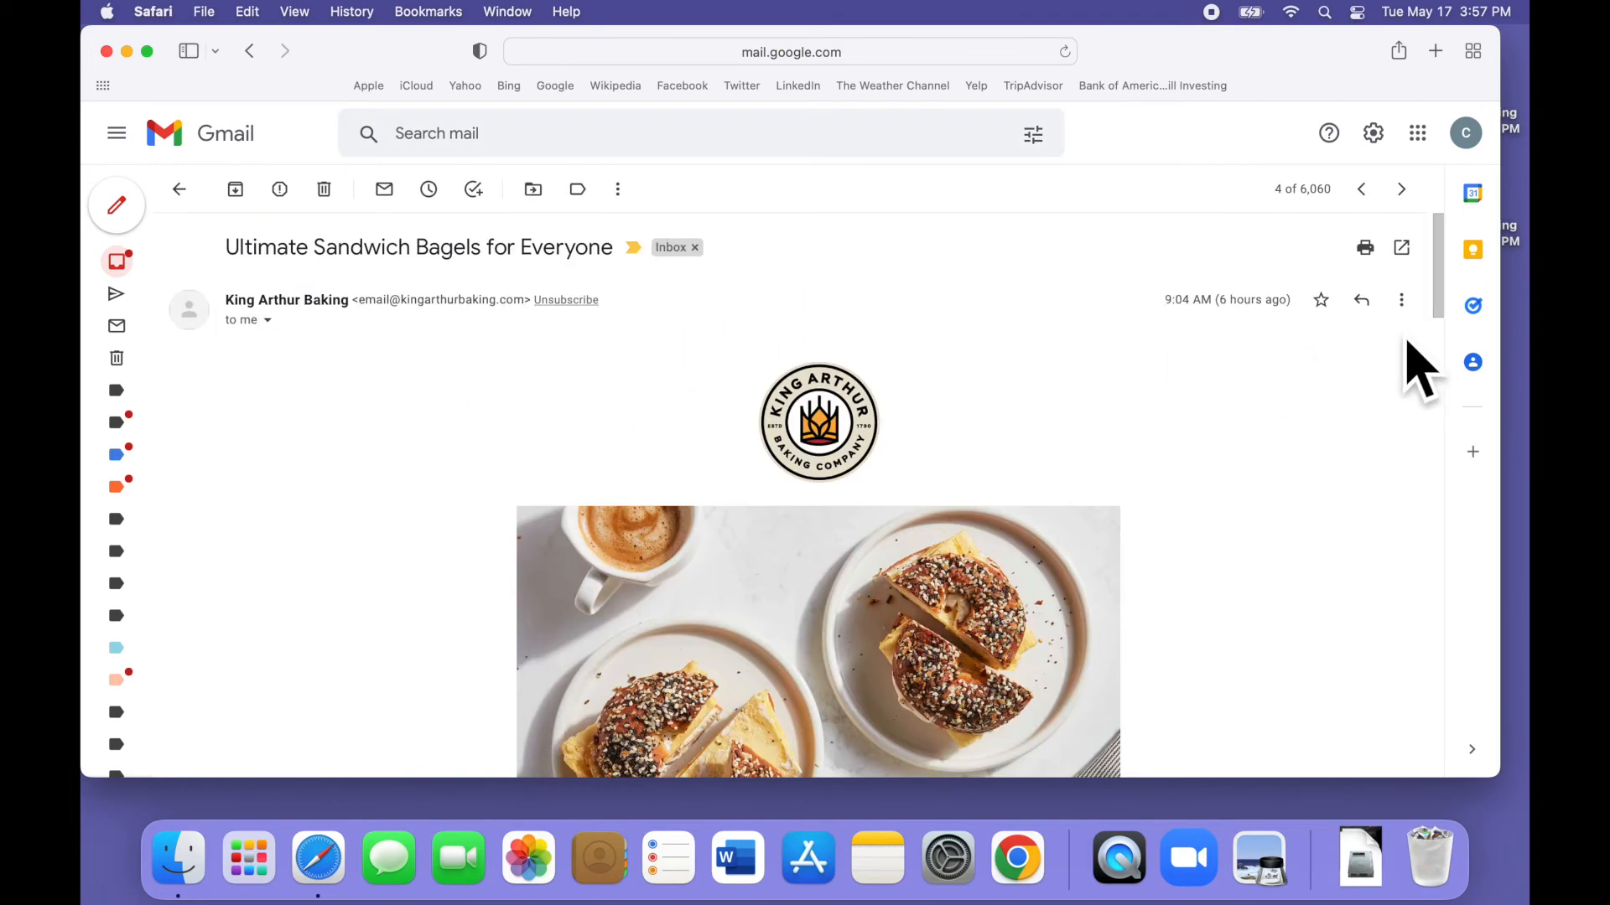
{"action": "left_click", "coordinate": [1400, 298]}
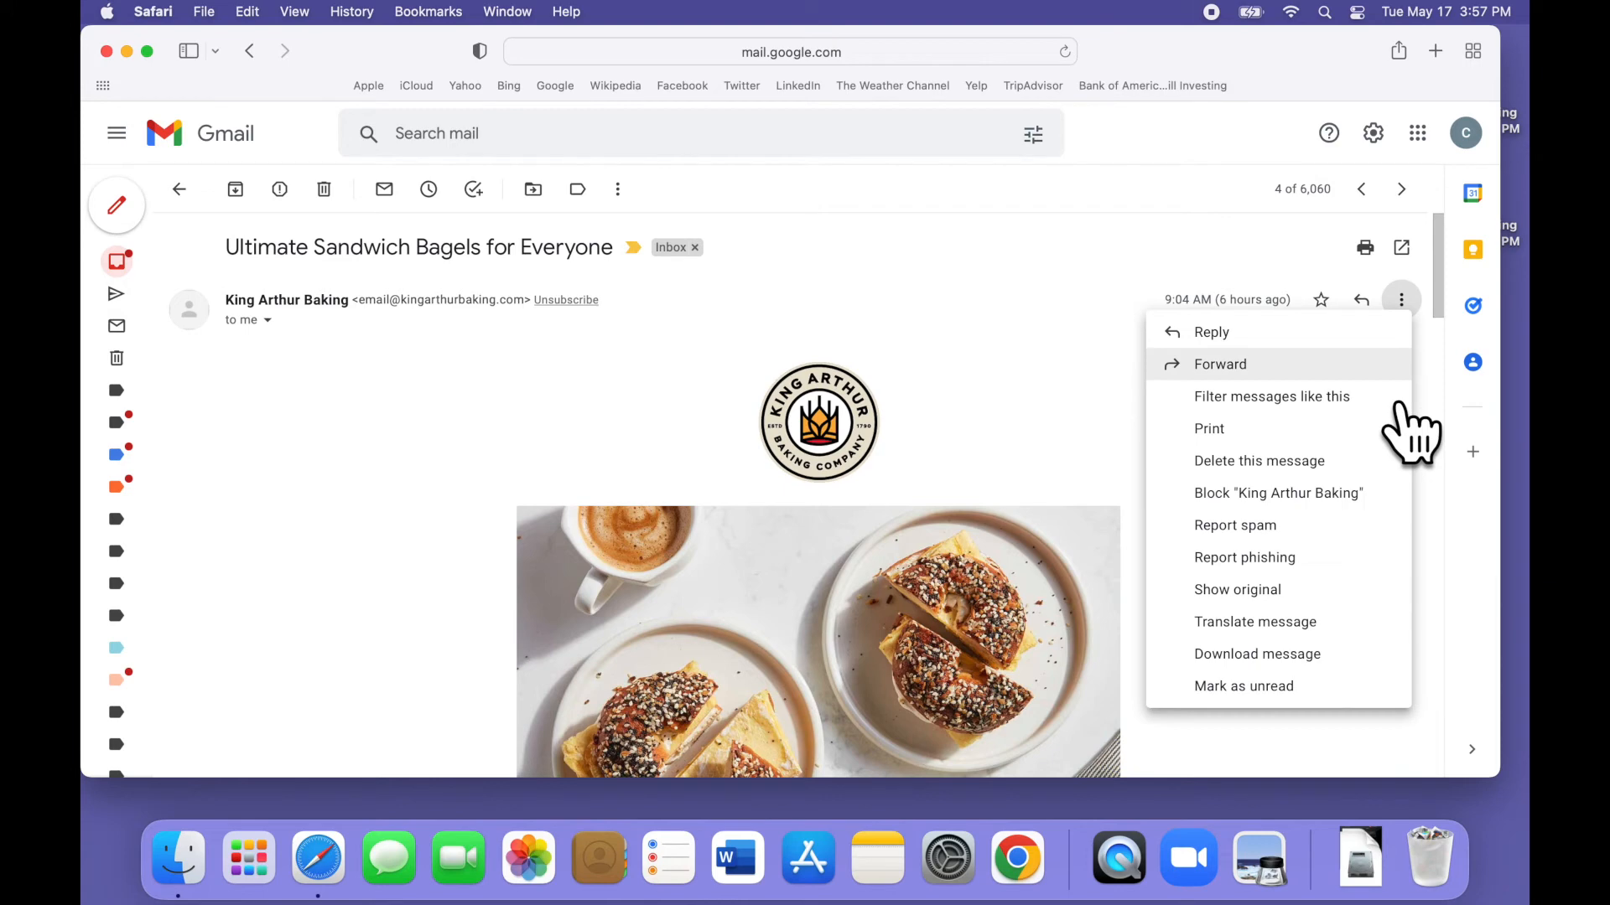
{"action": "mouse_move", "coordinate": [1364, 431]}
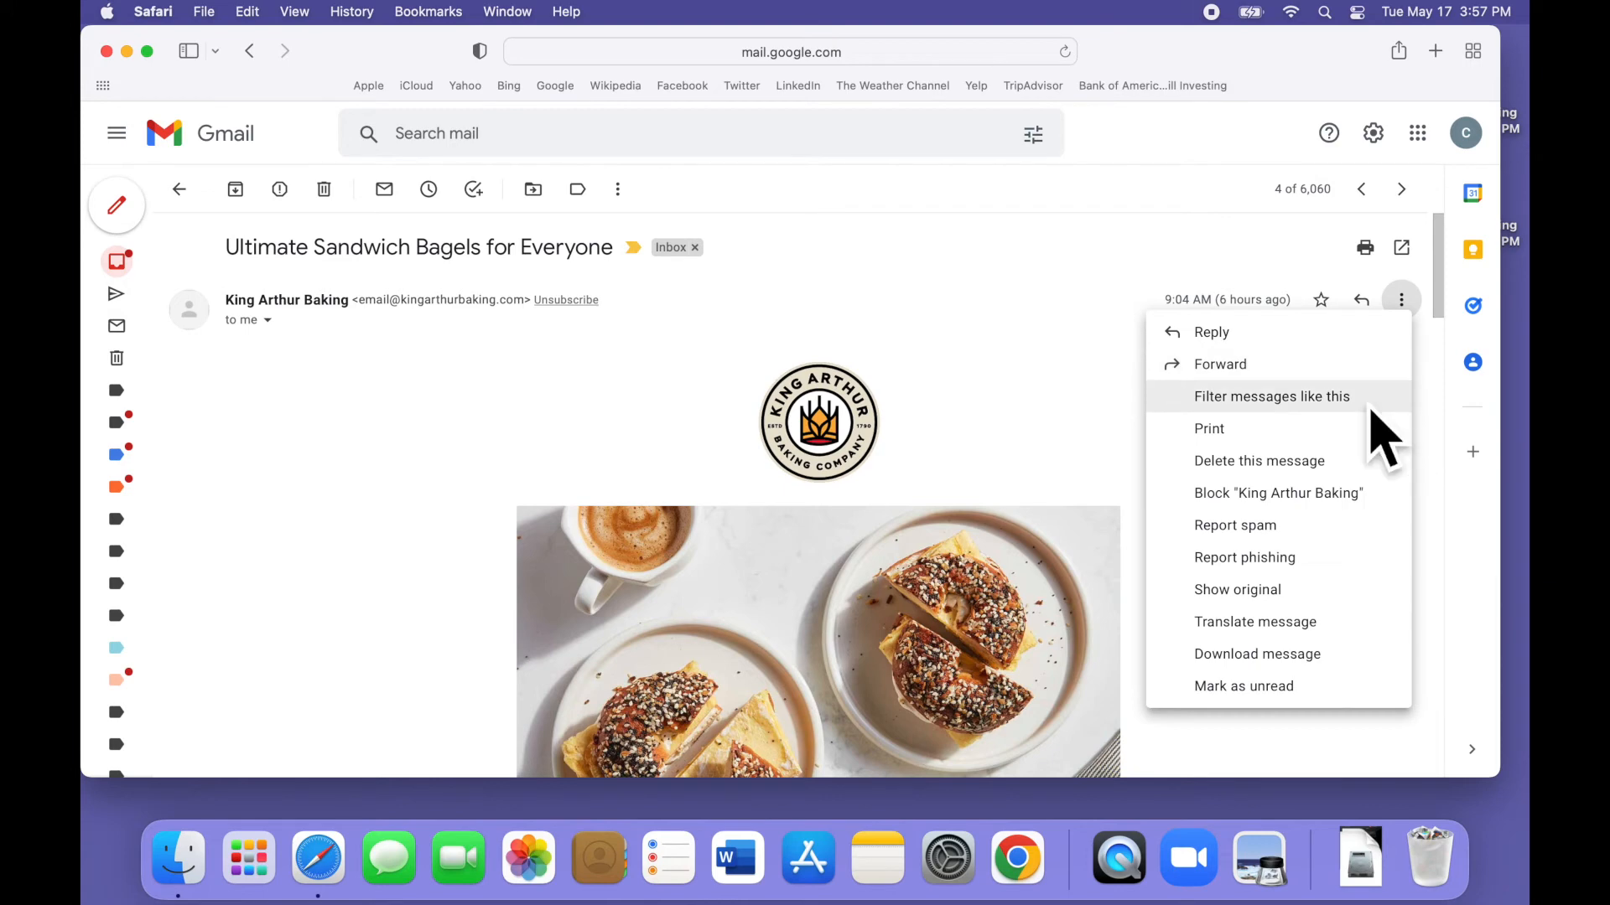
{"action": "left_click", "coordinate": [1271, 396]}
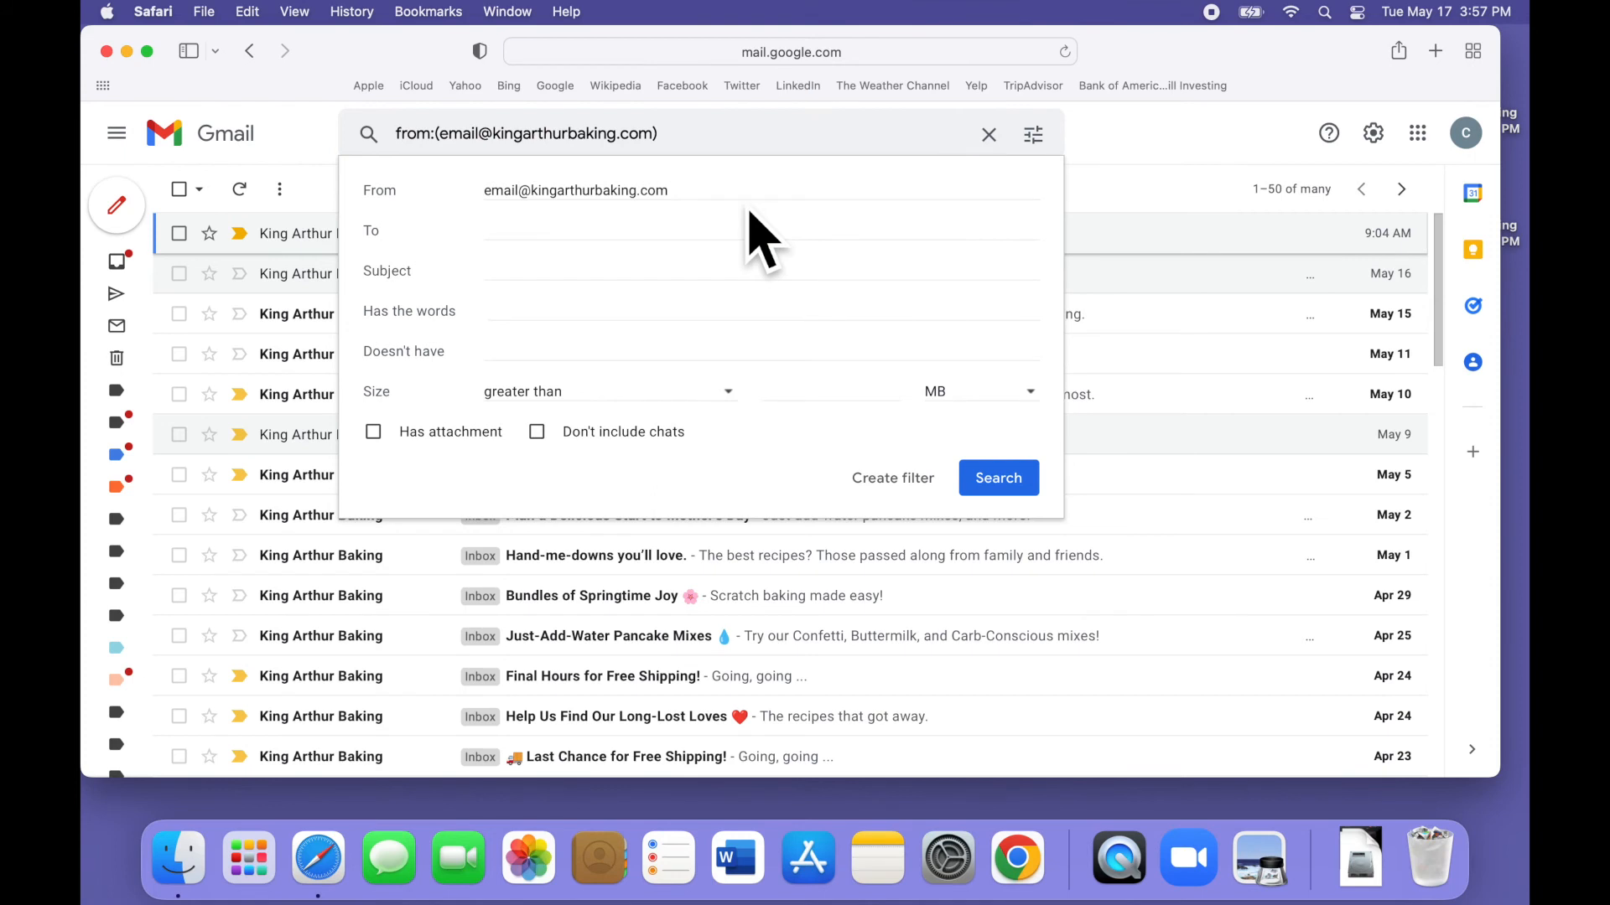
Run the King Arthur Baking search and bulk-delete every matching conversation, confirming with OK.
{"action": "left_click", "coordinate": [996, 478]}
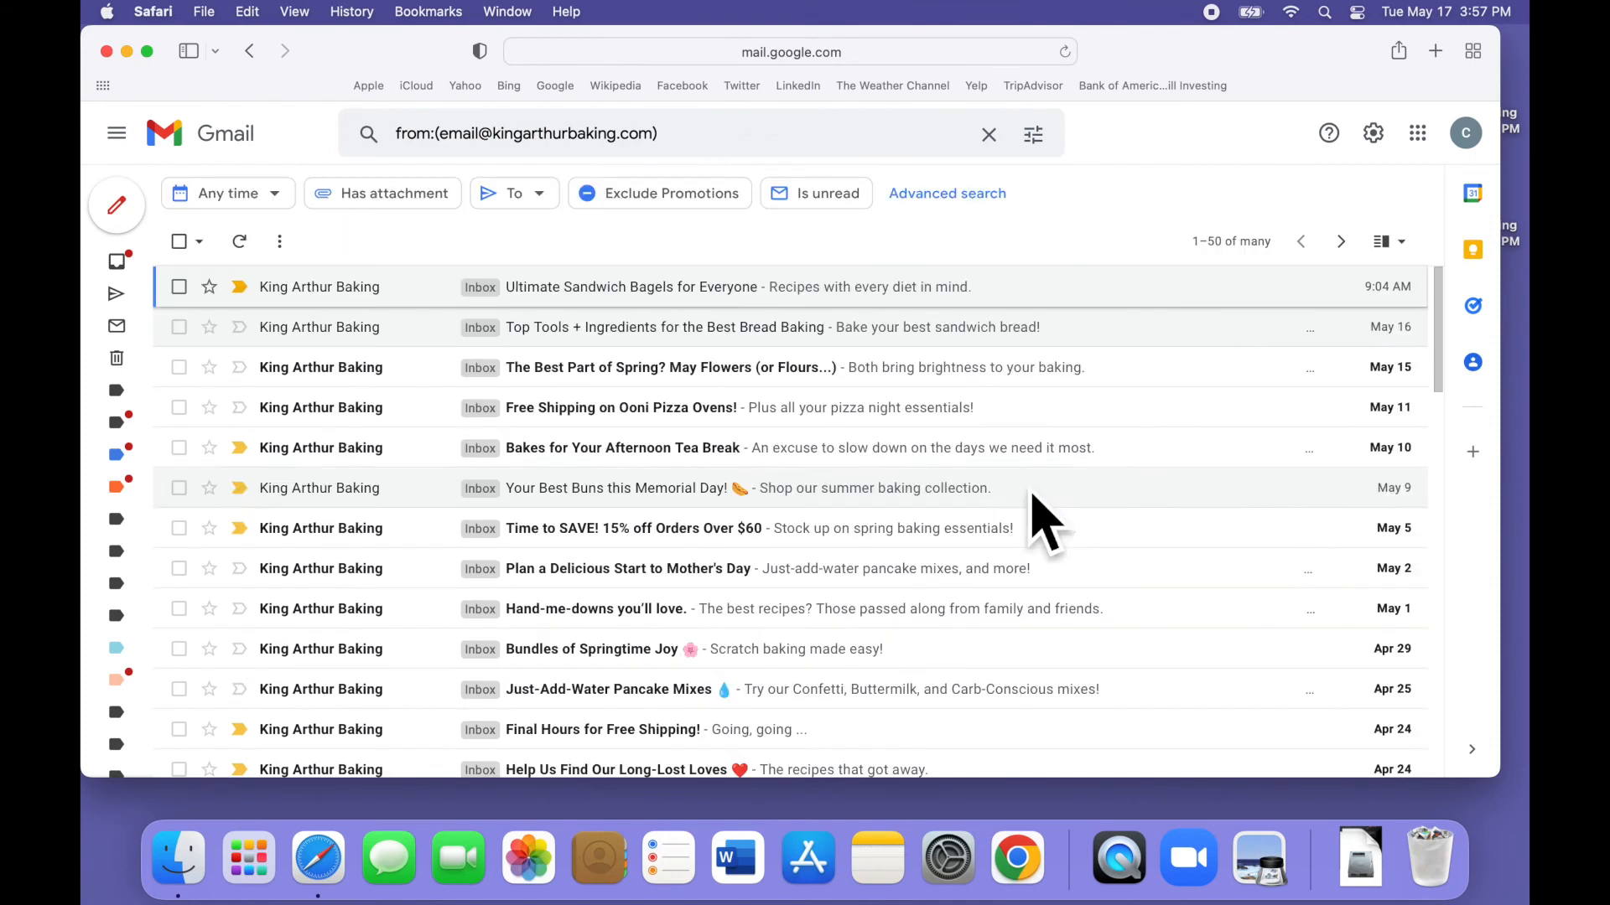
{"action": "mouse_move", "coordinate": [181, 286]}
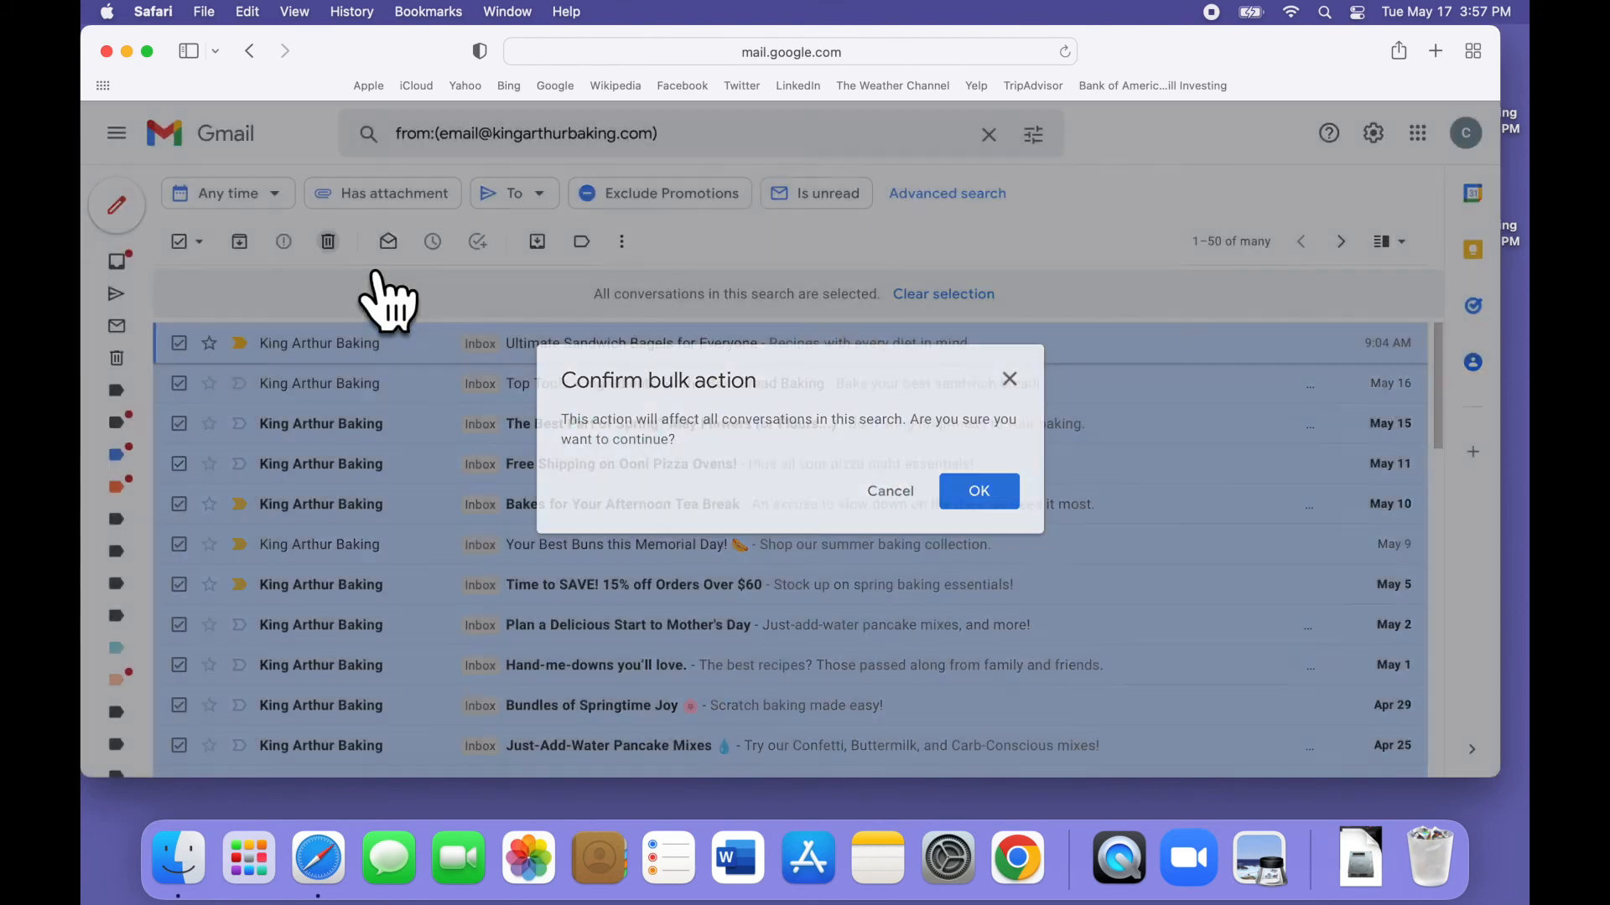
{"action": "left_click", "coordinate": [977, 491]}
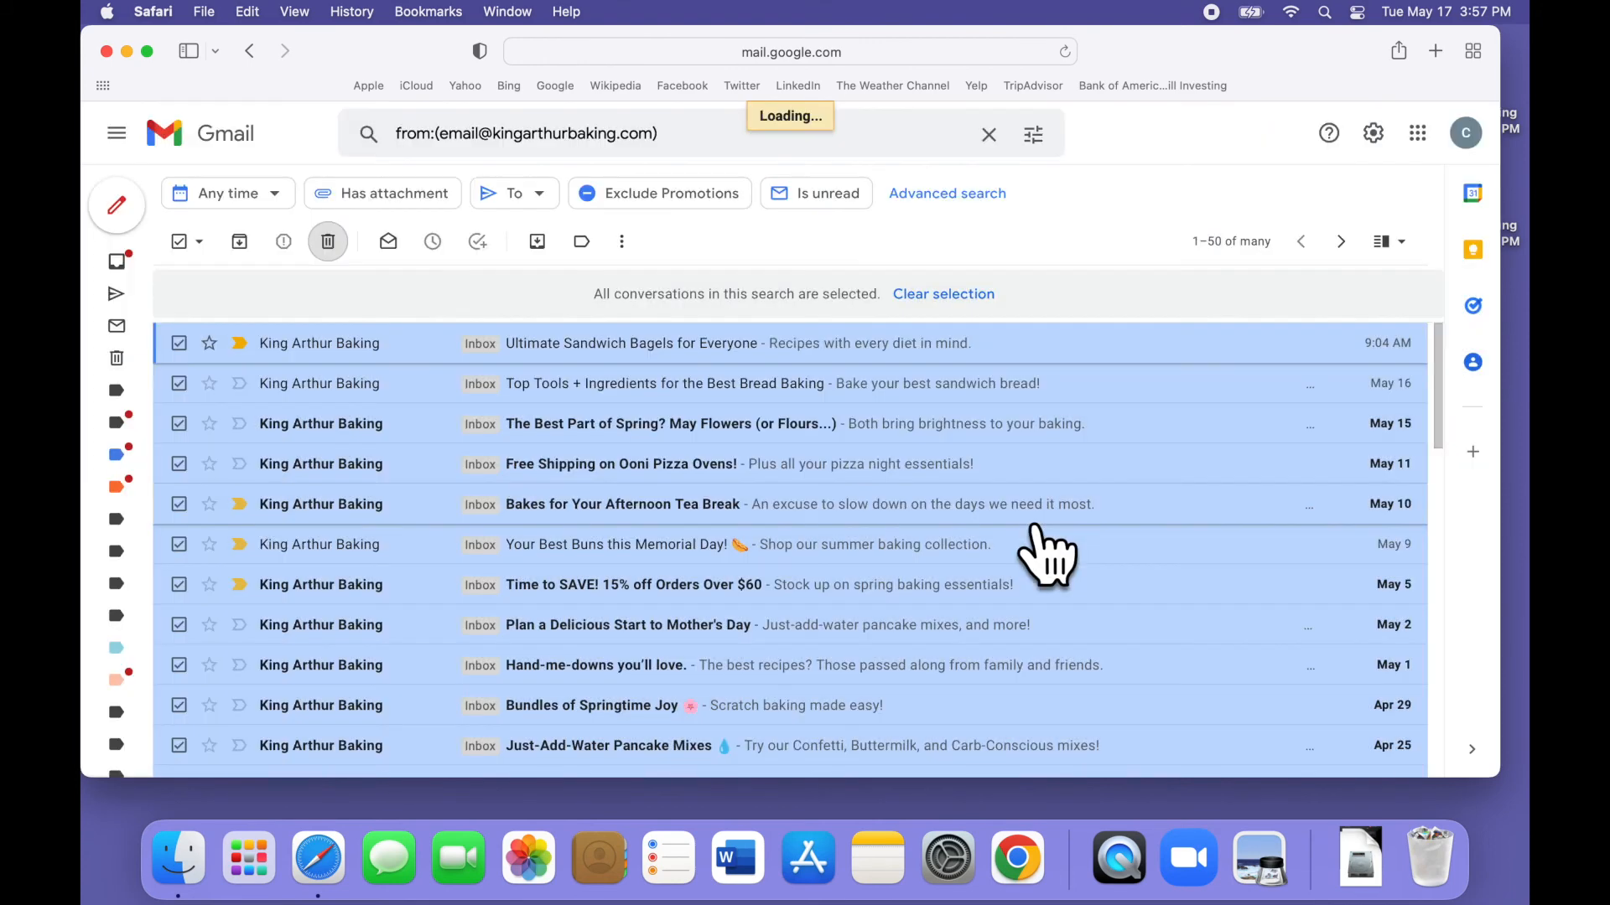
{"action": "left_click", "coordinate": [327, 241]}
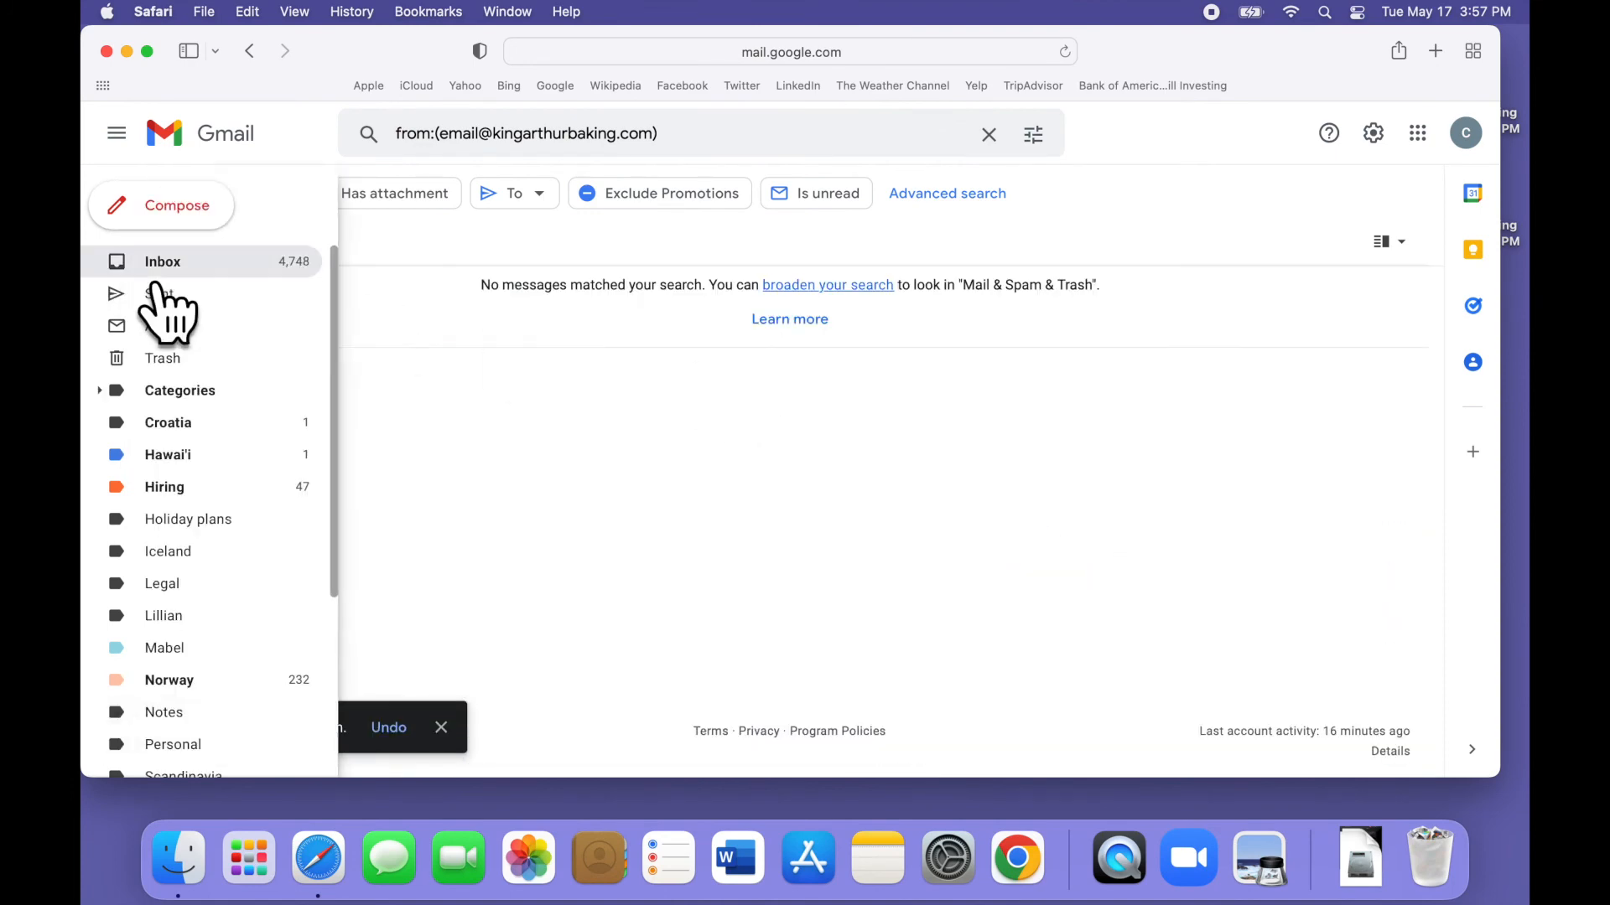
Return to the inbox, now listing 5,851 conversations without King Arthur Baking mail.
{"action": "left_click", "coordinate": [986, 134]}
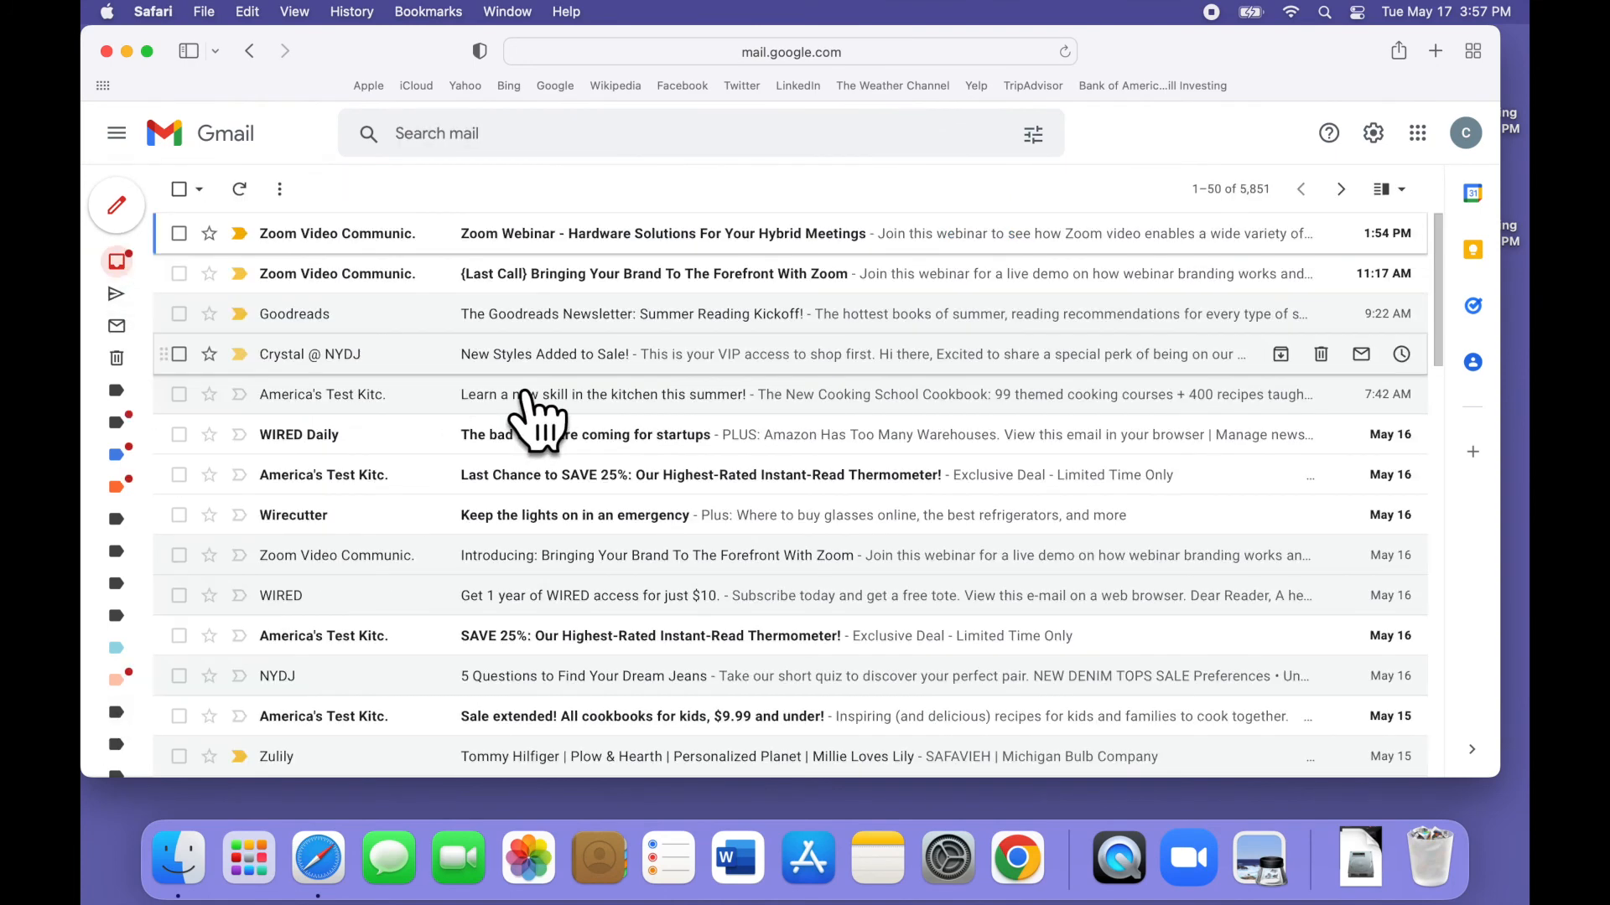
{"action": "mouse_move", "coordinate": [965, 204]}
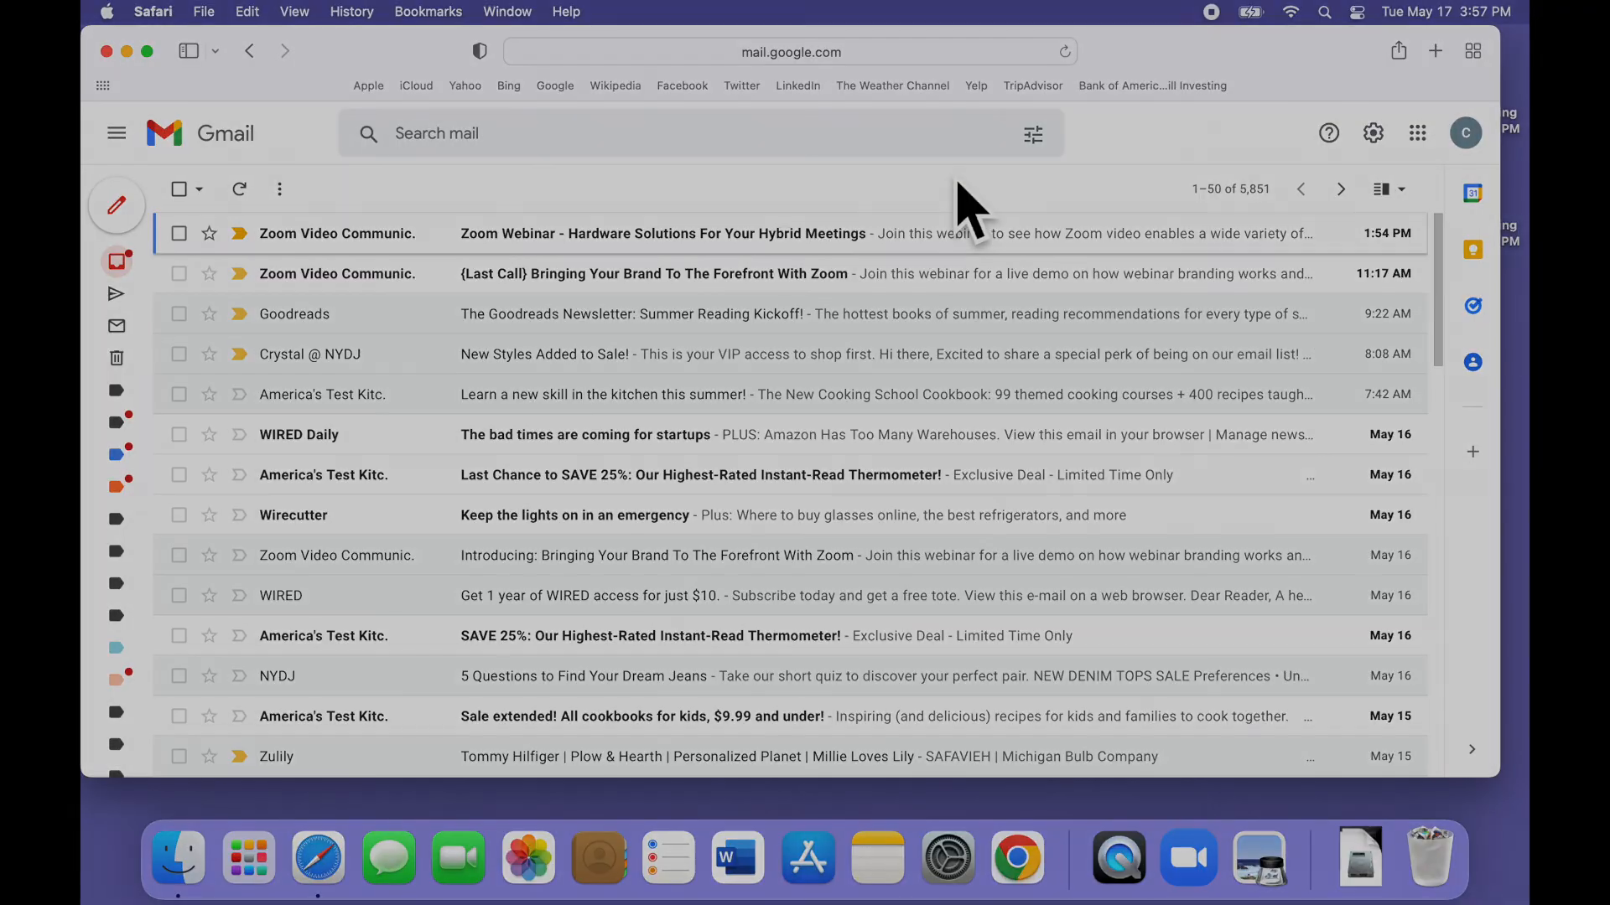